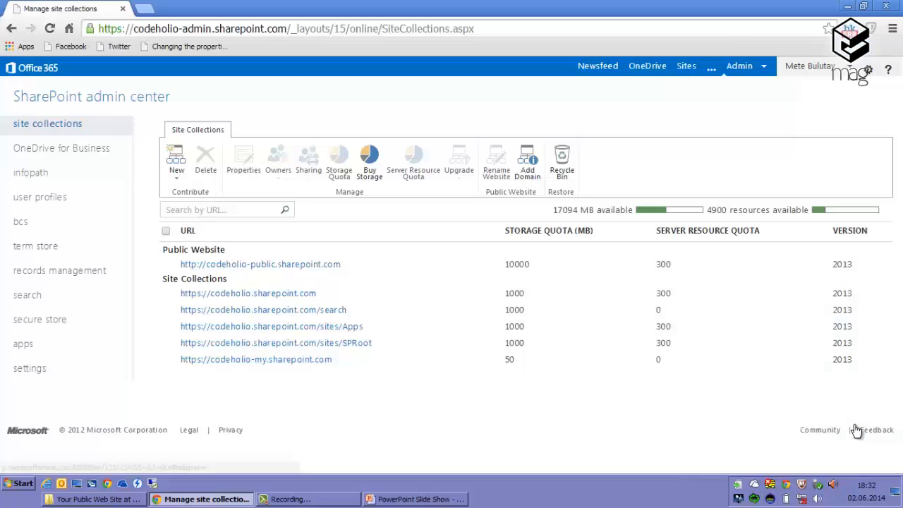
pyautogui.moveTo(81, 81)
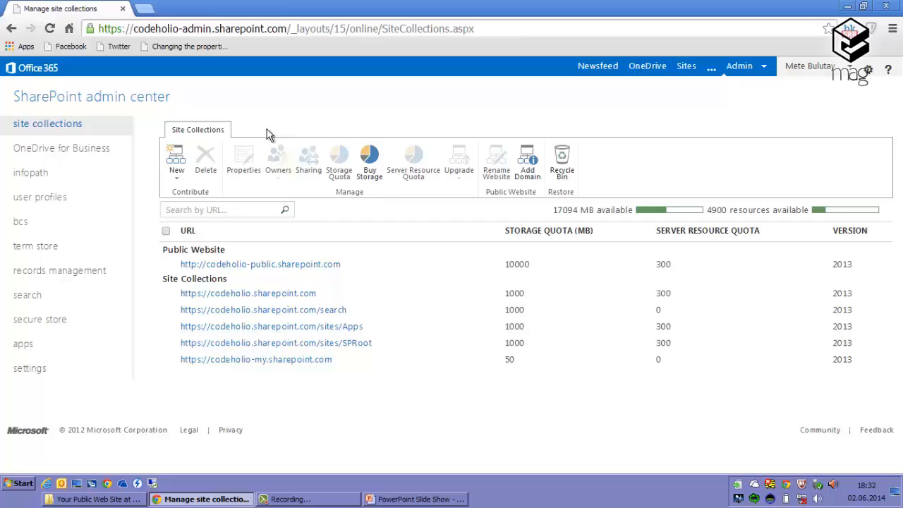
pyautogui.moveTo(419, 342)
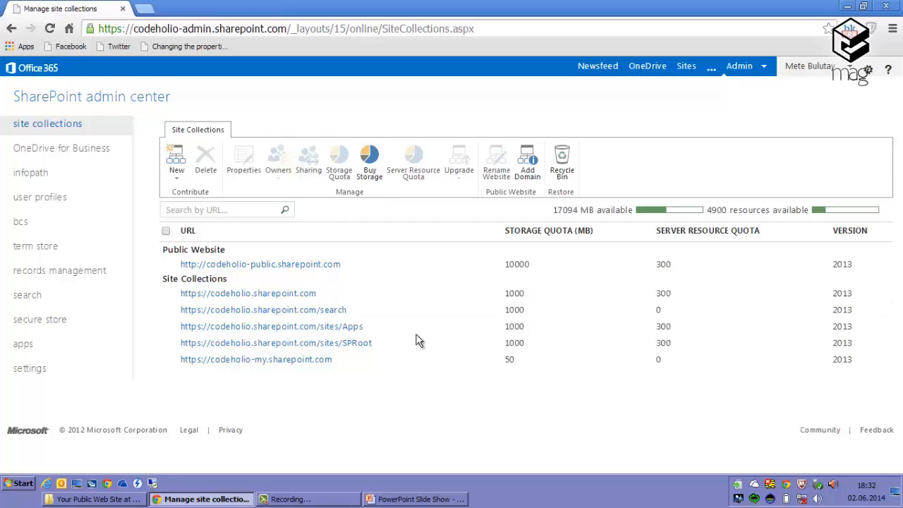
pyautogui.moveTo(263, 309)
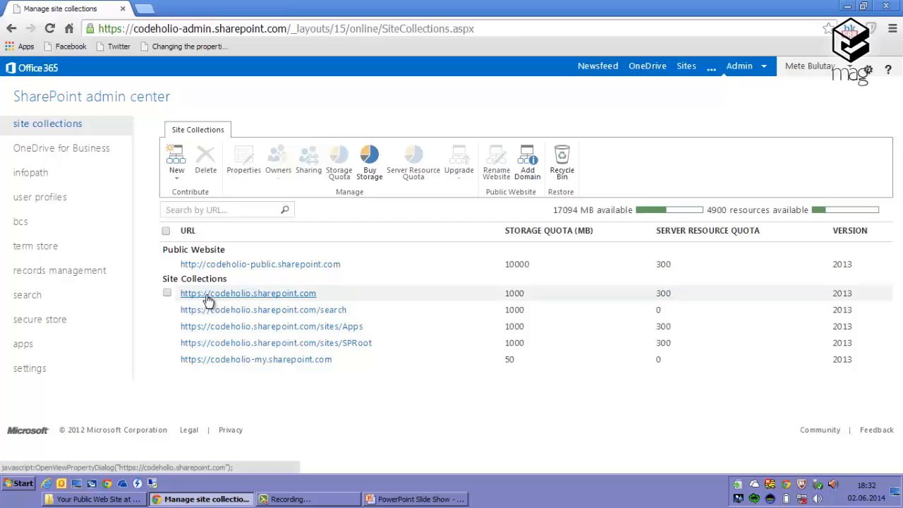
pyautogui.moveTo(233, 296)
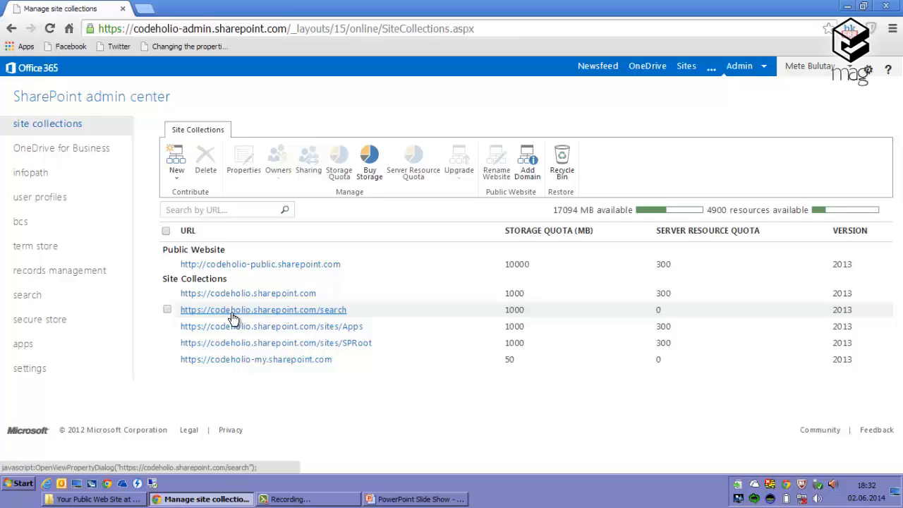
pyautogui.moveTo(246, 326)
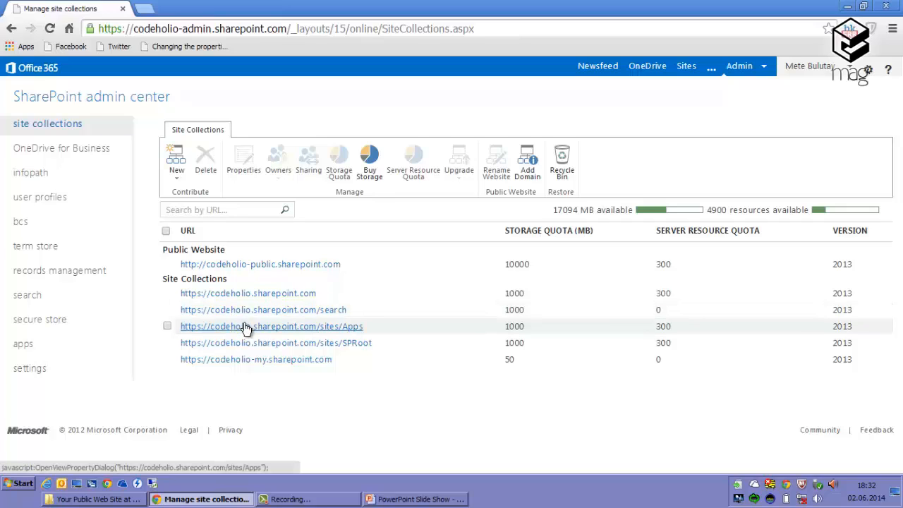
pyautogui.moveTo(253, 332)
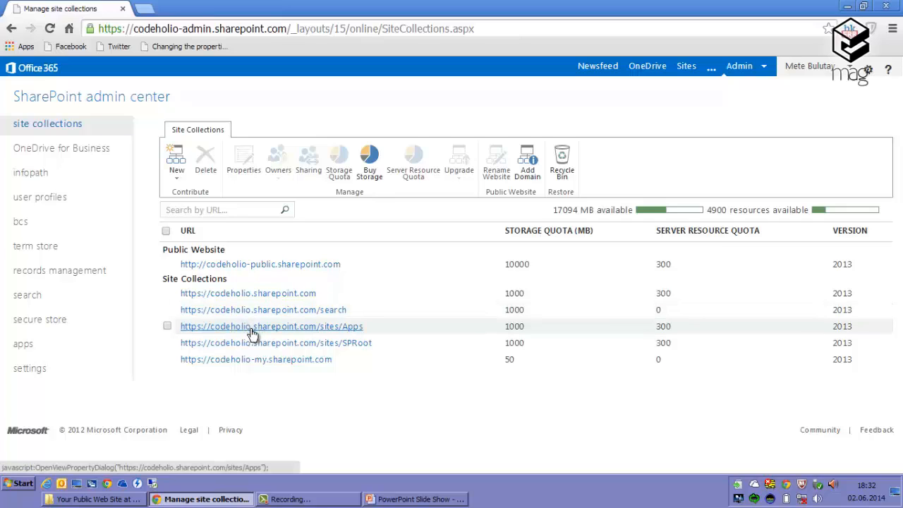
pyautogui.moveTo(271, 342)
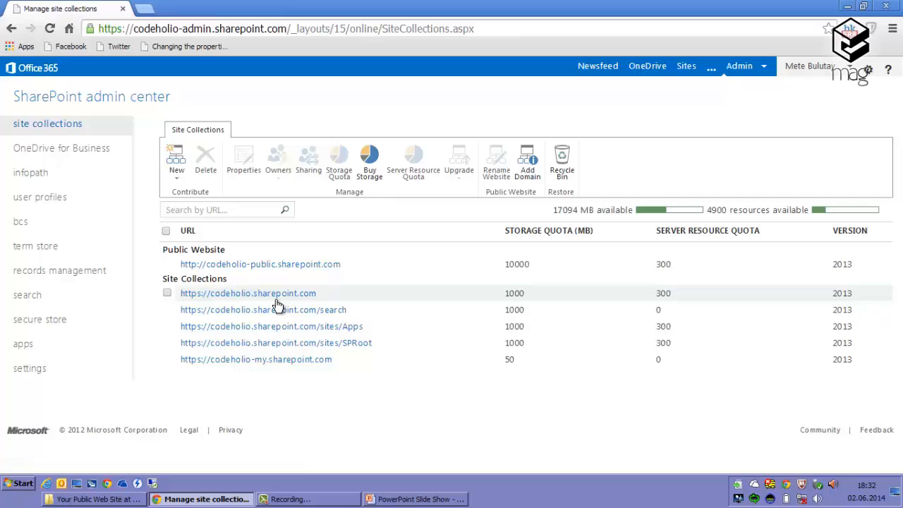
pyautogui.moveTo(255, 359)
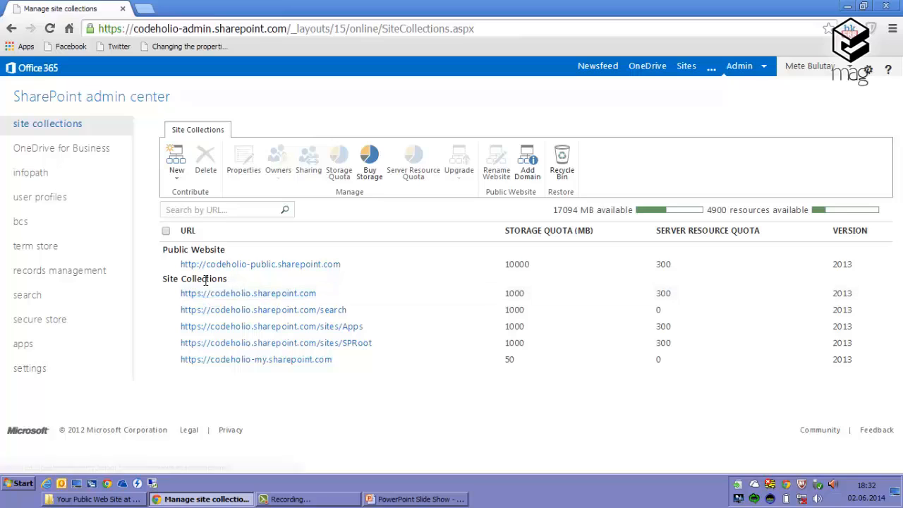
pyautogui.moveTo(256, 359)
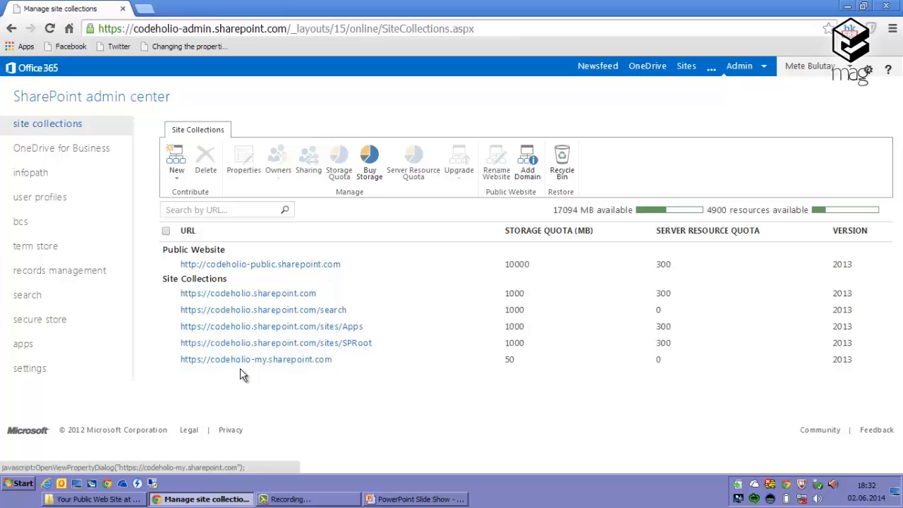
pyautogui.moveTo(256, 359)
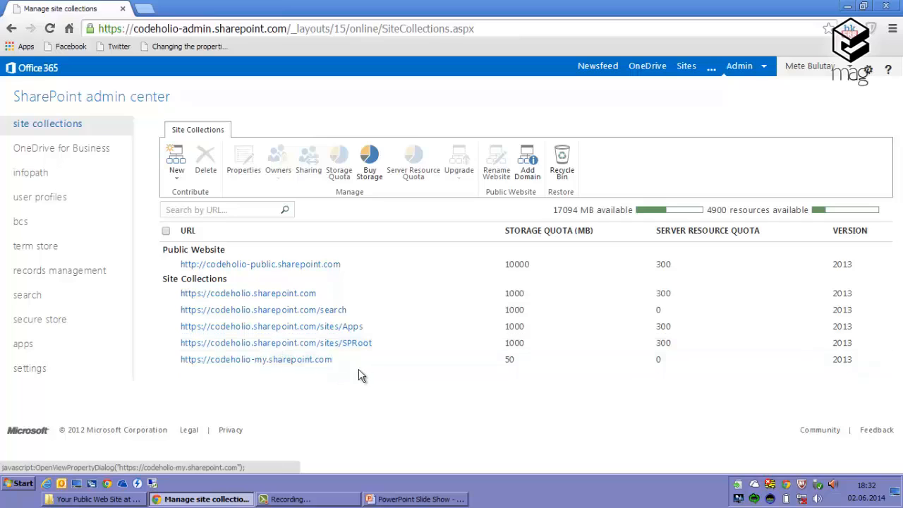
pyautogui.moveTo(410, 362)
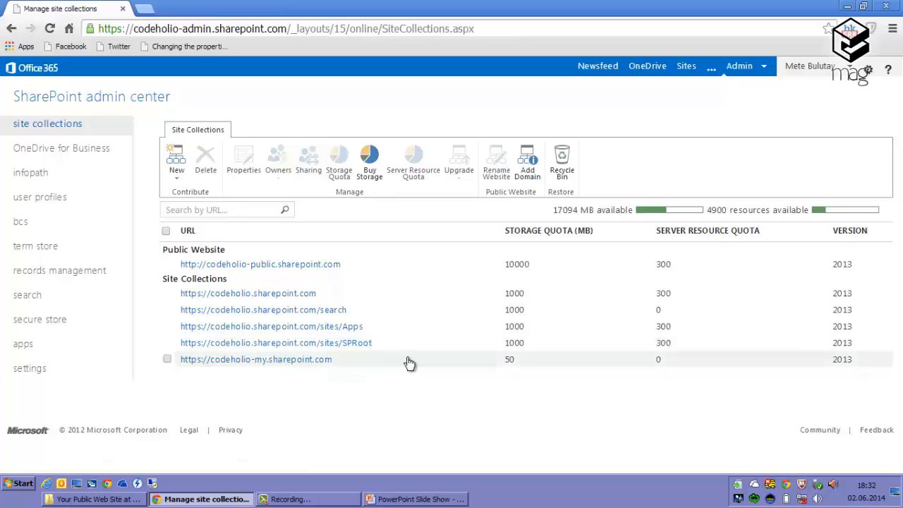
pyautogui.moveTo(326, 321)
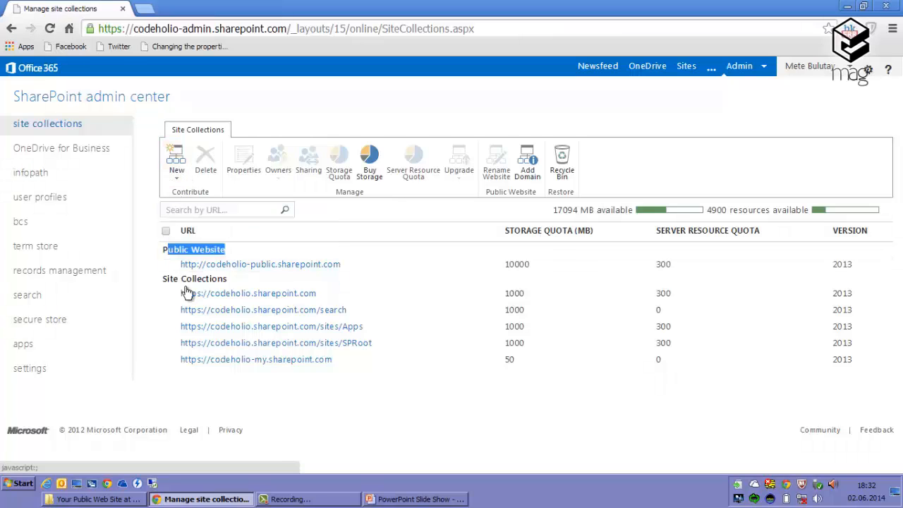
# - Open the New menu showing private site collection and public website choices
pyautogui.click(176, 162)
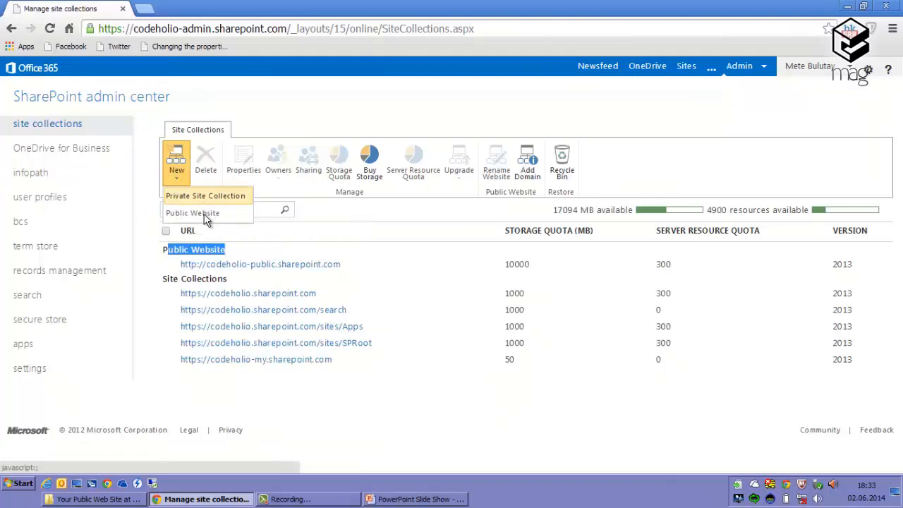
pyautogui.moveTo(205, 195)
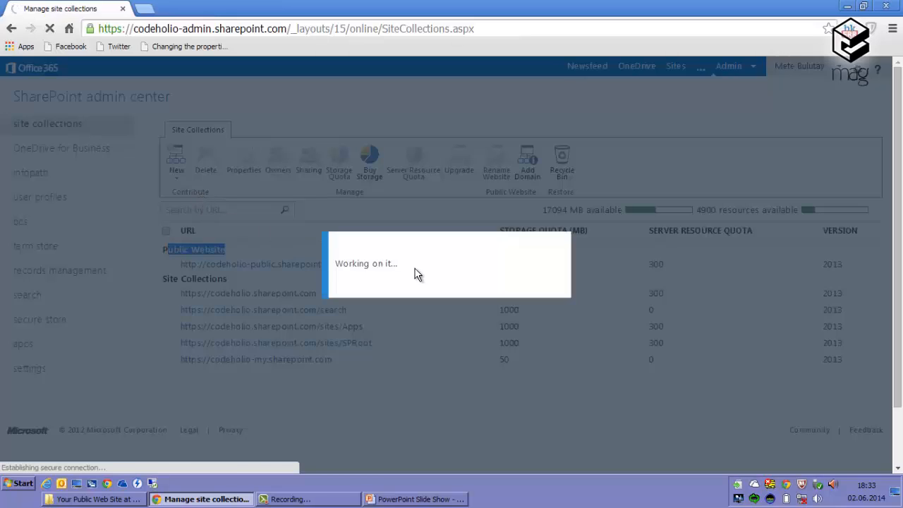
# - Open the New Site Collection form, view the /sites/ path options, and keep the defaults
pyautogui.click(176, 159)
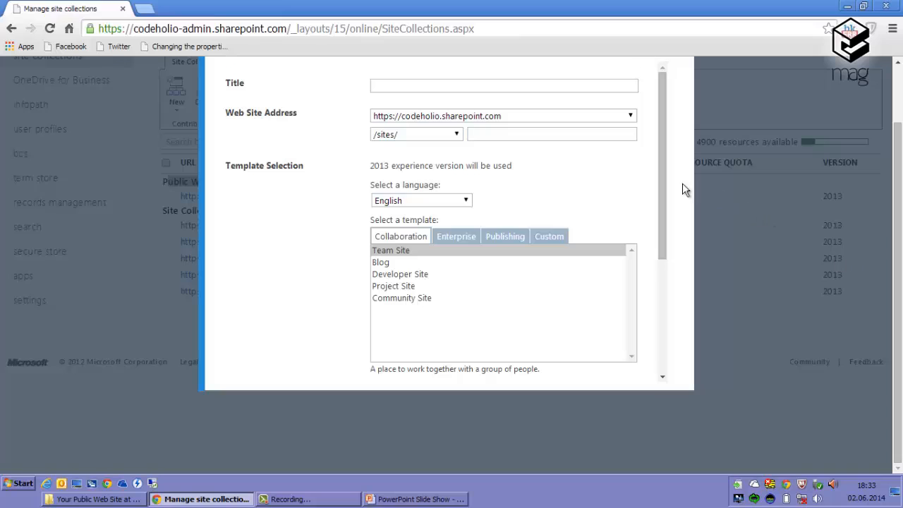
pyautogui.moveTo(323, 100)
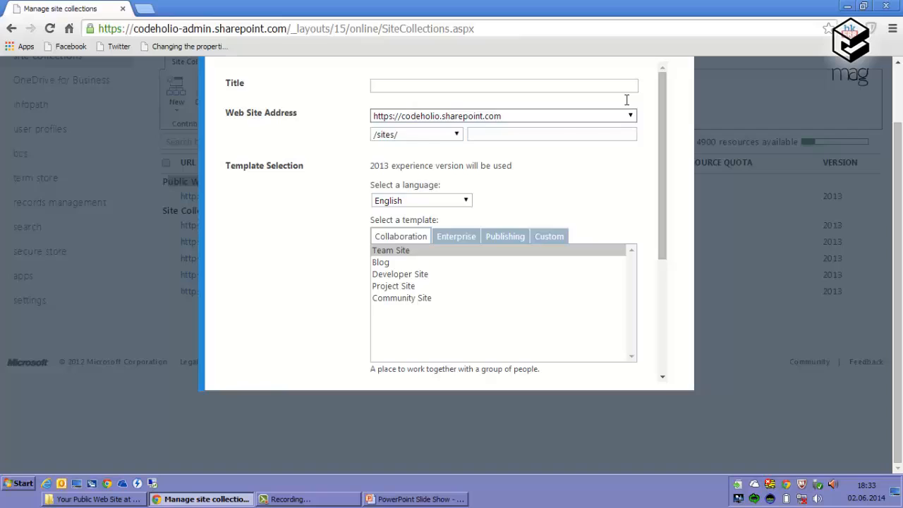
pyautogui.moveTo(358, 135)
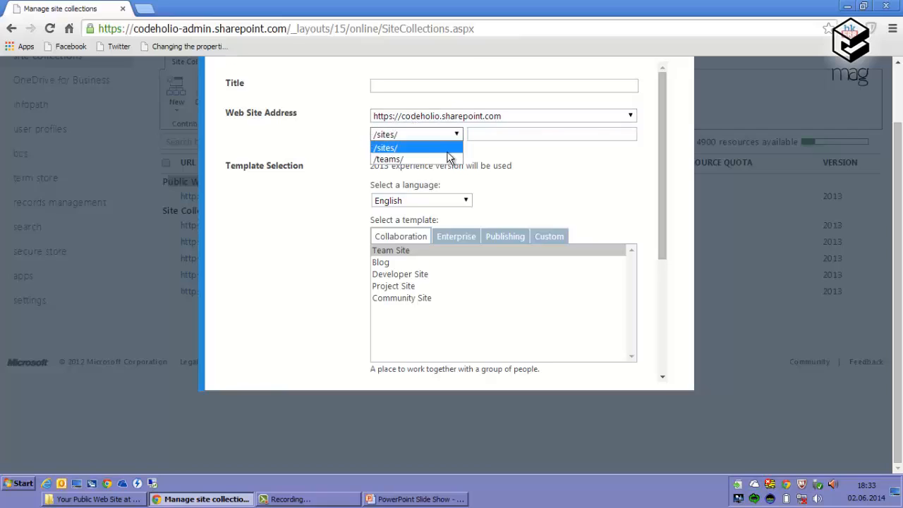
pyautogui.click(386, 147)
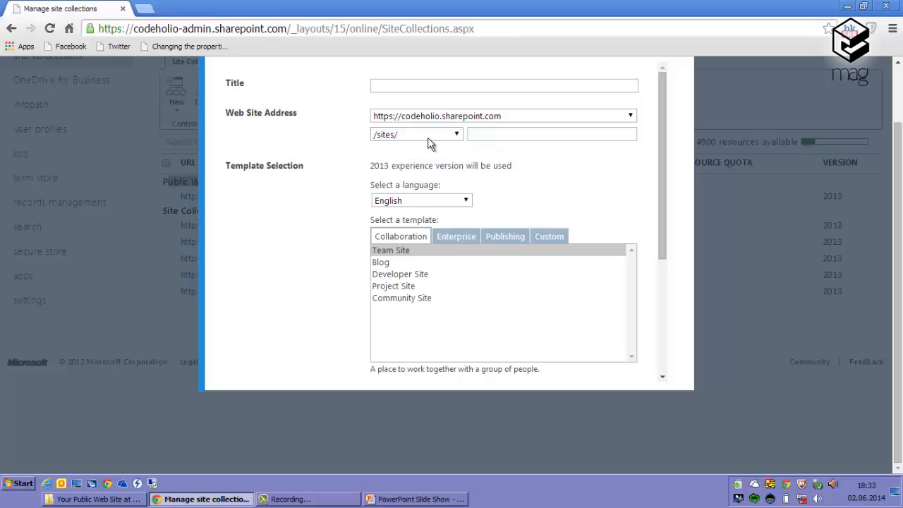
pyautogui.moveTo(398, 119)
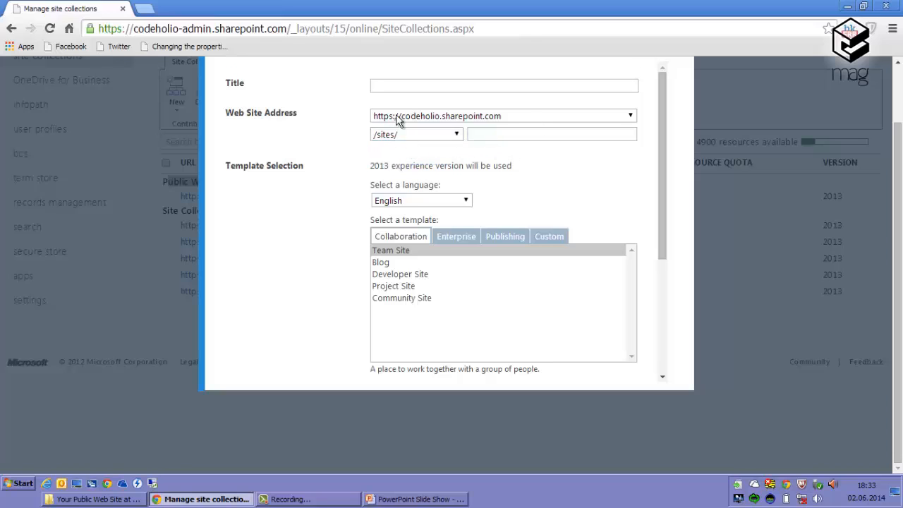
pyautogui.moveTo(688, 158)
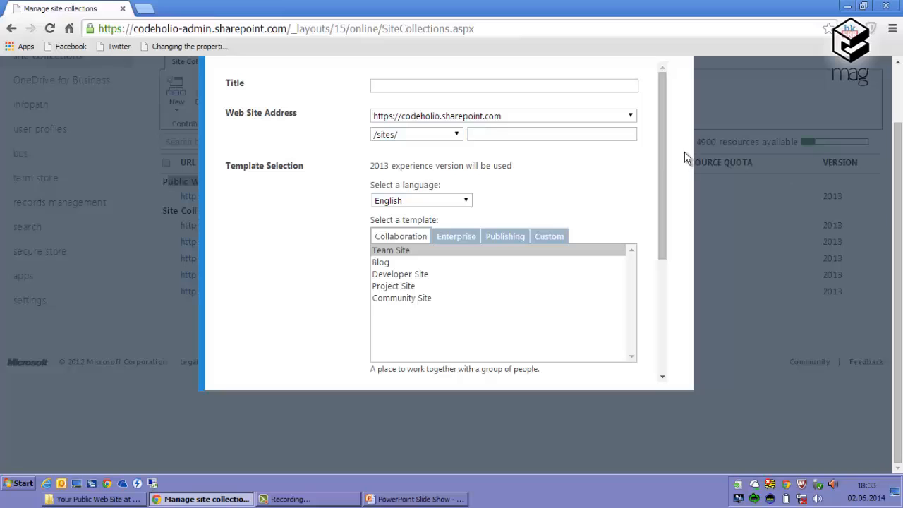
pyautogui.moveTo(670, 208)
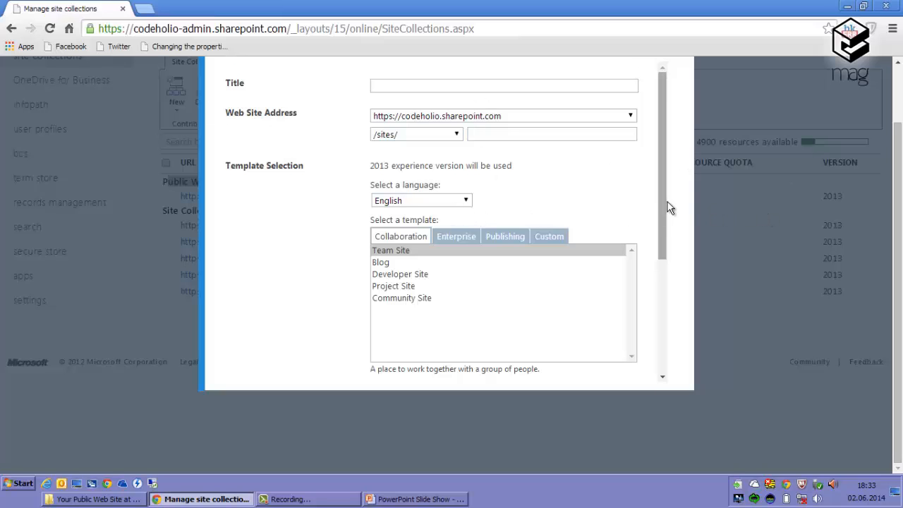
pyautogui.scroll(-3)
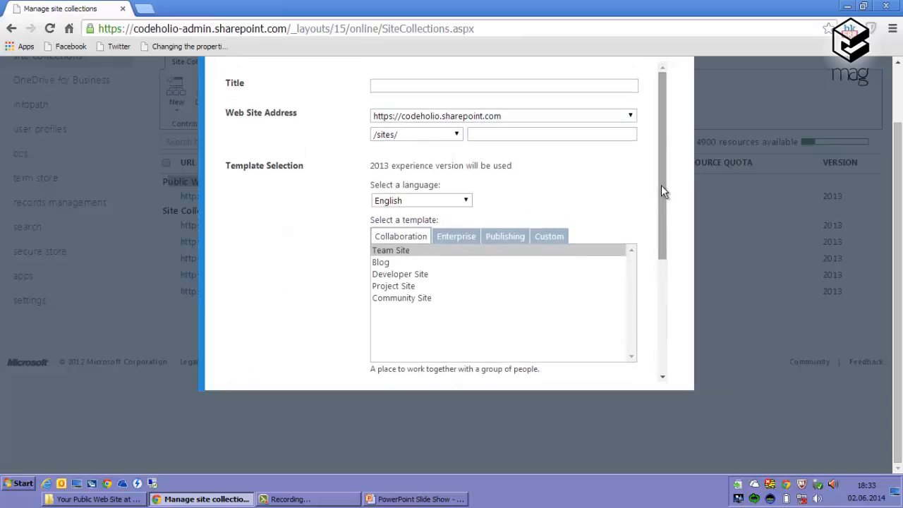
pyautogui.moveTo(392, 123)
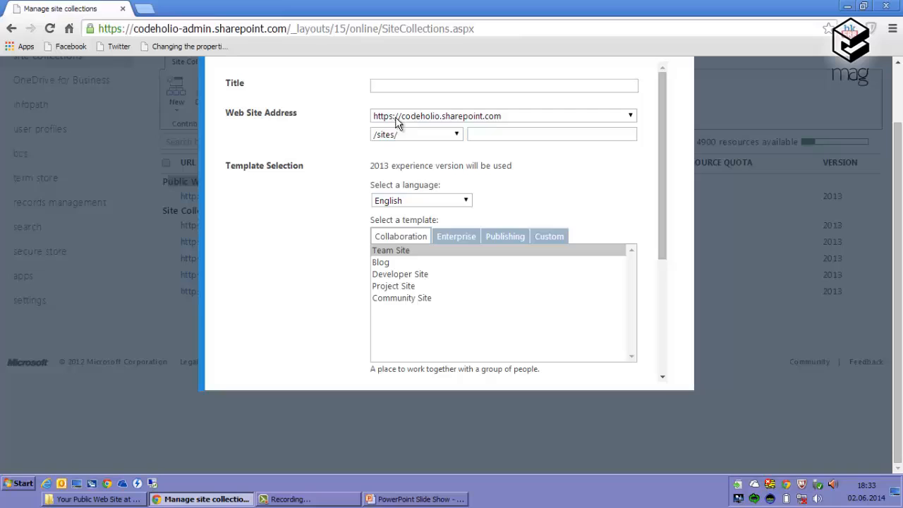
pyautogui.moveTo(453, 127)
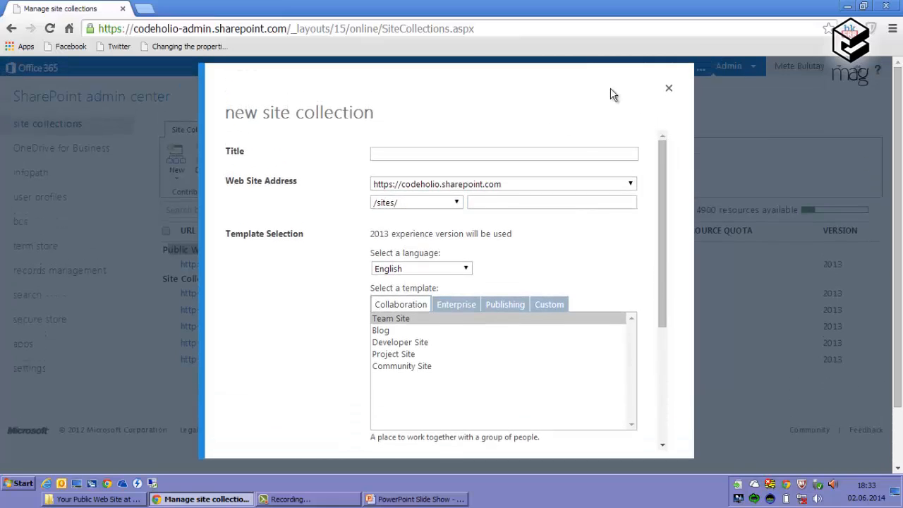
# - Close the form and start adding a domain to codeholio-public.sharepoint.com
pyautogui.click(668, 87)
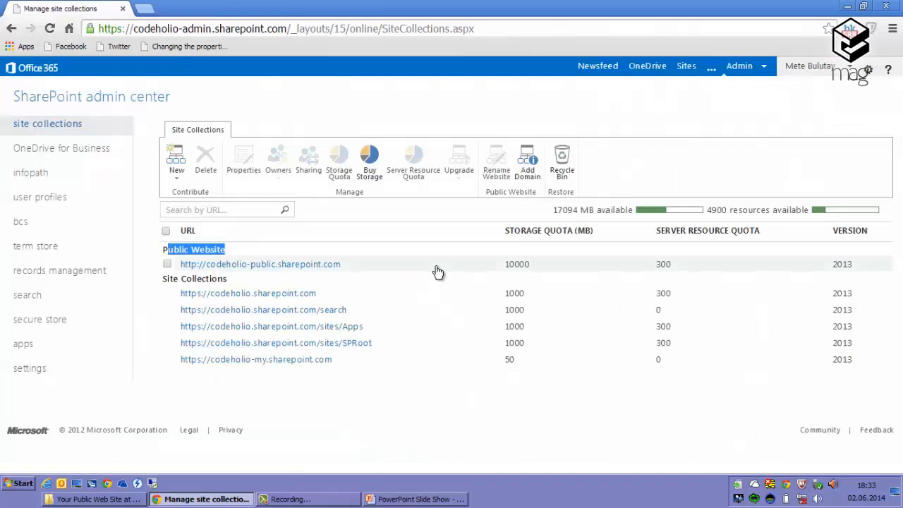
pyautogui.click(167, 263)
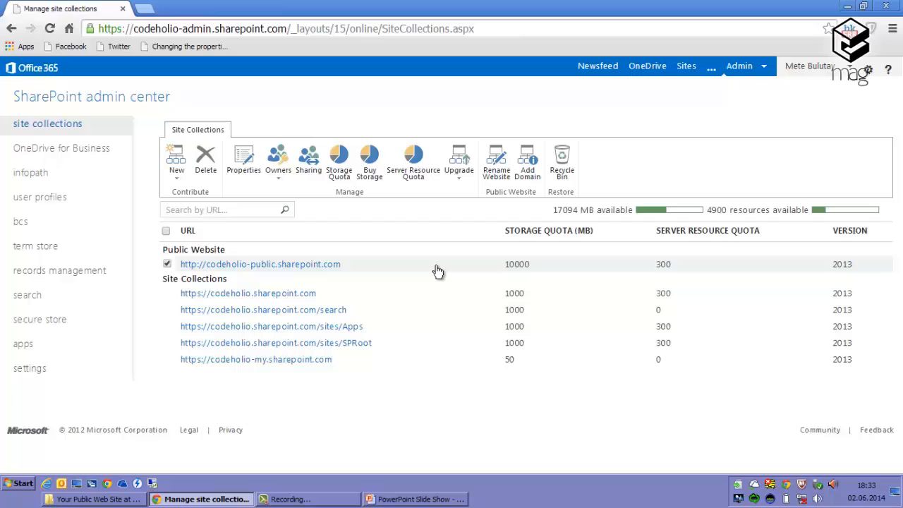
pyautogui.moveTo(437, 247)
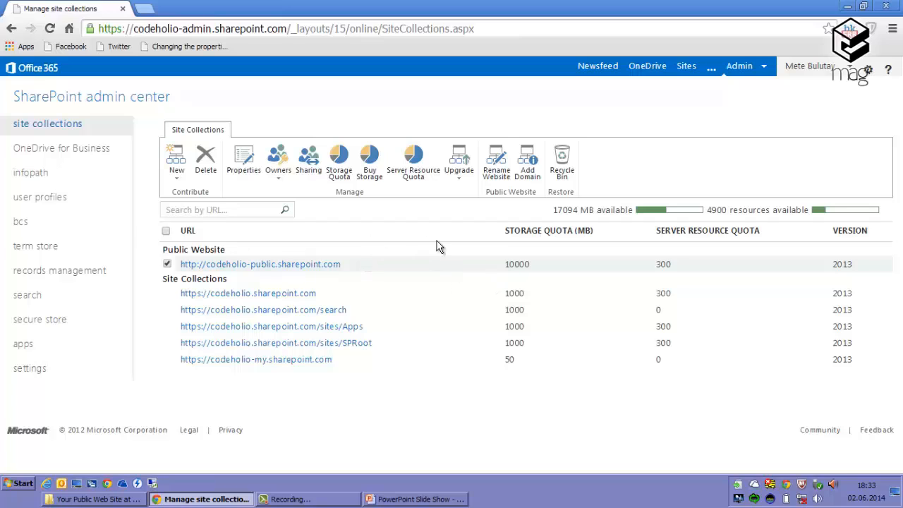
pyautogui.moveTo(480, 251)
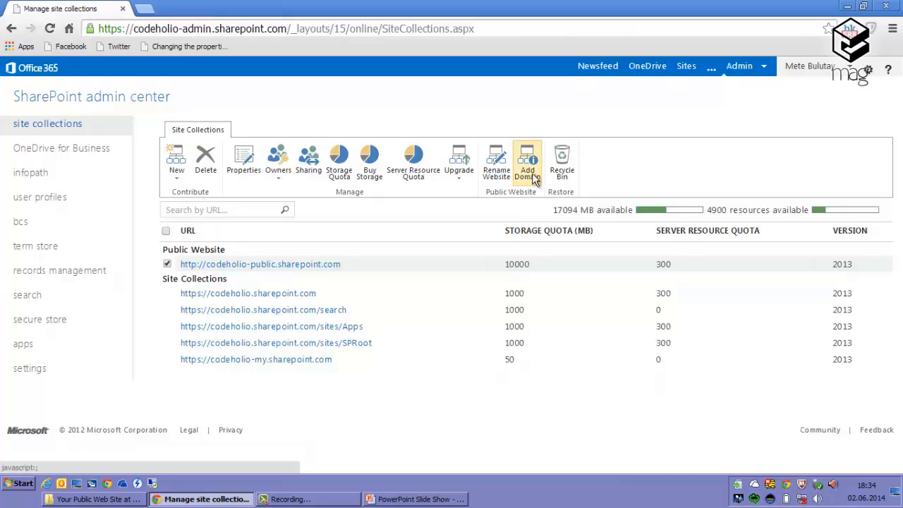
pyautogui.moveTo(490, 196)
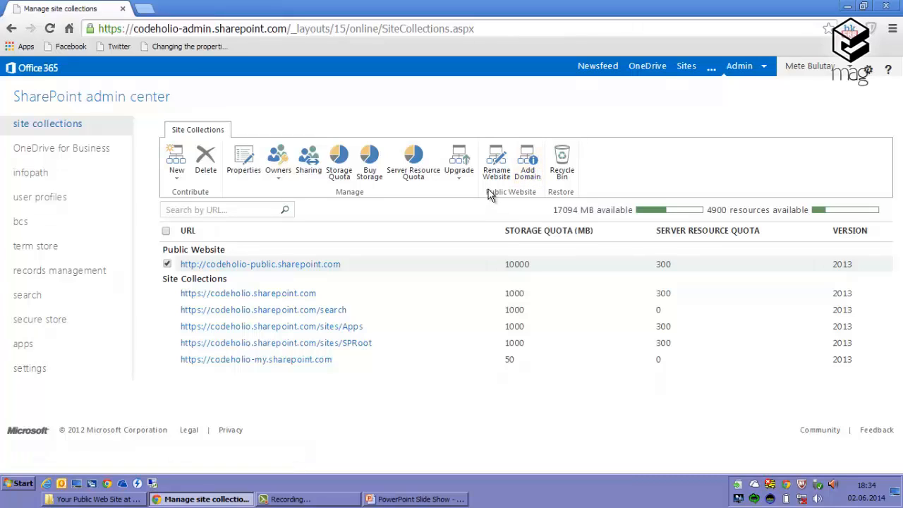
pyautogui.moveTo(549, 202)
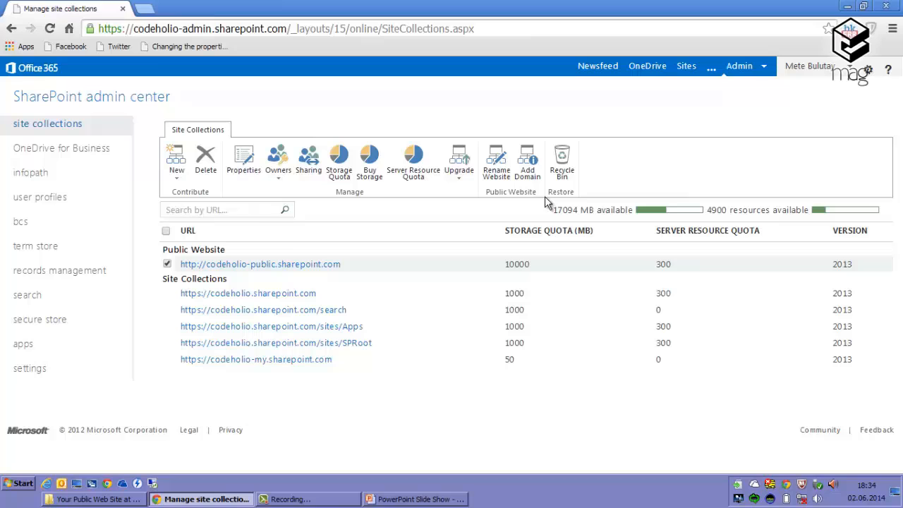
pyautogui.moveTo(496, 161)
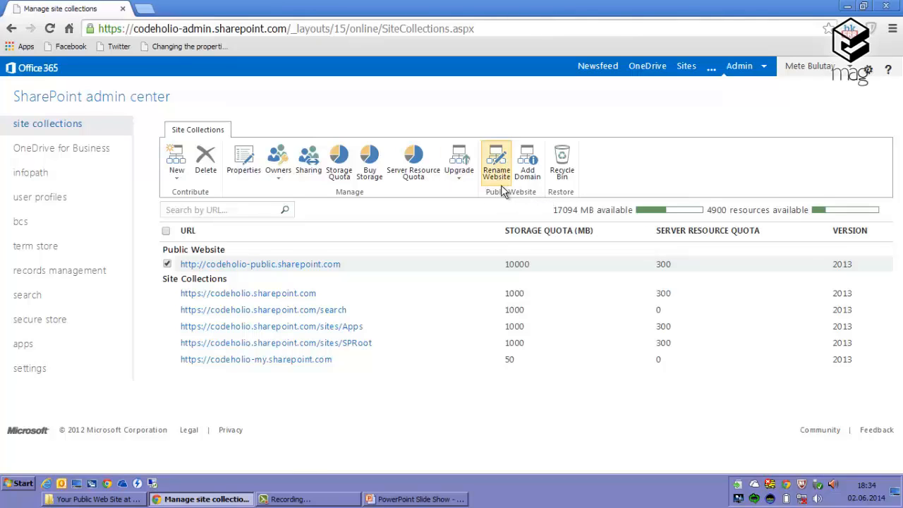
pyautogui.moveTo(562, 163)
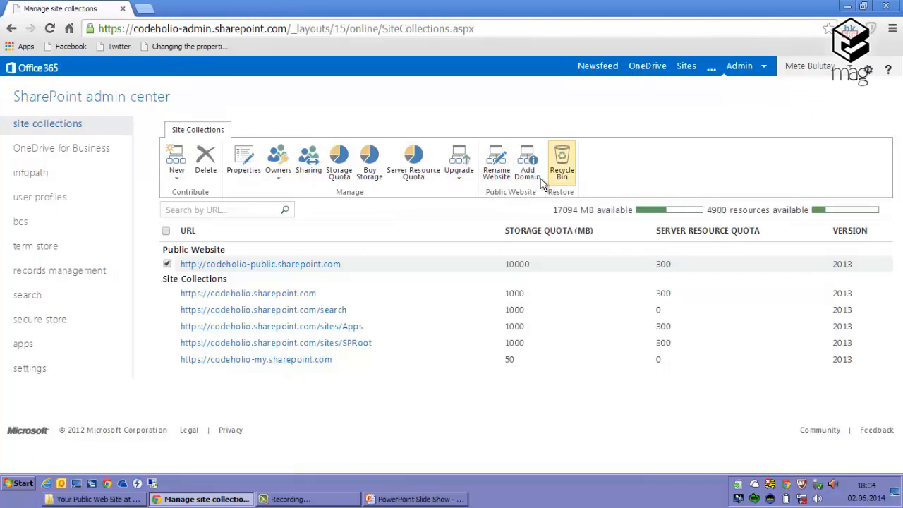
pyautogui.click(527, 162)
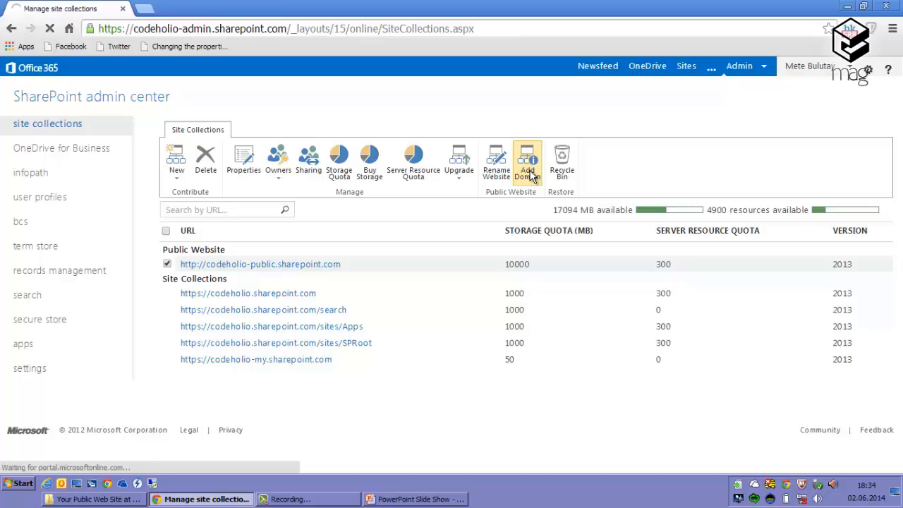
# - Re-enter the admin password and sign in to the domains list
pyautogui.click(528, 162)
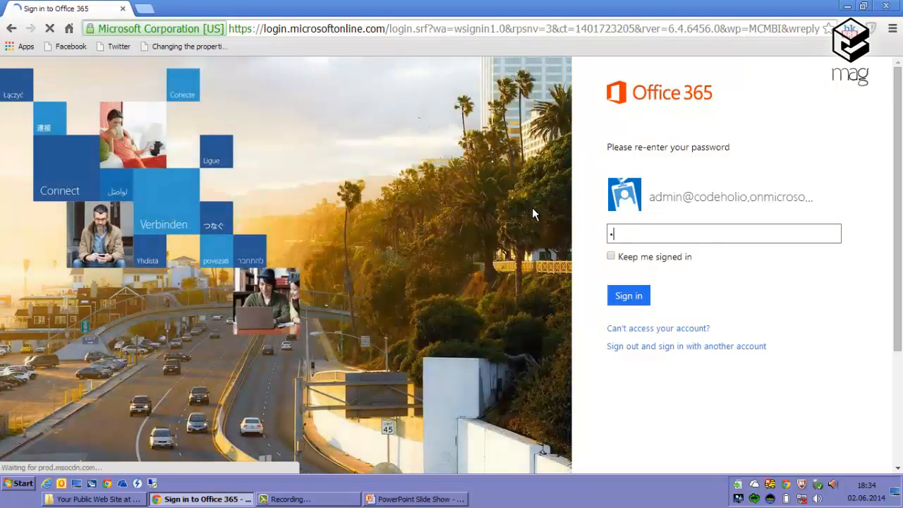
pyautogui.write('•••')
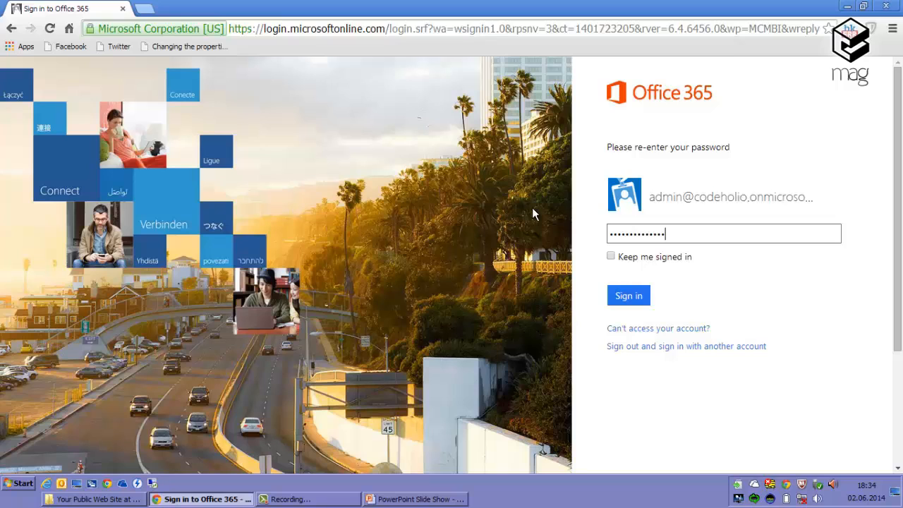
pyautogui.click(628, 295)
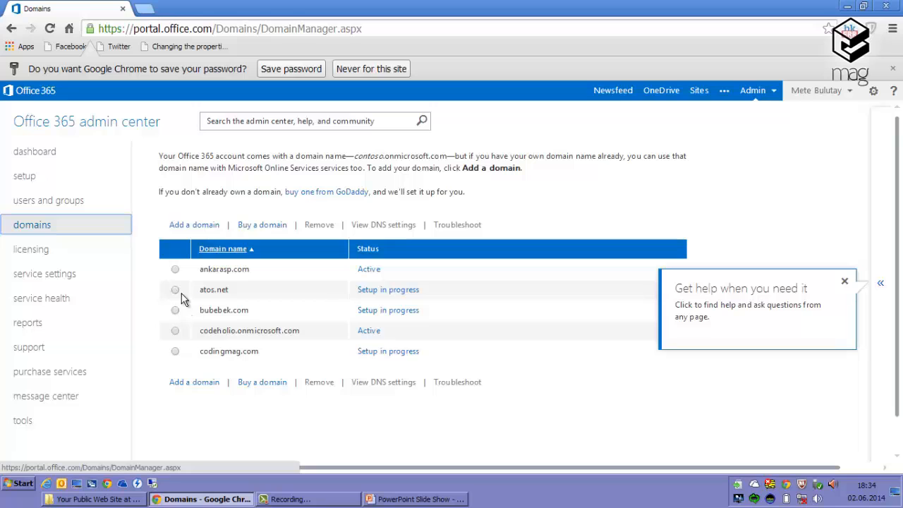
# - Remove the pending domains atos.net, bubebek.com and codingmag.com
pyautogui.click(175, 290)
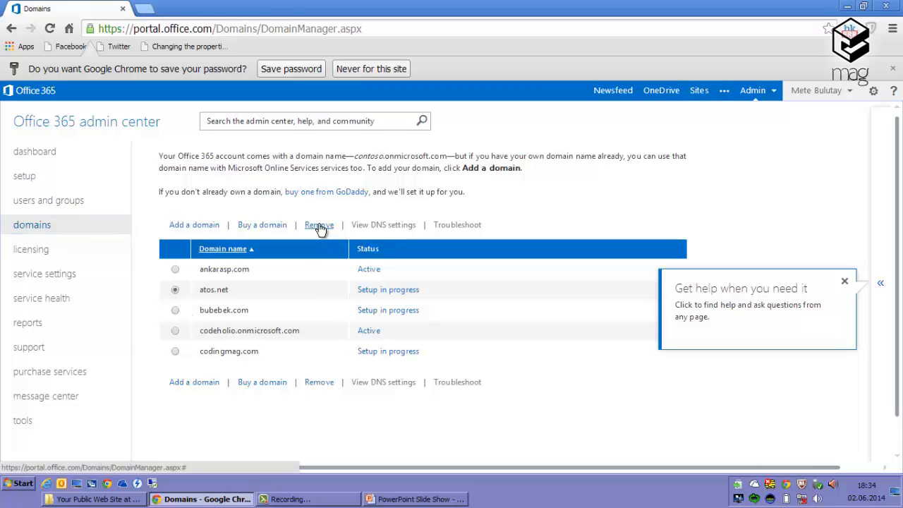
pyautogui.click(319, 225)
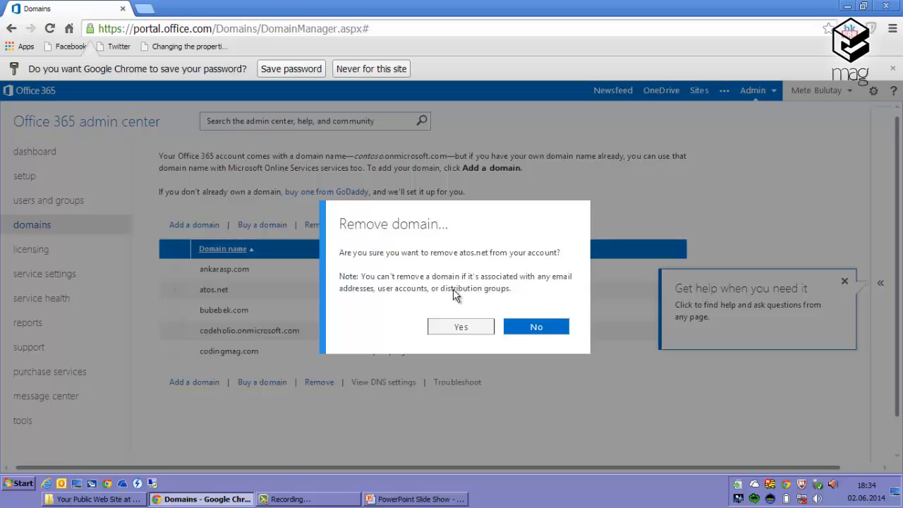
pyautogui.click(535, 326)
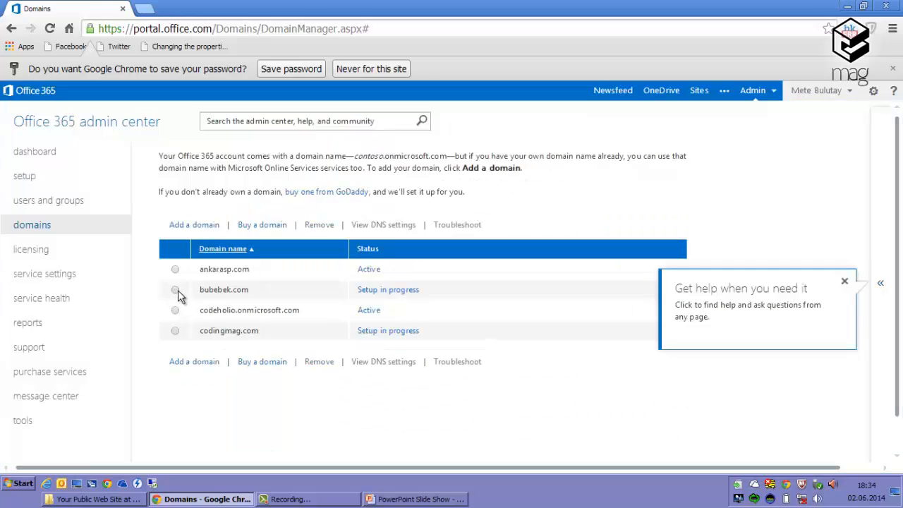
pyautogui.click(319, 225)
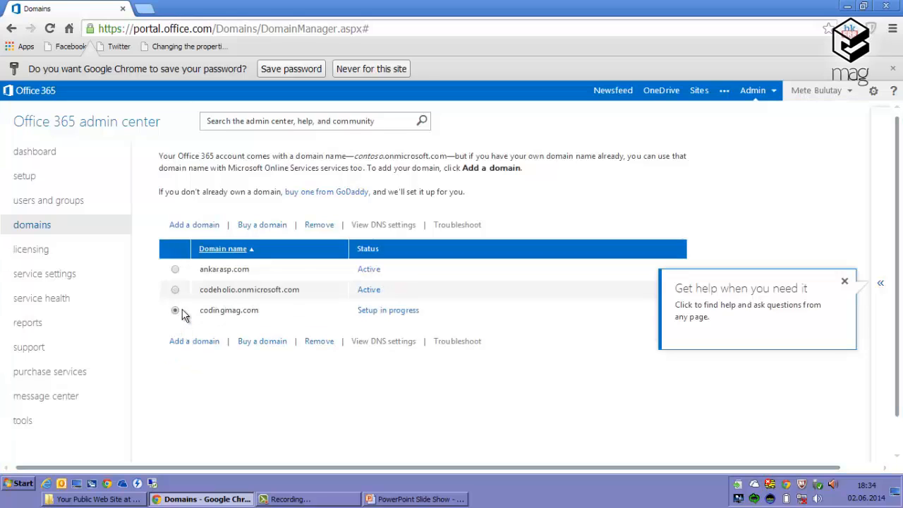
pyautogui.click(319, 224)
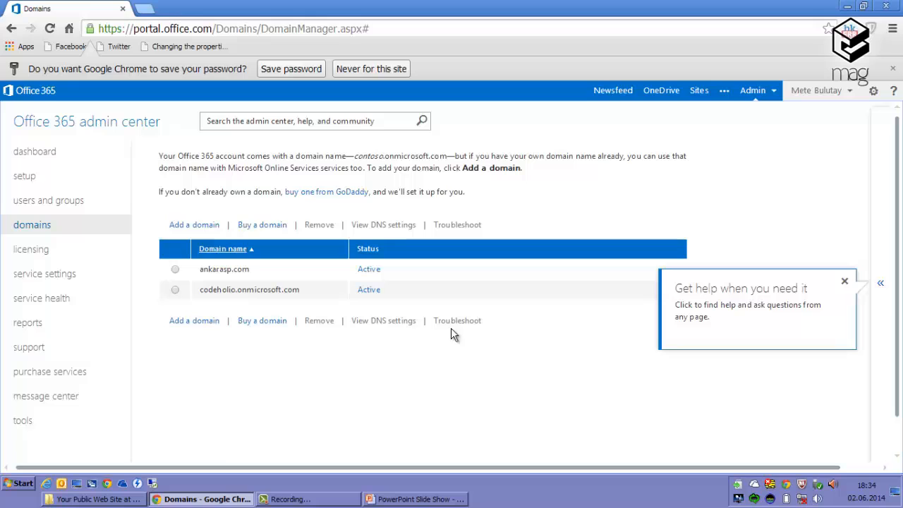
pyautogui.moveTo(297, 319)
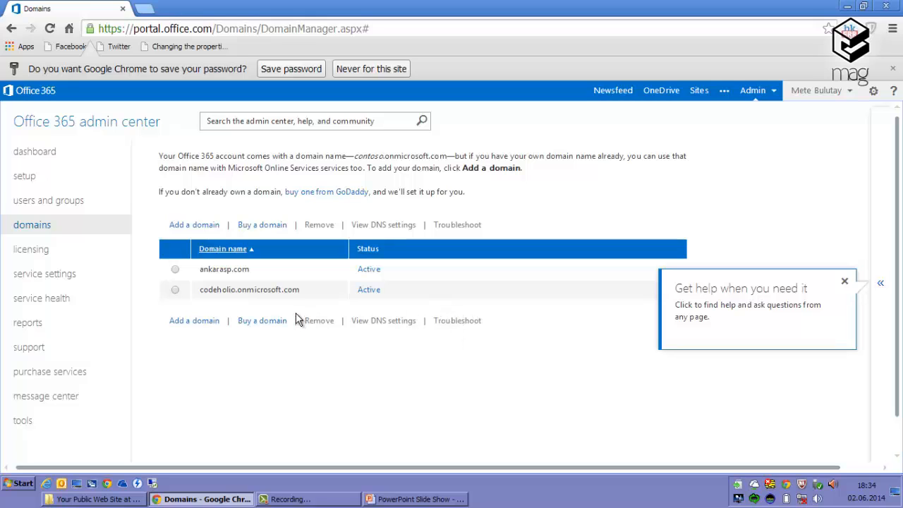
pyautogui.doubleClick(216, 269)
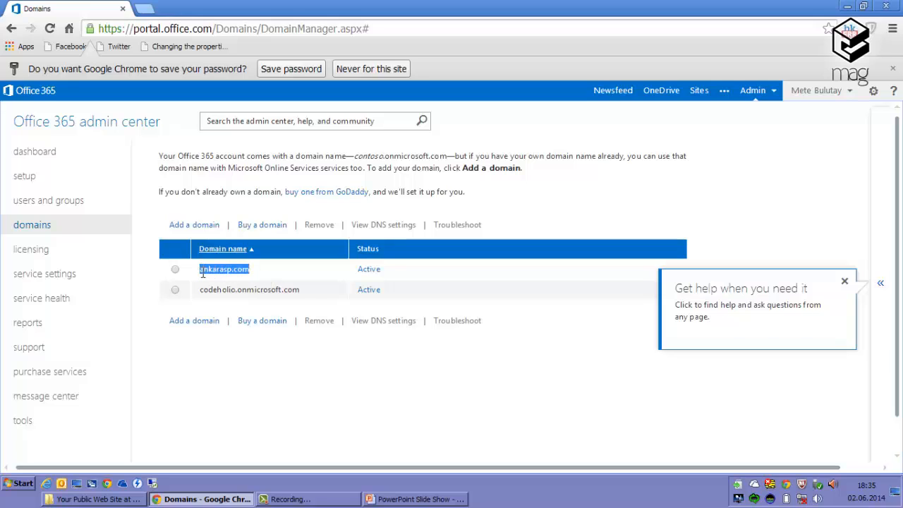
pyautogui.moveTo(258, 276)
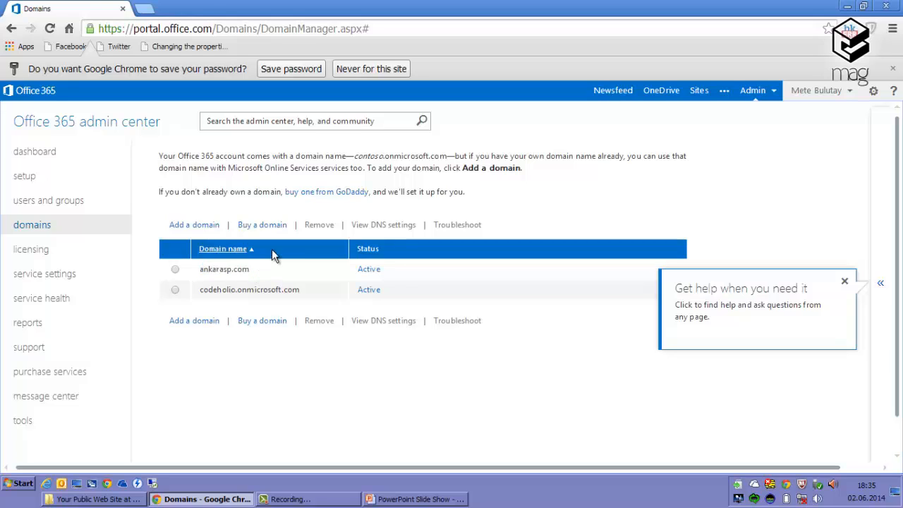
pyautogui.moveTo(270, 247)
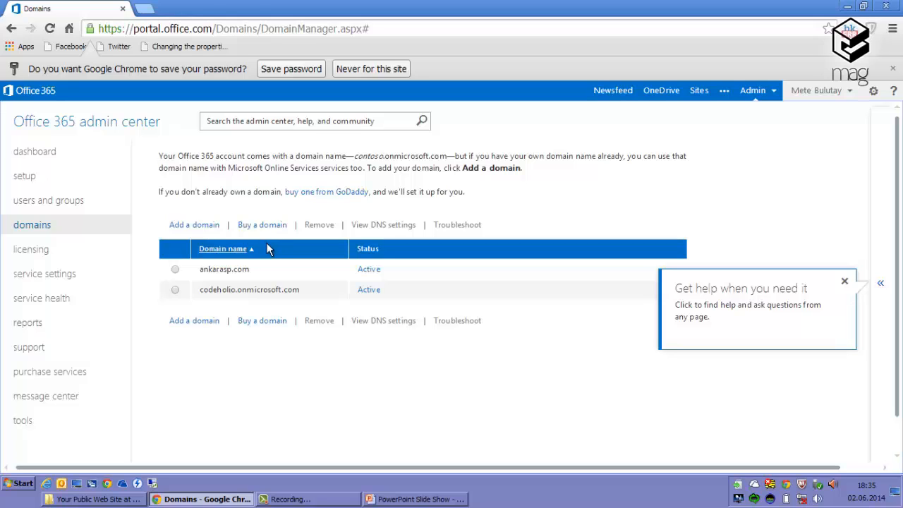
pyautogui.moveTo(268, 251)
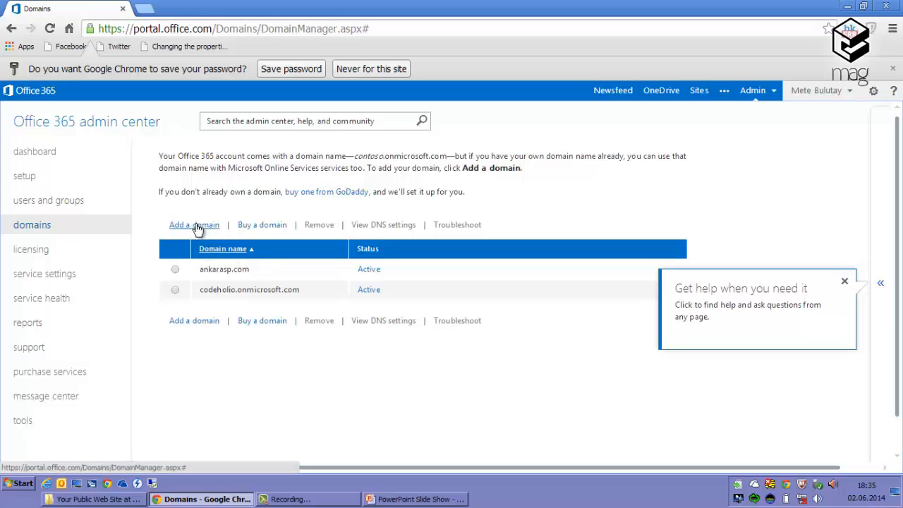
pyautogui.moveTo(208, 227)
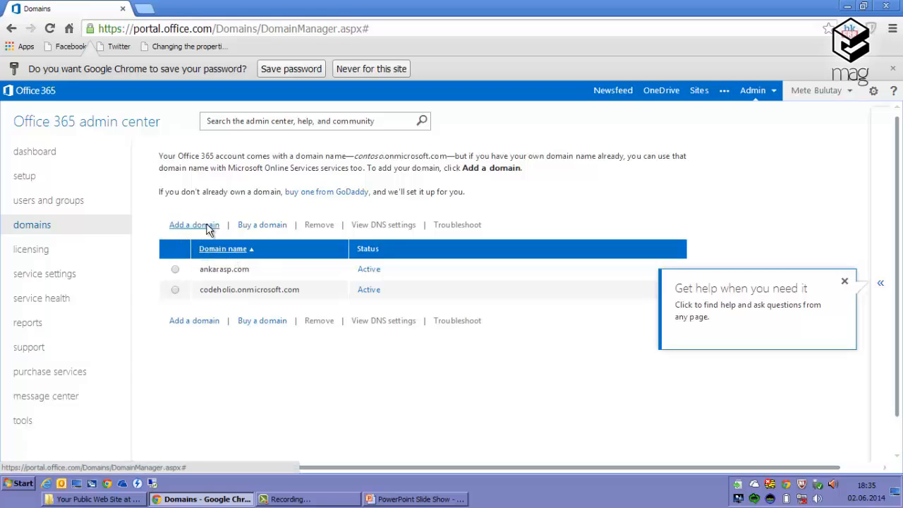
# - Start the Add a domain wizard and pick codingmag.com from the suggestions
pyautogui.click(194, 225)
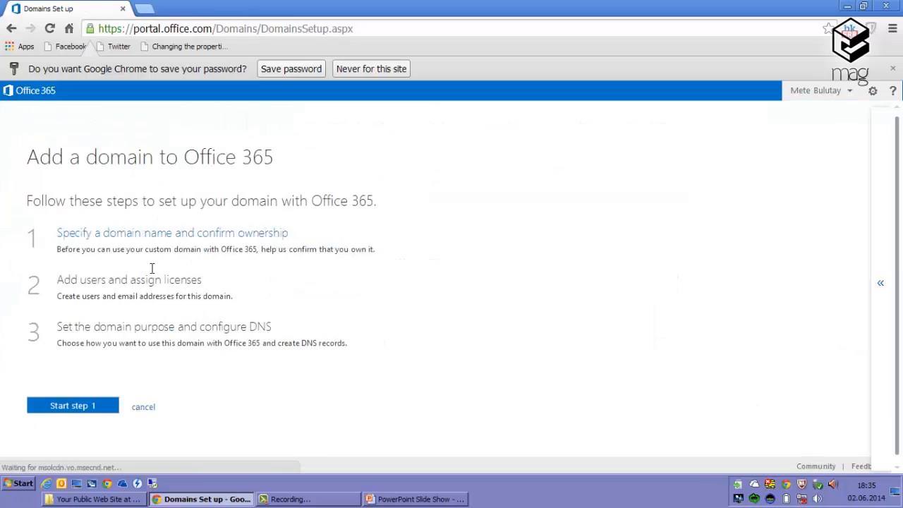
pyautogui.click(73, 406)
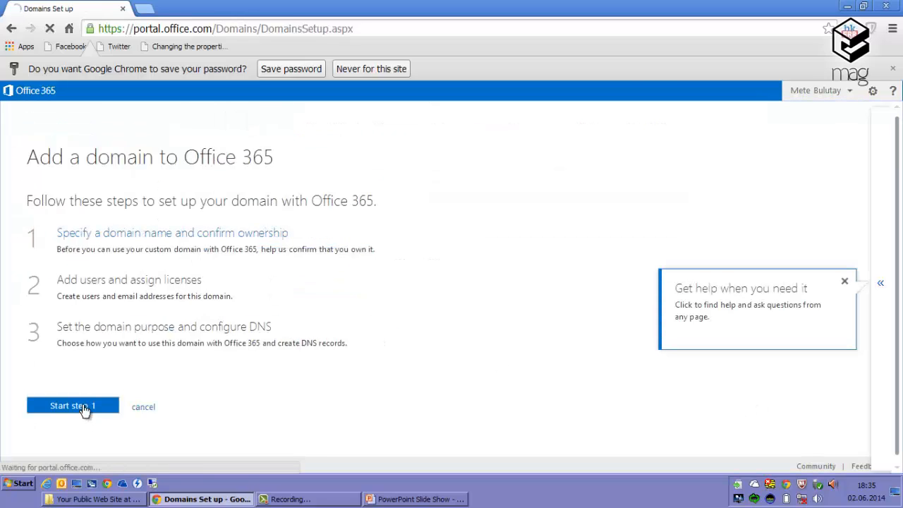
pyautogui.click(72, 406)
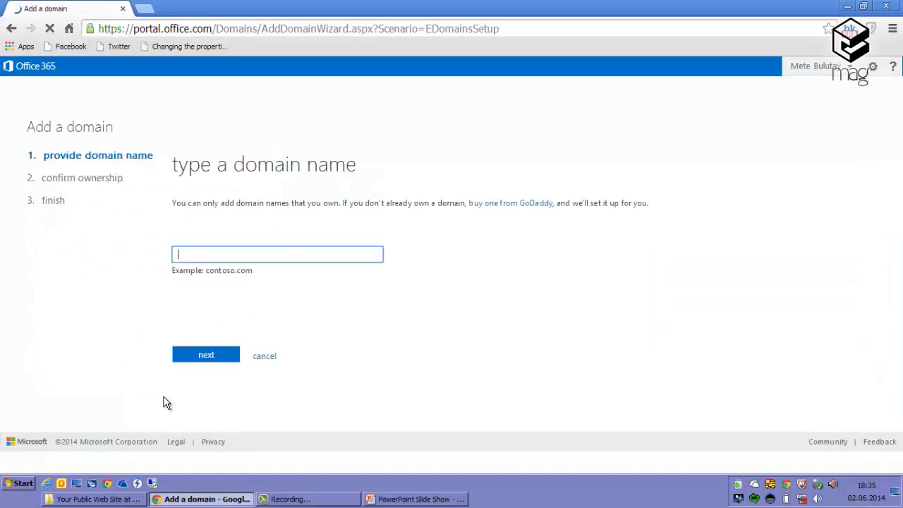
pyautogui.write('codingmag')
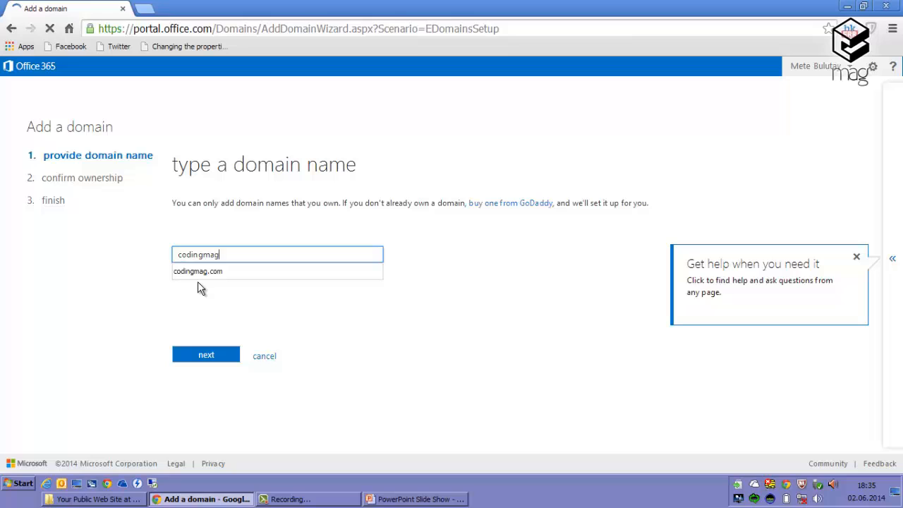
pyautogui.click(197, 271)
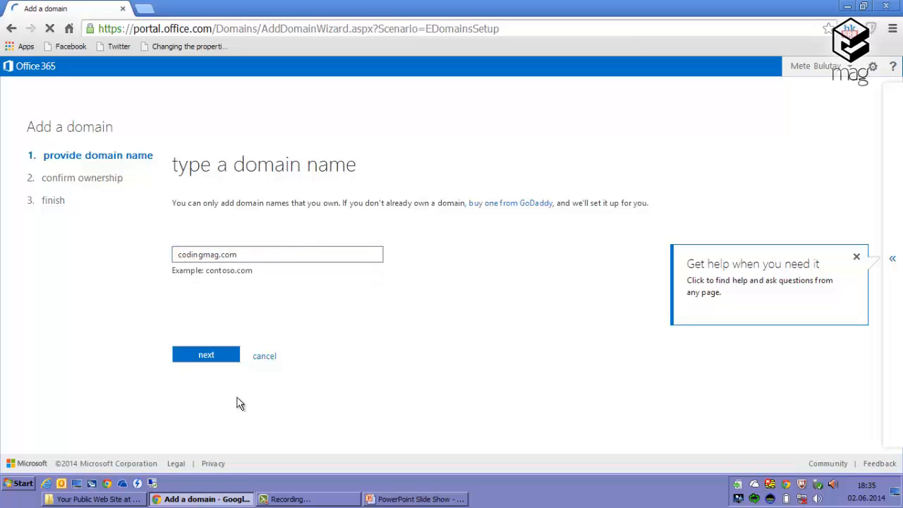
# - Submit codingmag.com and try to confirm its ownership
pyautogui.click(278, 254)
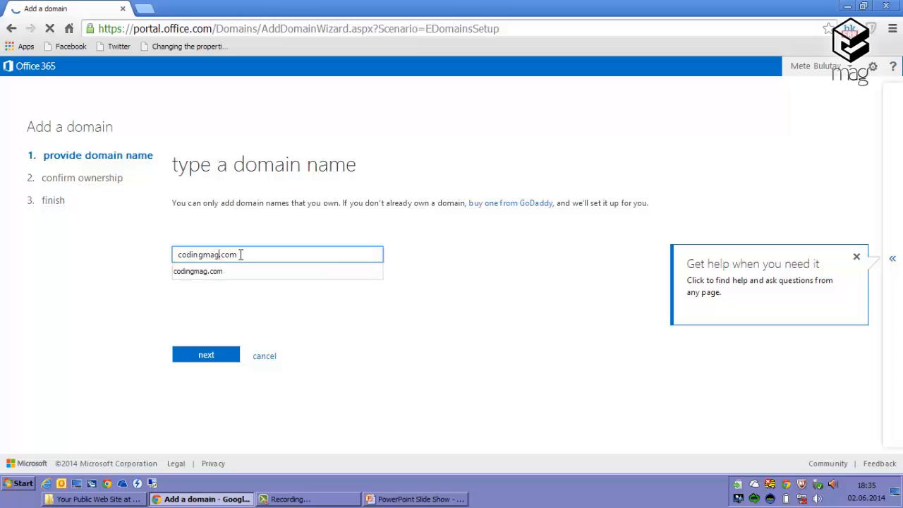
pyautogui.click(205, 354)
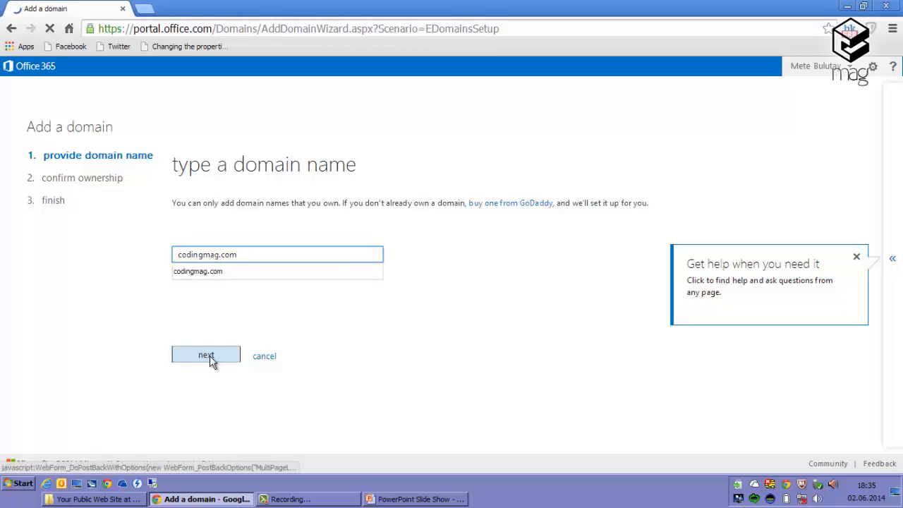
pyautogui.click(205, 355)
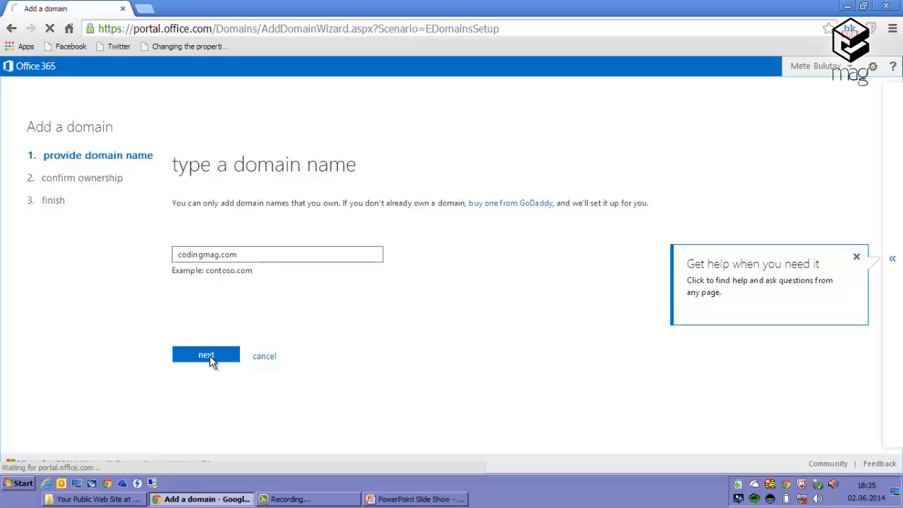
pyautogui.click(206, 355)
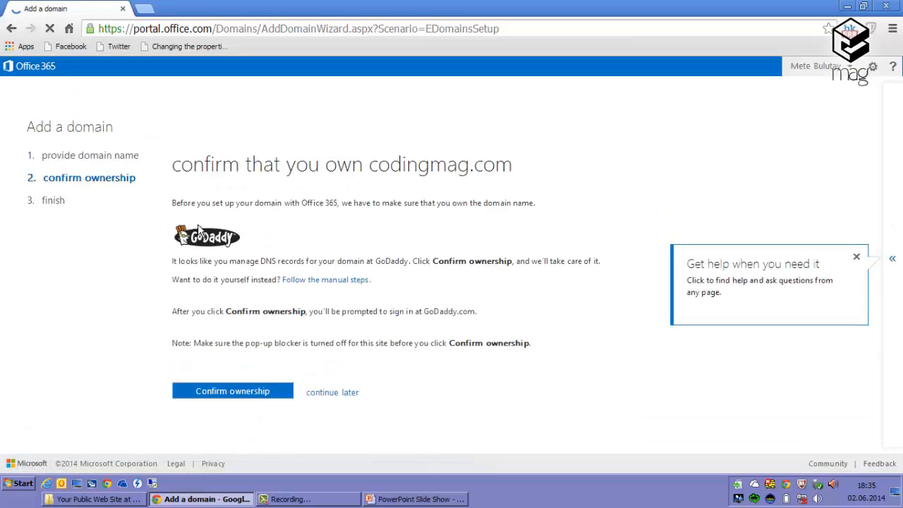
pyautogui.click(232, 391)
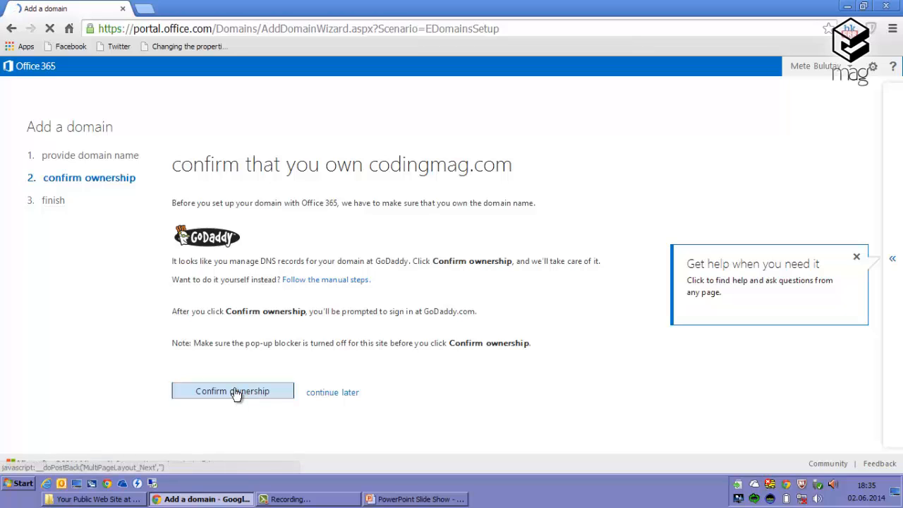
pyautogui.click(233, 391)
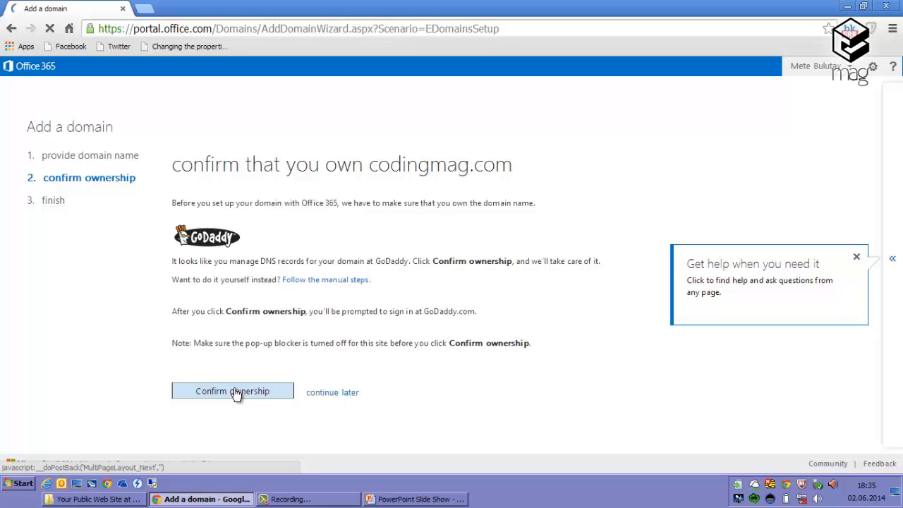
pyautogui.click(232, 391)
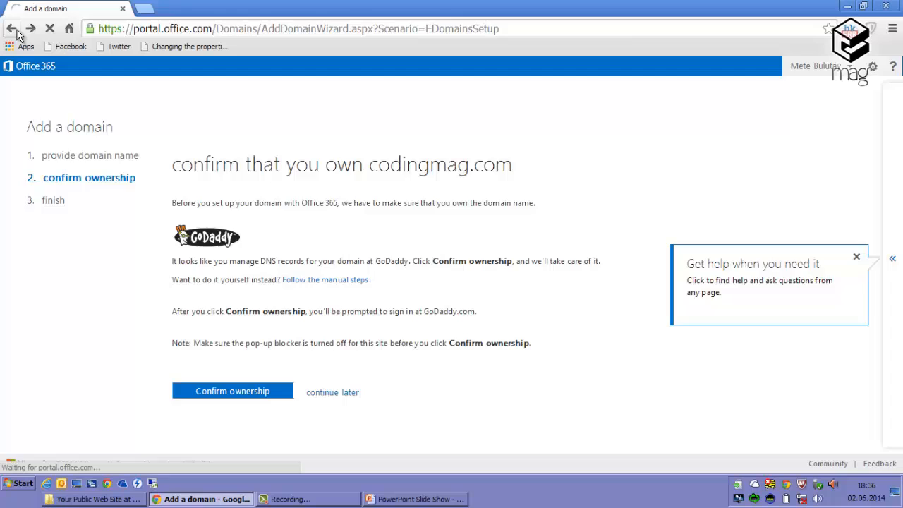
# - Go back to the domains page and reopen the Add a domain overview
pyautogui.click(12, 28)
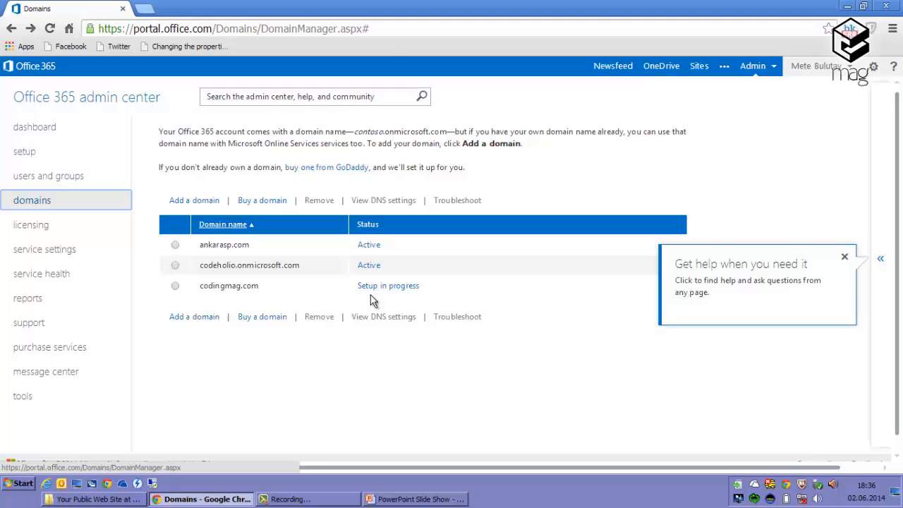
pyautogui.moveTo(156, 168)
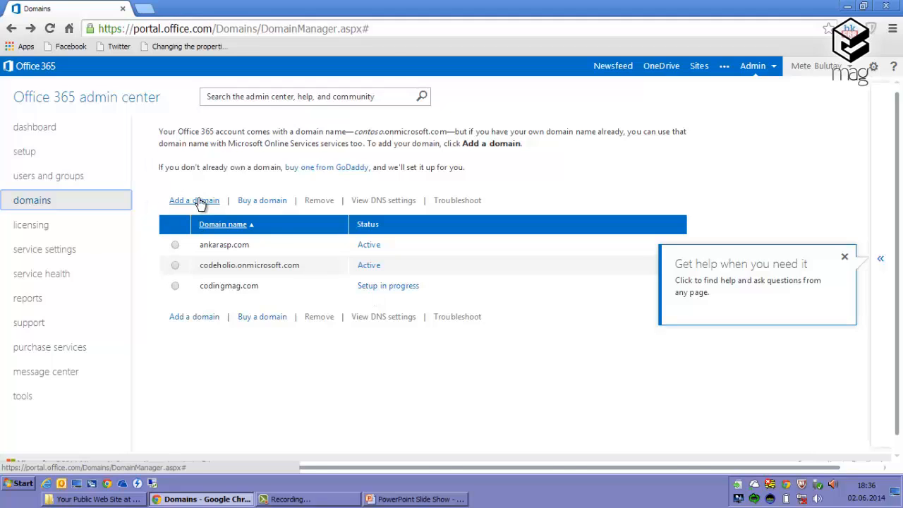
pyautogui.click(194, 201)
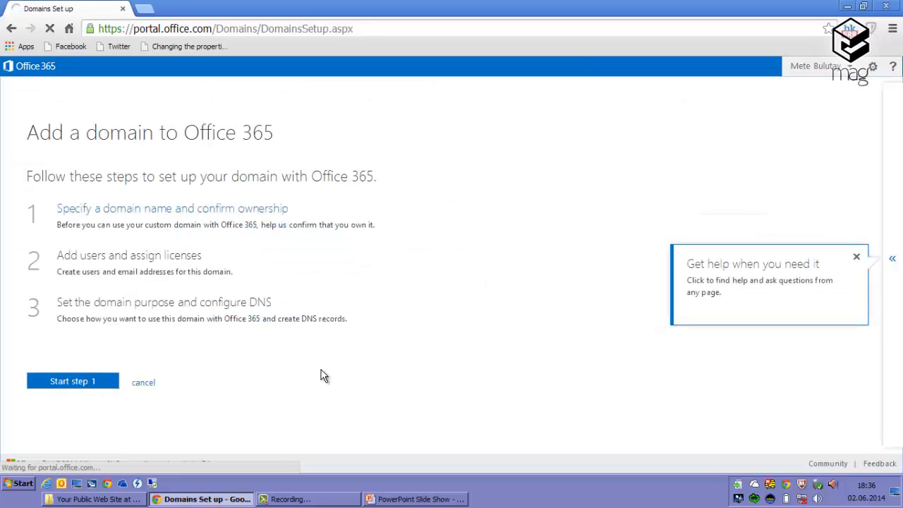
# - Enter atos.net as the domain name and continue to ownership confirmation
pyautogui.click(73, 381)
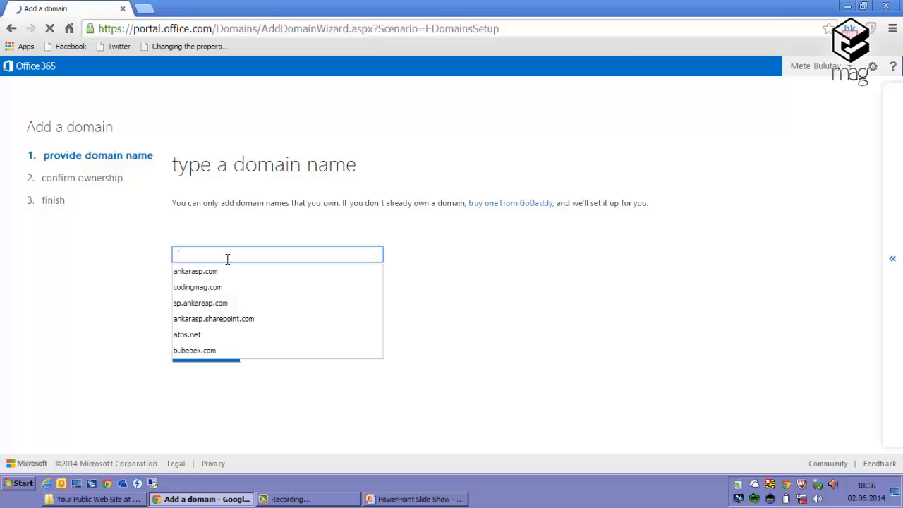
pyautogui.write('atos')
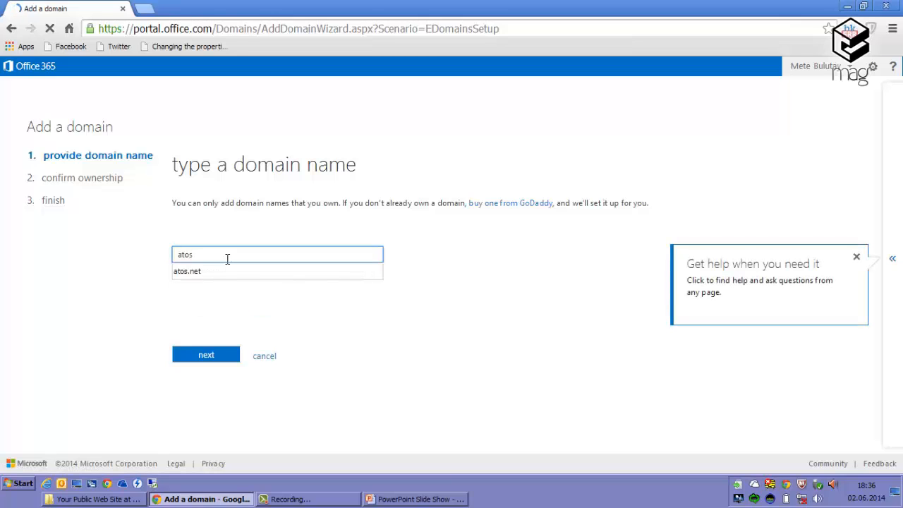
pyautogui.click(188, 271)
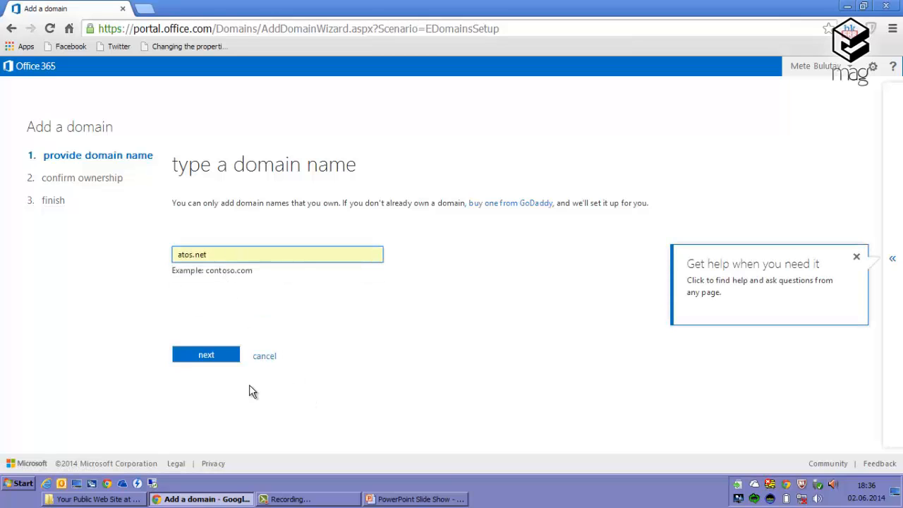
pyautogui.click(206, 355)
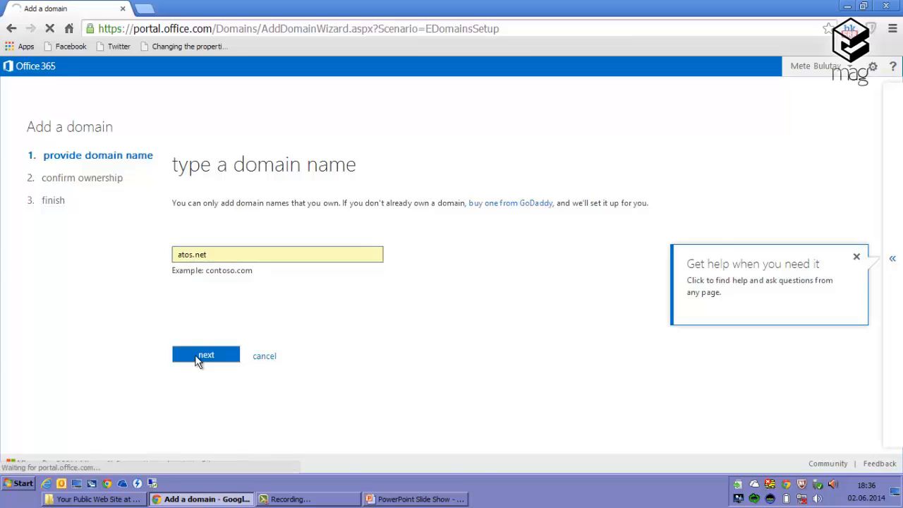
pyautogui.click(206, 354)
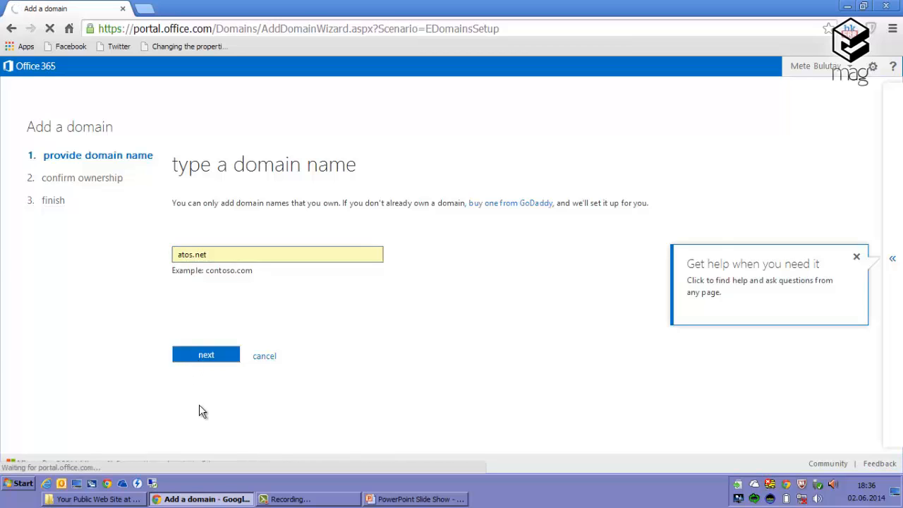
pyautogui.click(206, 354)
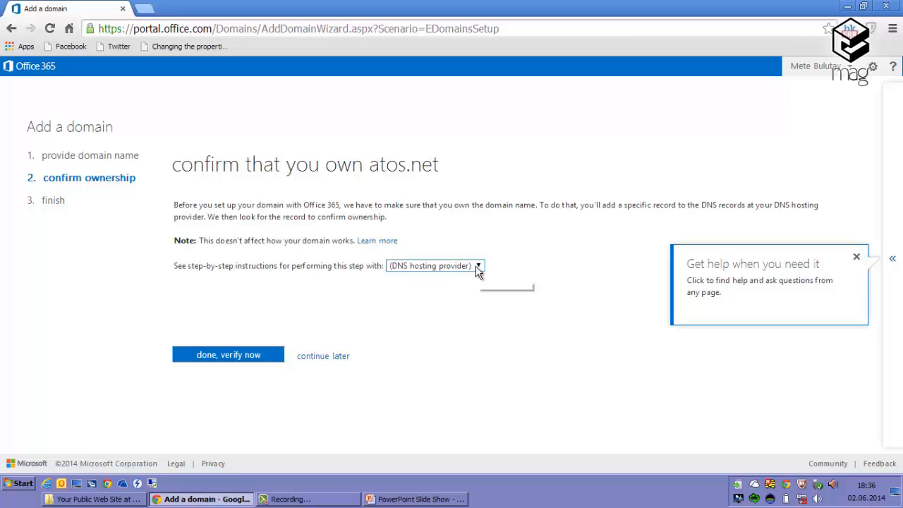
# - Browse the DNS hosting provider list without choosing one, then go back
pyautogui.click(435, 265)
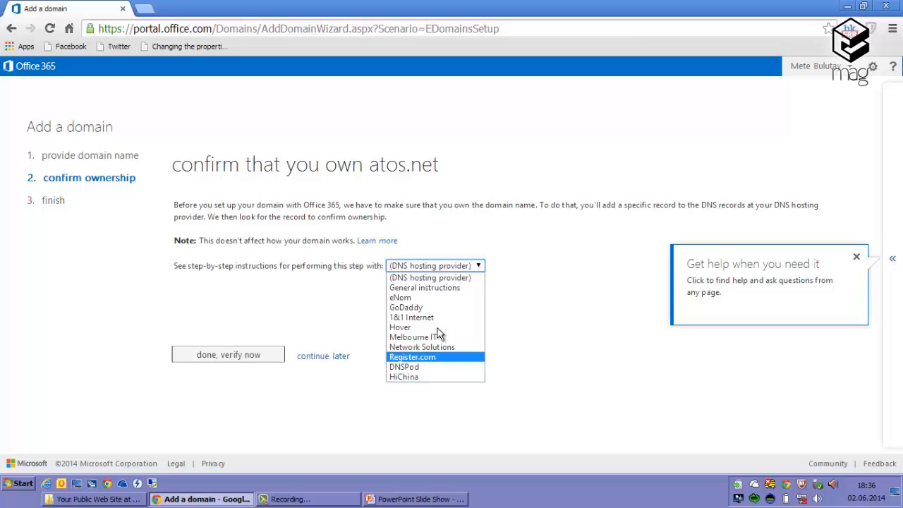
pyautogui.moveTo(435, 376)
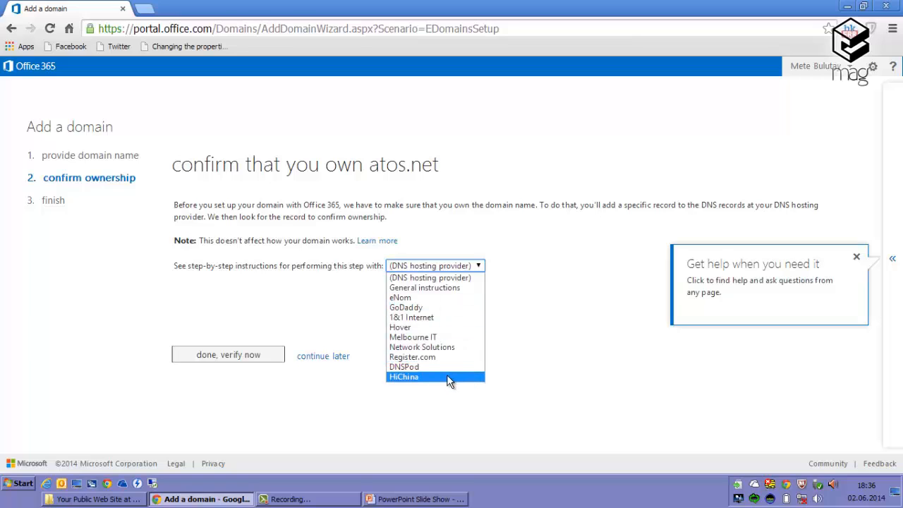
pyautogui.moveTo(444, 278)
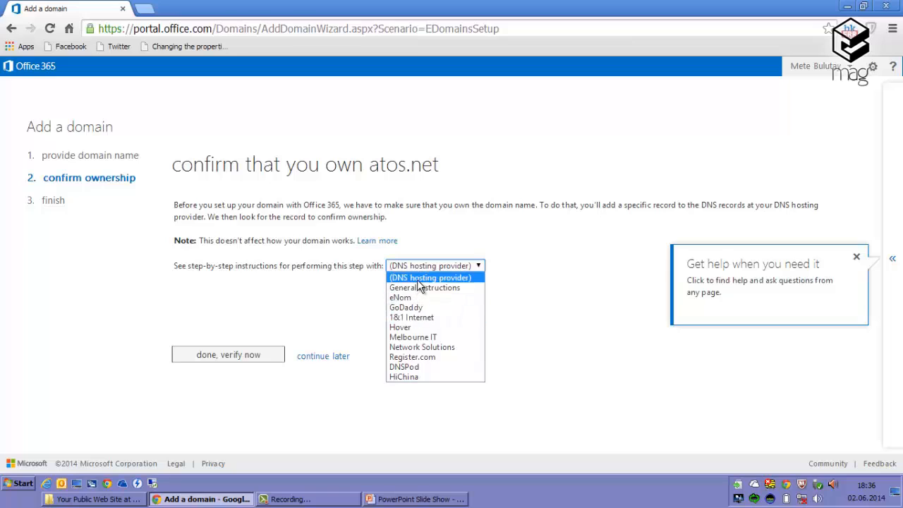
pyautogui.click(435, 265)
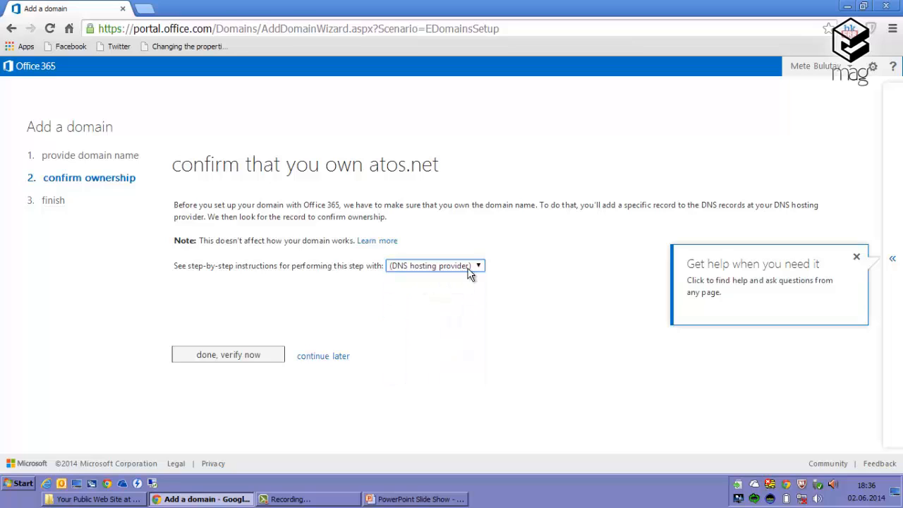
pyautogui.click(435, 266)
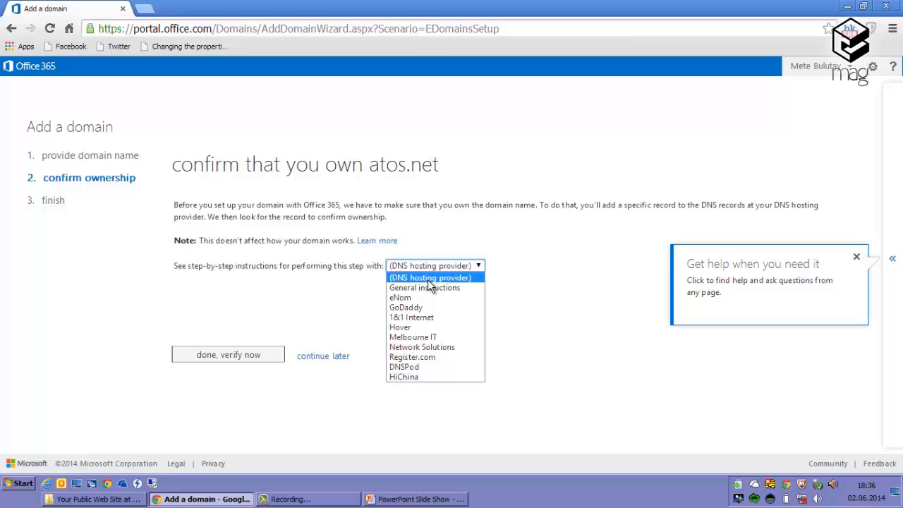
pyautogui.click(435, 277)
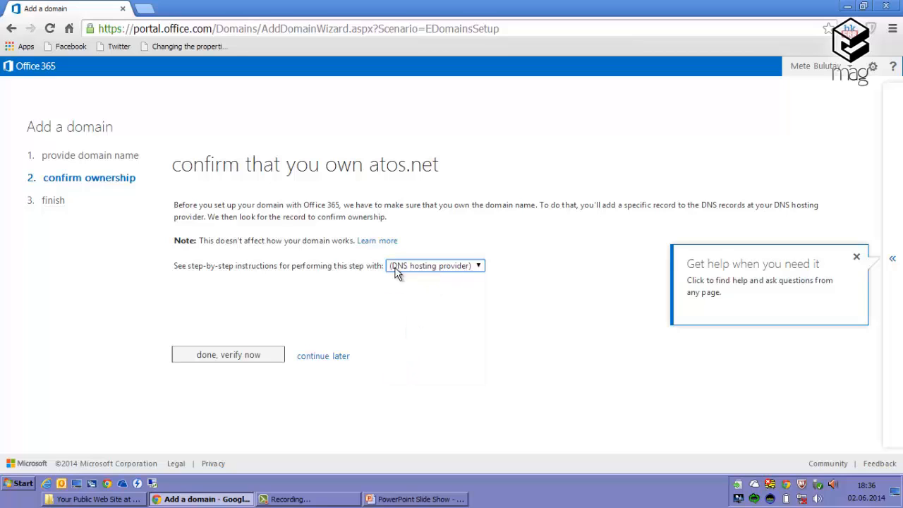
pyautogui.moveTo(318, 339)
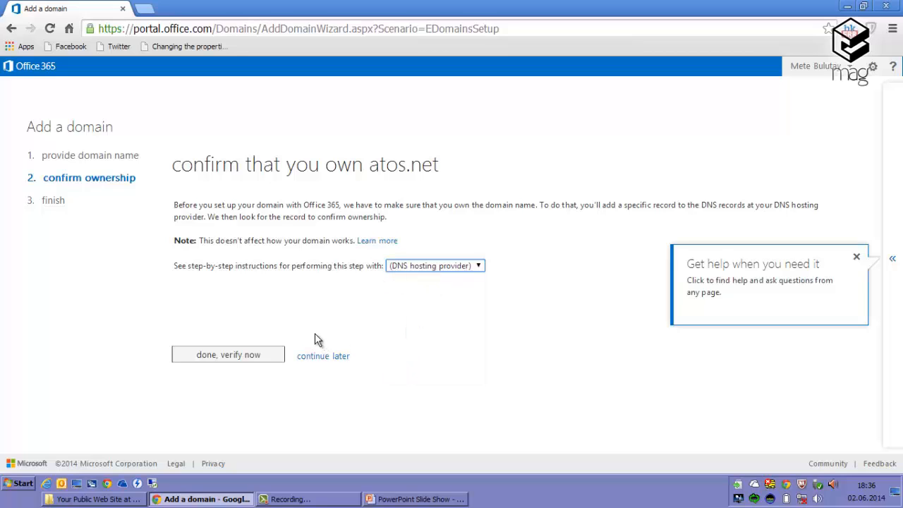
pyautogui.moveTo(514, 237)
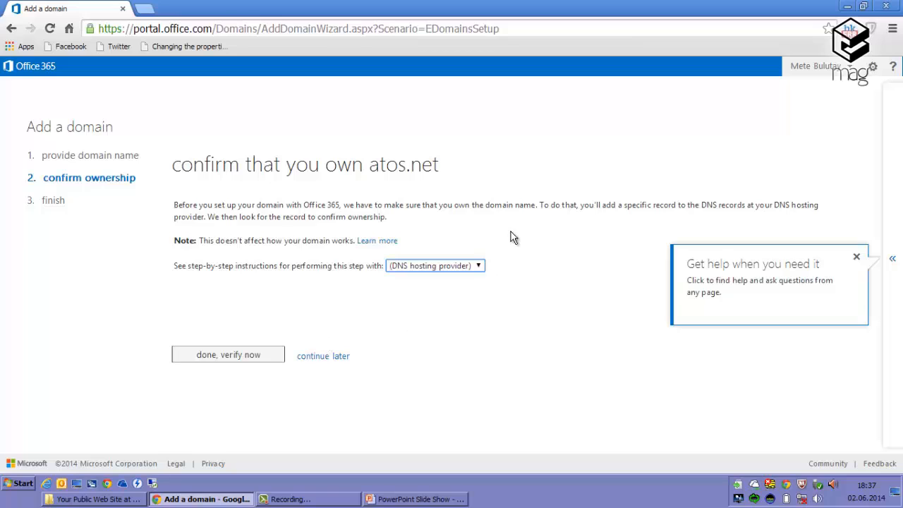
pyautogui.click(436, 265)
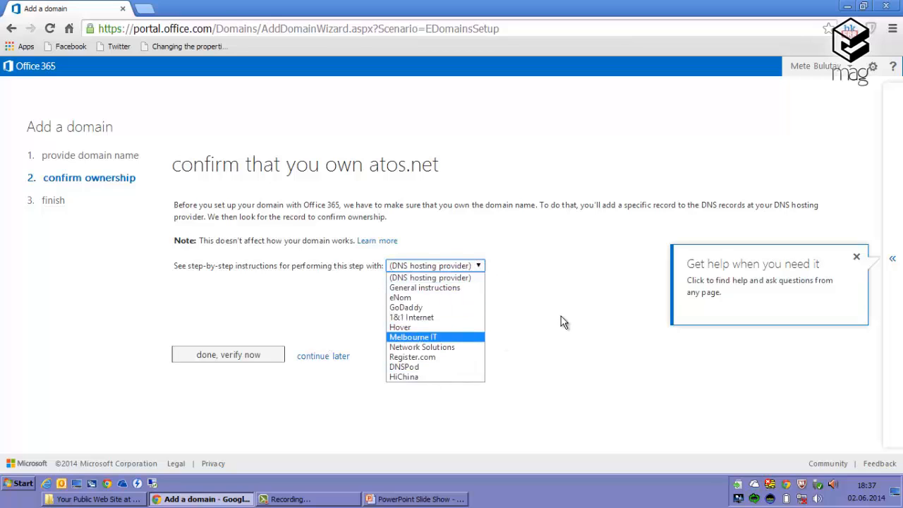
pyautogui.click(435, 265)
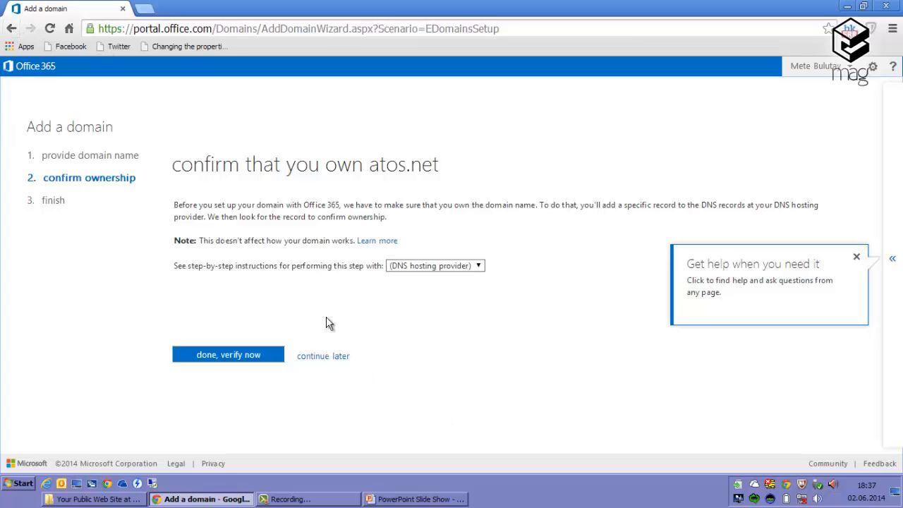
pyautogui.click(11, 28)
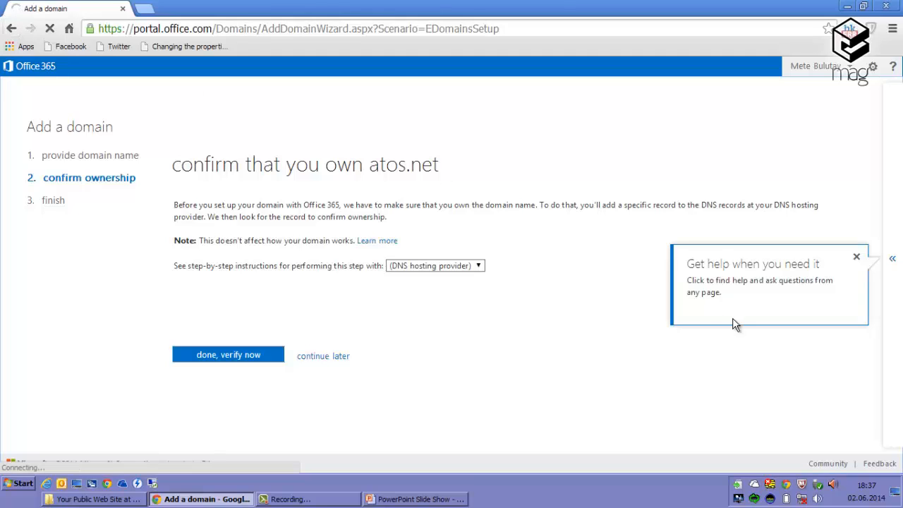
pyautogui.moveTo(703, 316)
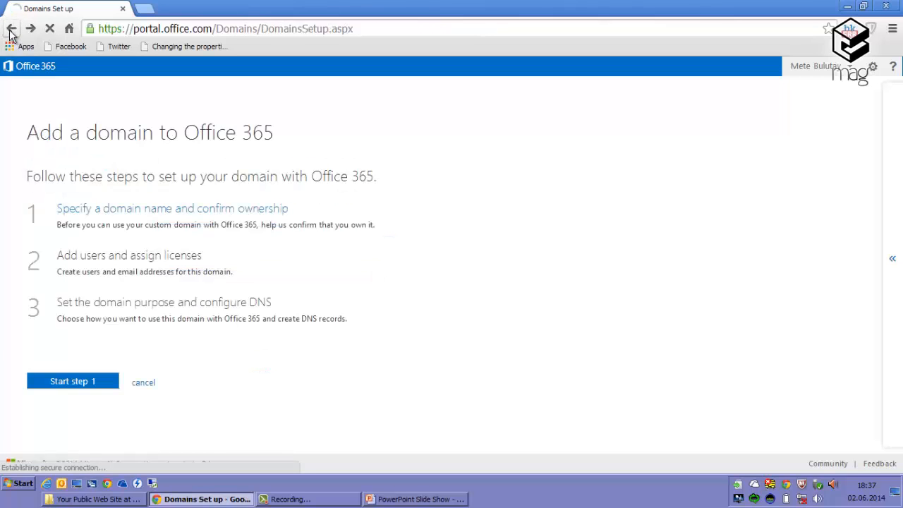
# - Return to the domains list and select the ankarasp.com name text
pyautogui.click(12, 28)
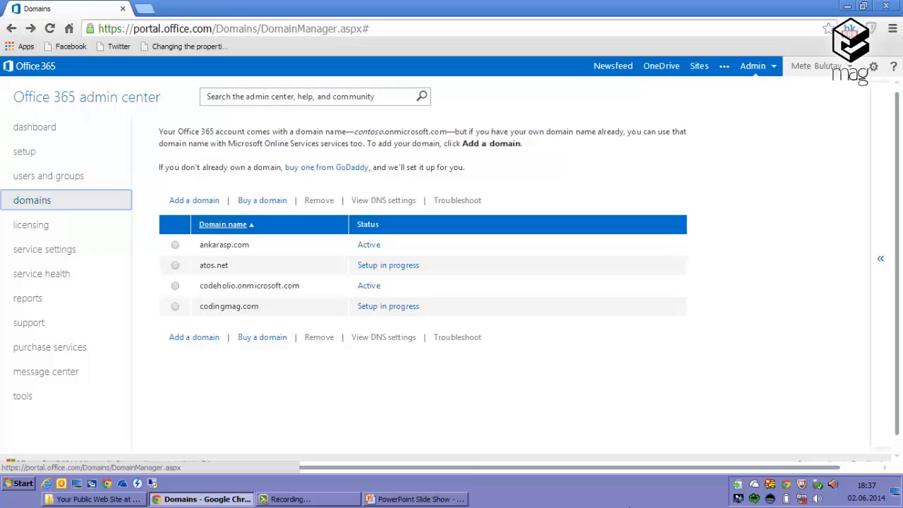
pyautogui.moveTo(127, 192)
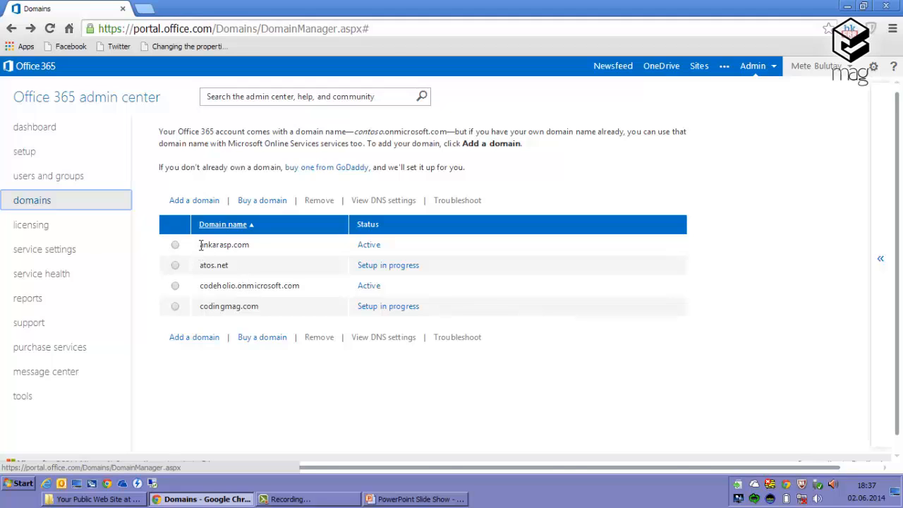
pyautogui.doubleClick(223, 244)
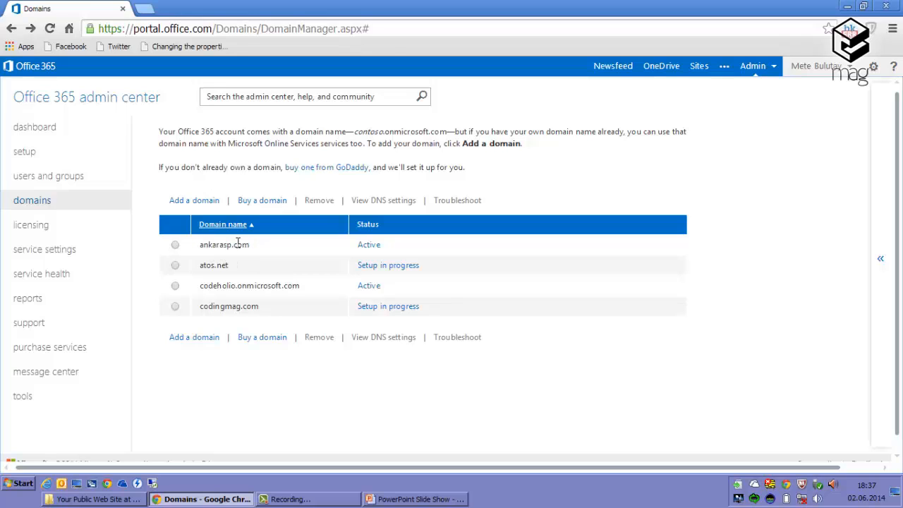
pyautogui.doubleClick(242, 244)
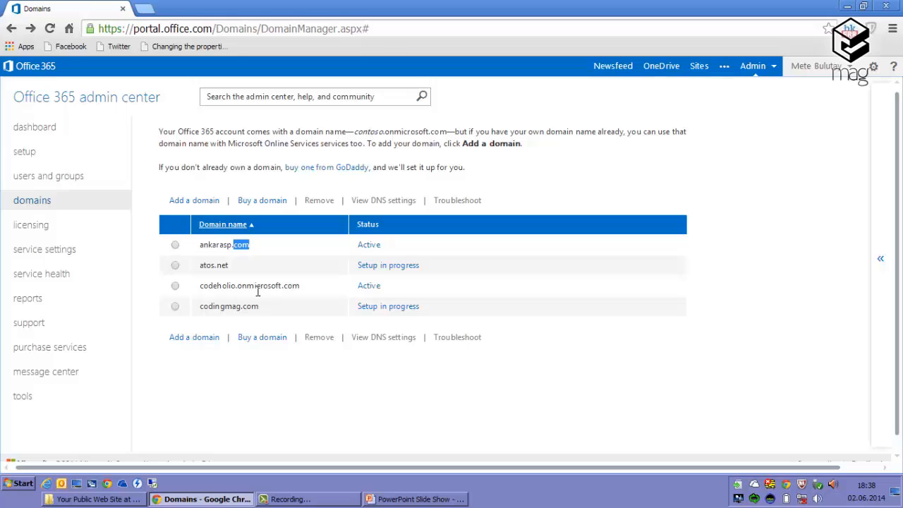
# - Start adding another domain from the domains list
pyautogui.click(194, 200)
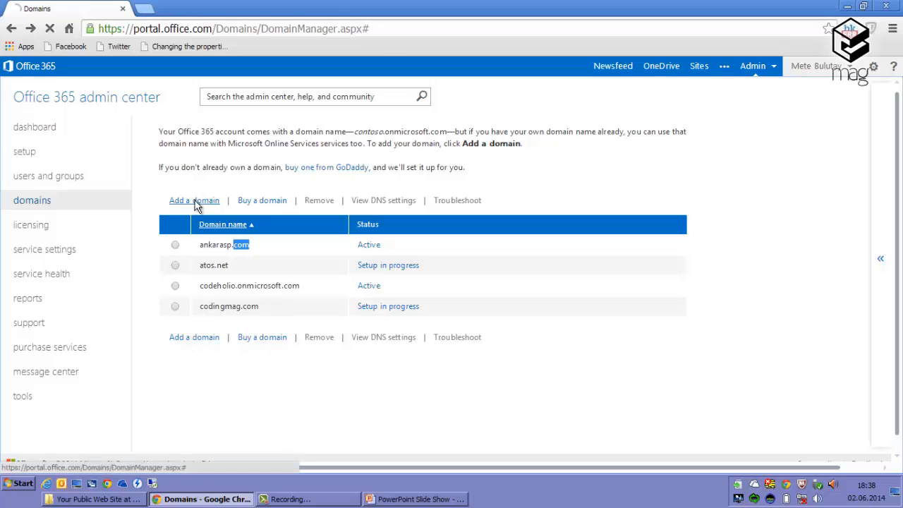
pyautogui.click(194, 200)
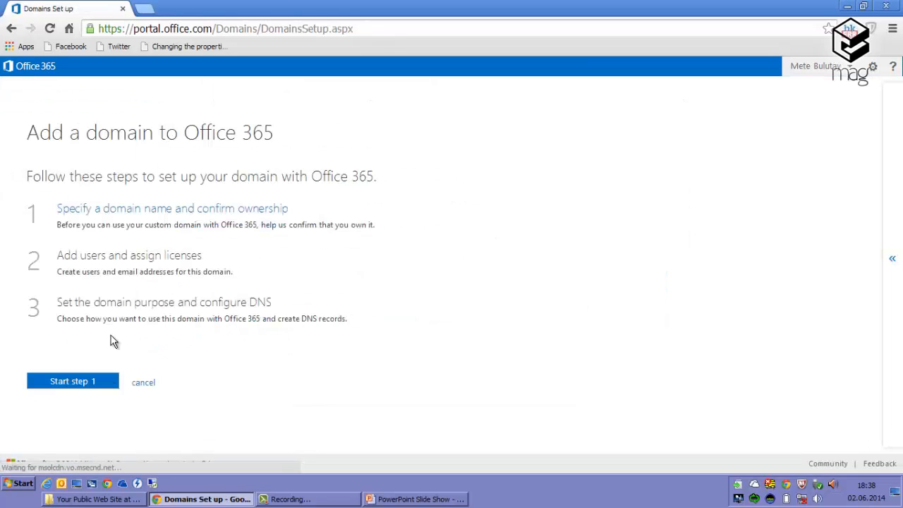
# - Enter sp.ankarasp.com as the domain name to add
pyautogui.click(72, 381)
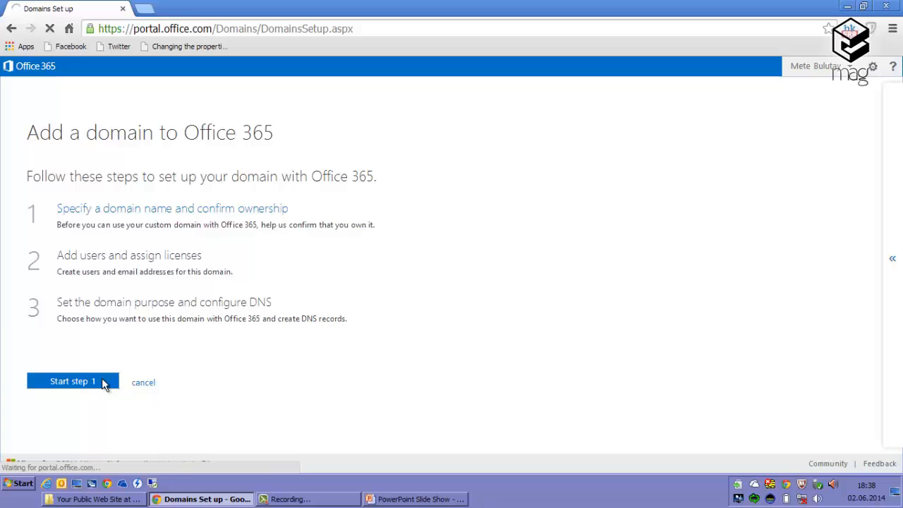
pyautogui.click(72, 381)
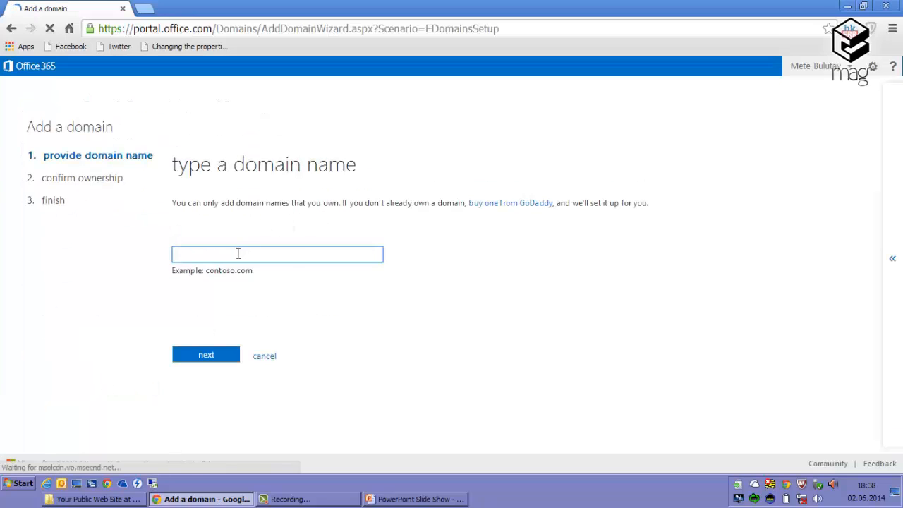
pyautogui.write('sp.')
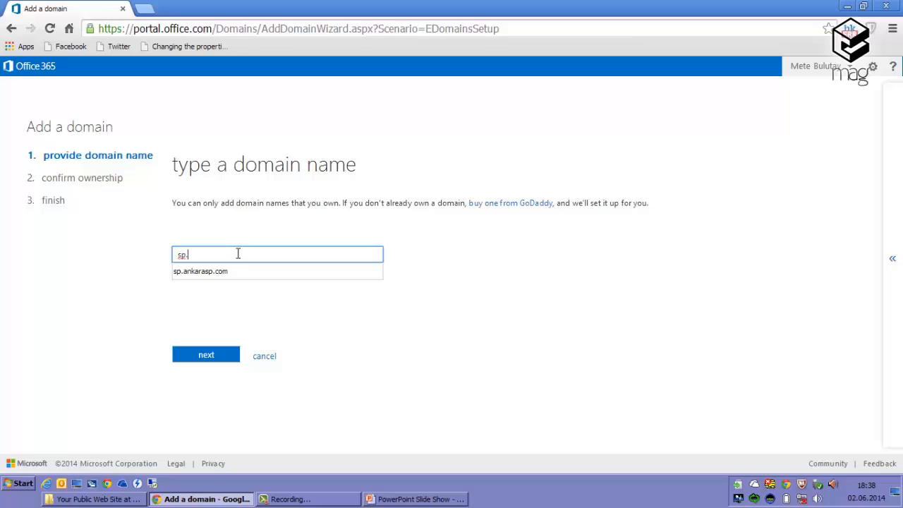
pyautogui.click(200, 271)
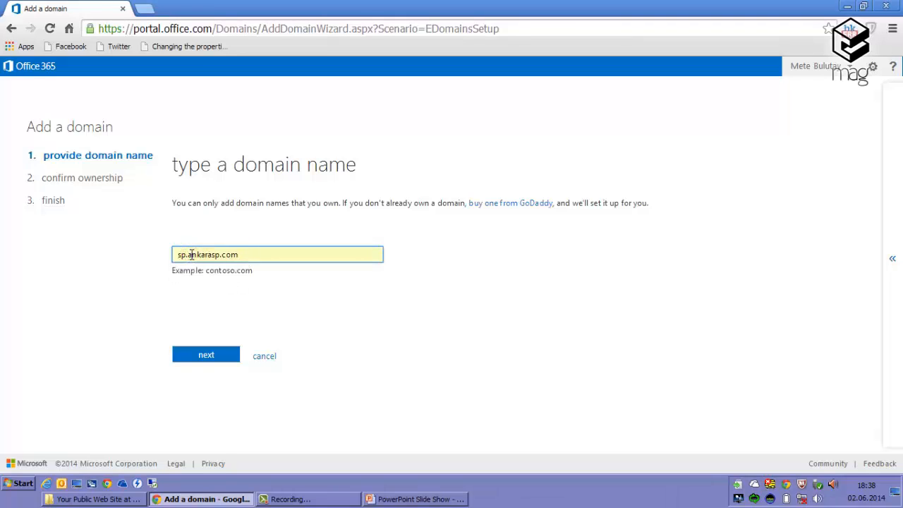
# - Submit sp.ankarasp.com and advance through the ownership confirmation
pyautogui.click(206, 355)
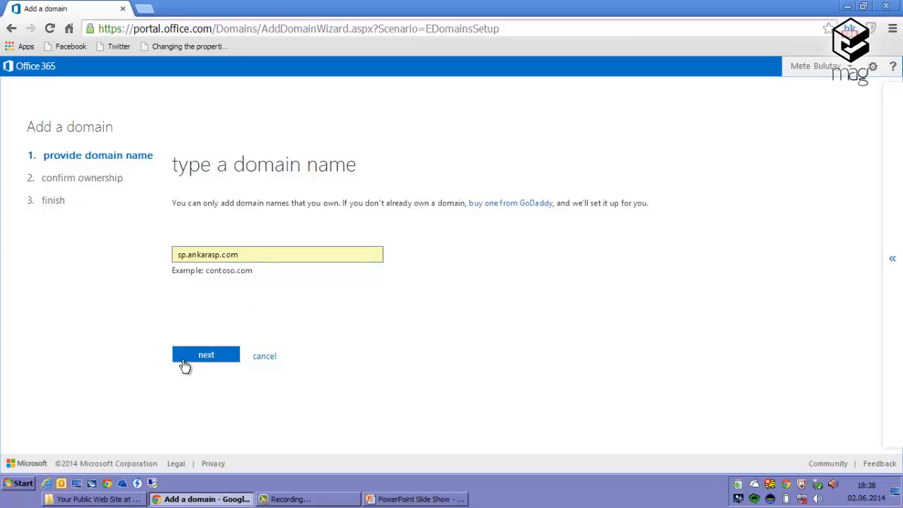
pyautogui.click(206, 354)
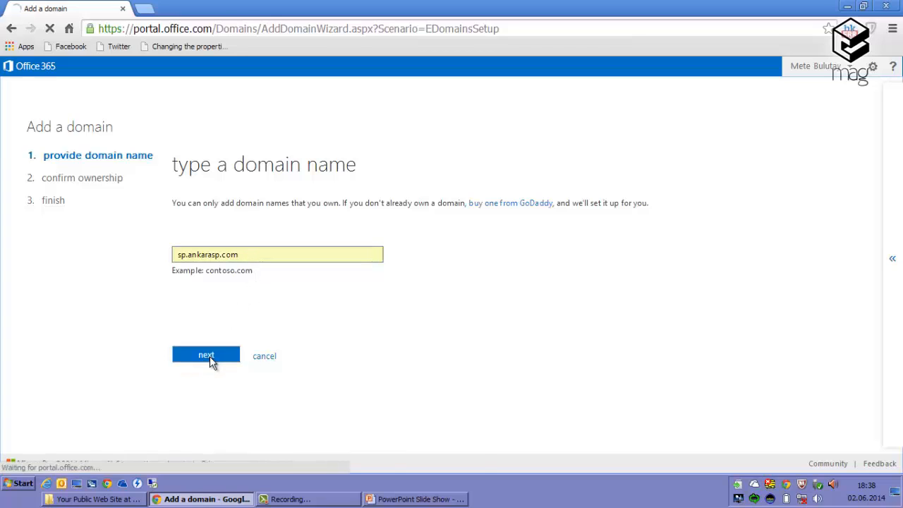
pyautogui.click(206, 356)
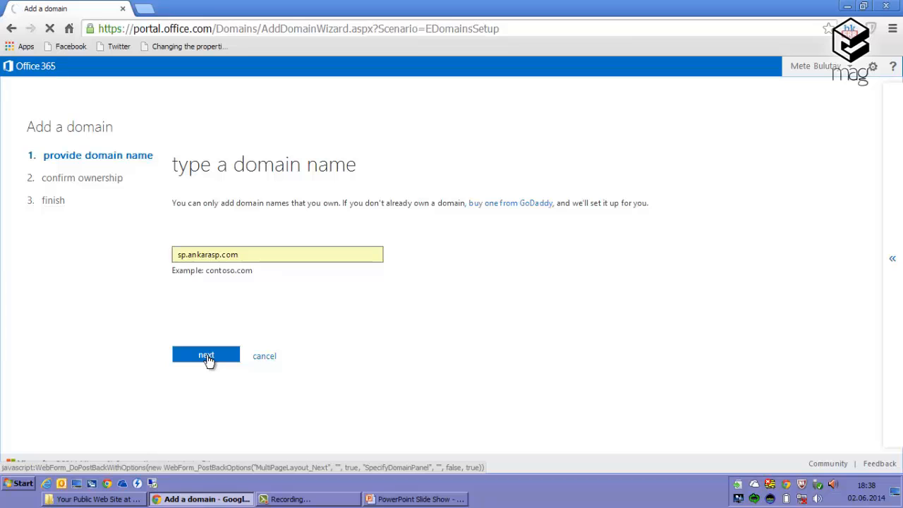
pyautogui.click(206, 356)
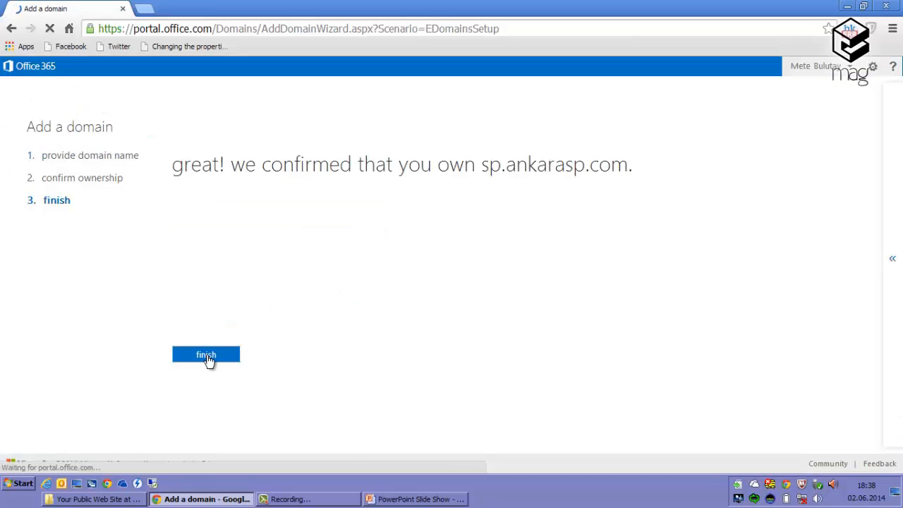
pyautogui.click(206, 354)
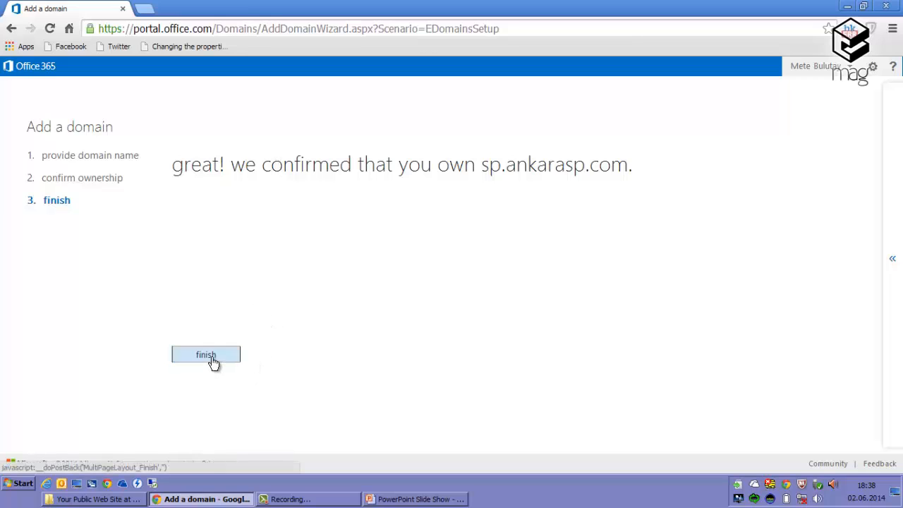
# - Finish confirming ownership of sp.ankarasp.com and start step 2, adding users and licenses
pyautogui.click(206, 354)
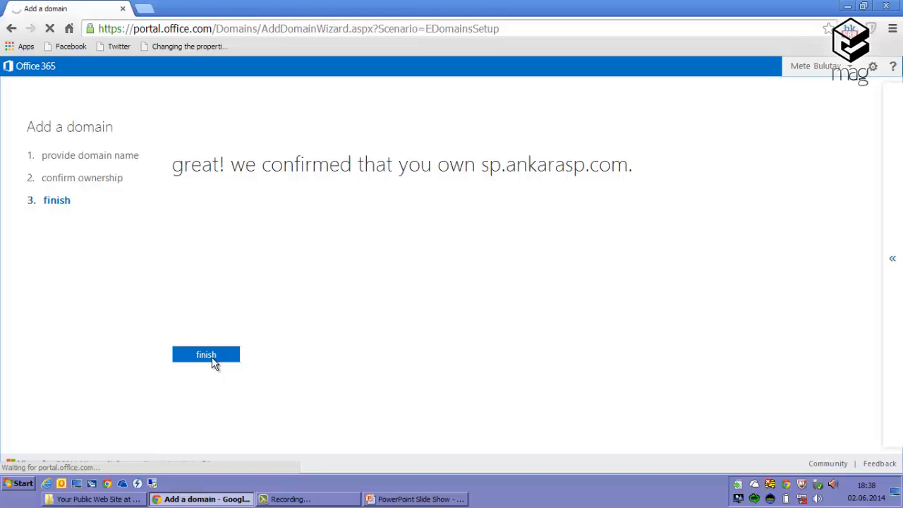
pyautogui.click(206, 354)
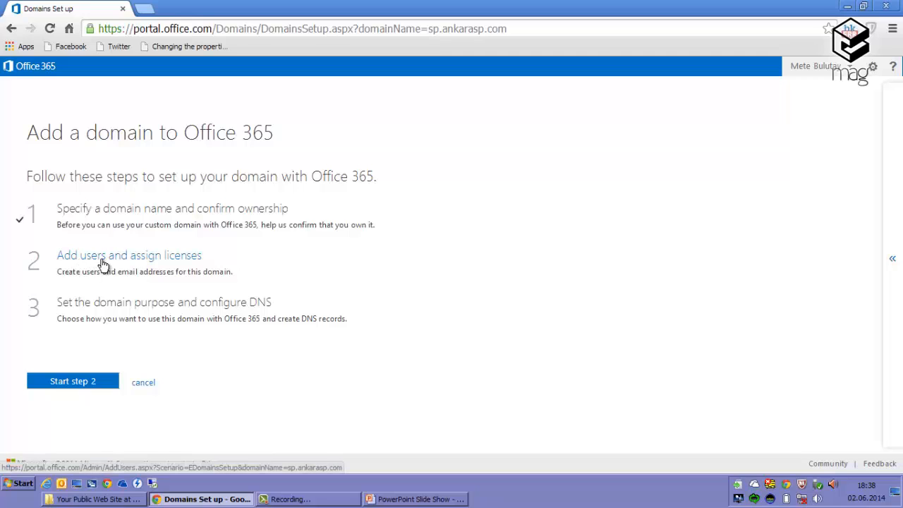
pyautogui.moveTo(216, 260)
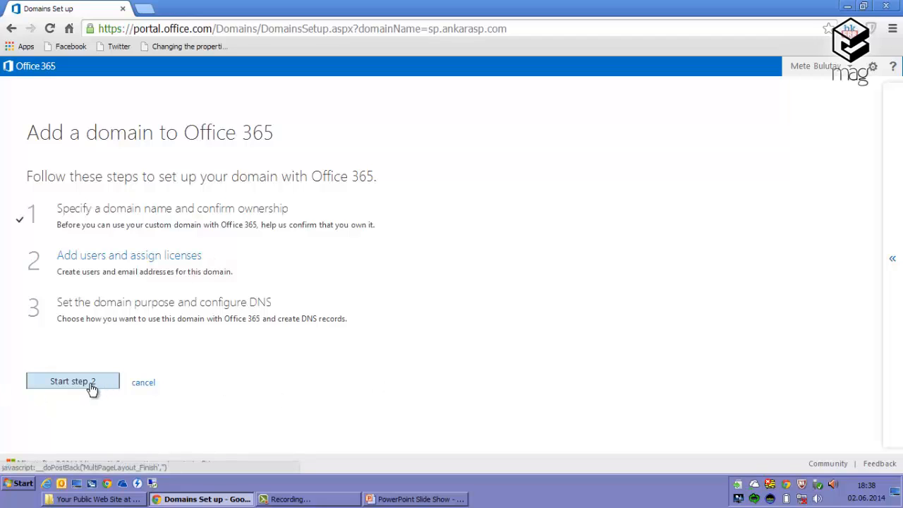
pyautogui.click(72, 381)
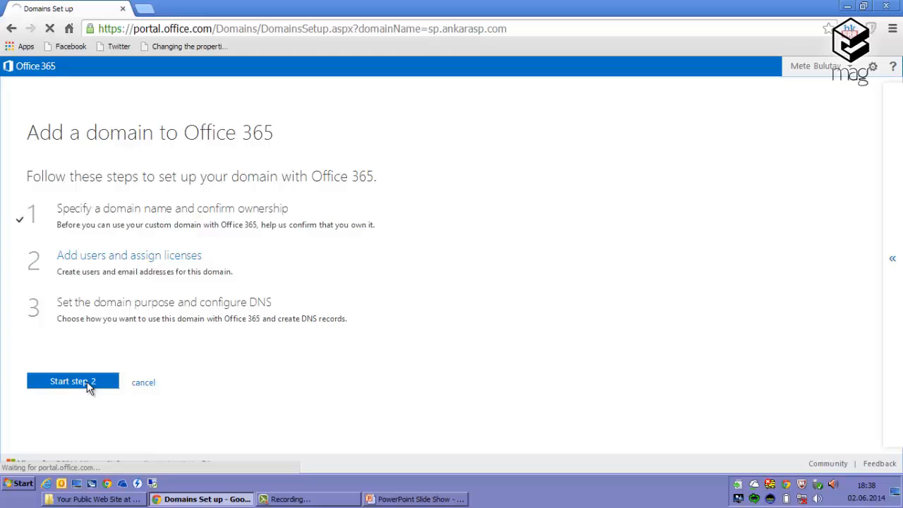
pyautogui.click(72, 381)
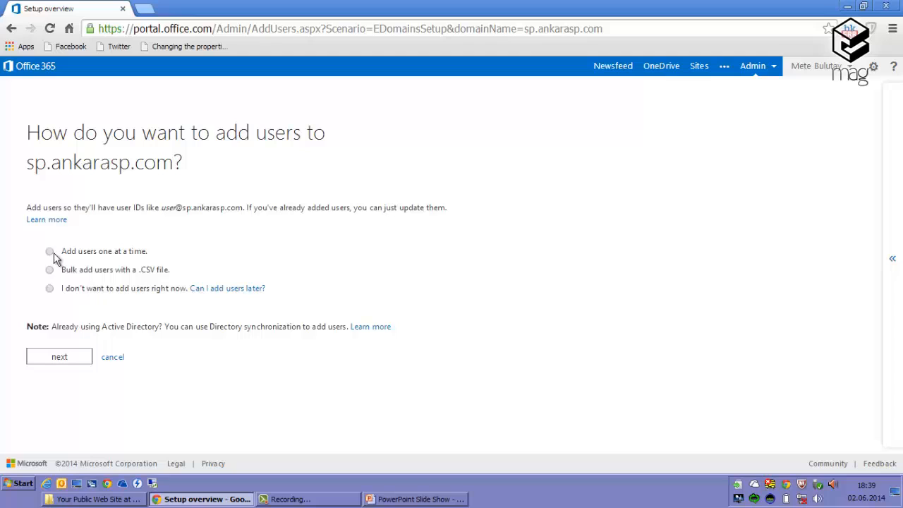
pyautogui.moveTo(116, 276)
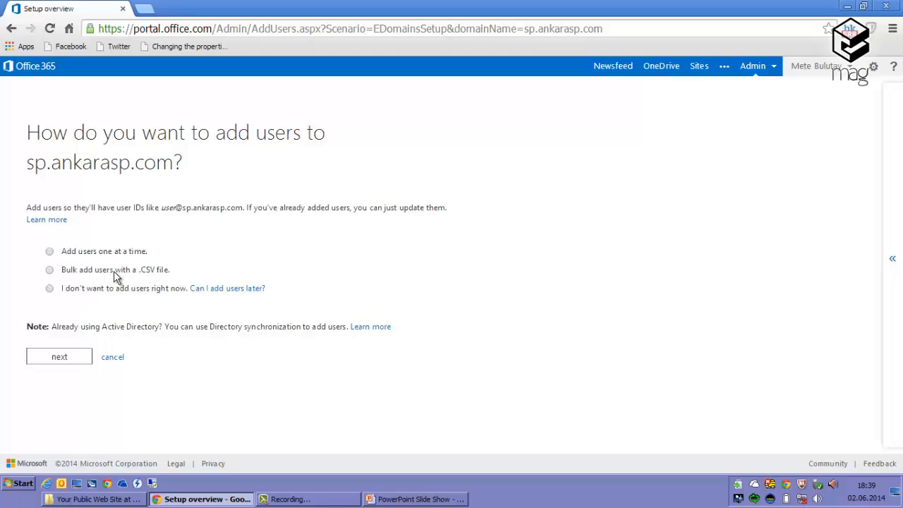
# - Choose 'Add users one at a time' and continue to the New user form
pyautogui.doubleClick(135, 269)
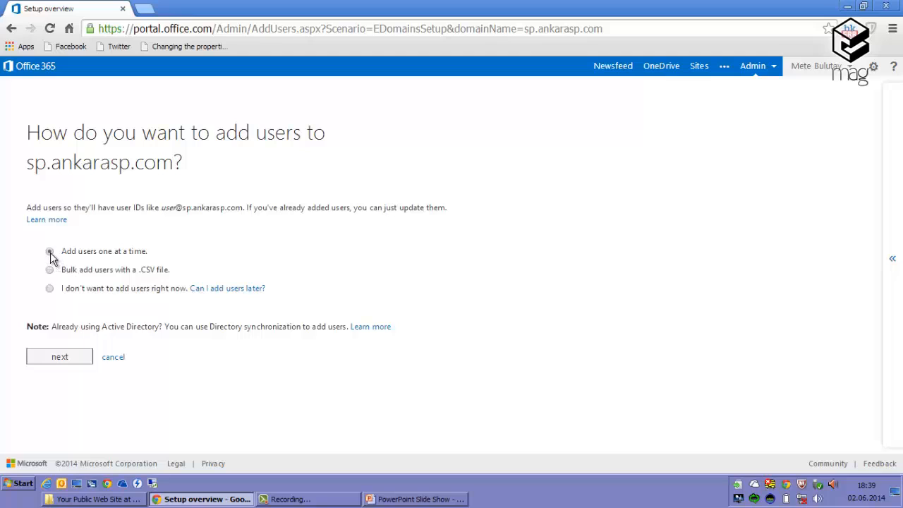
pyautogui.click(50, 251)
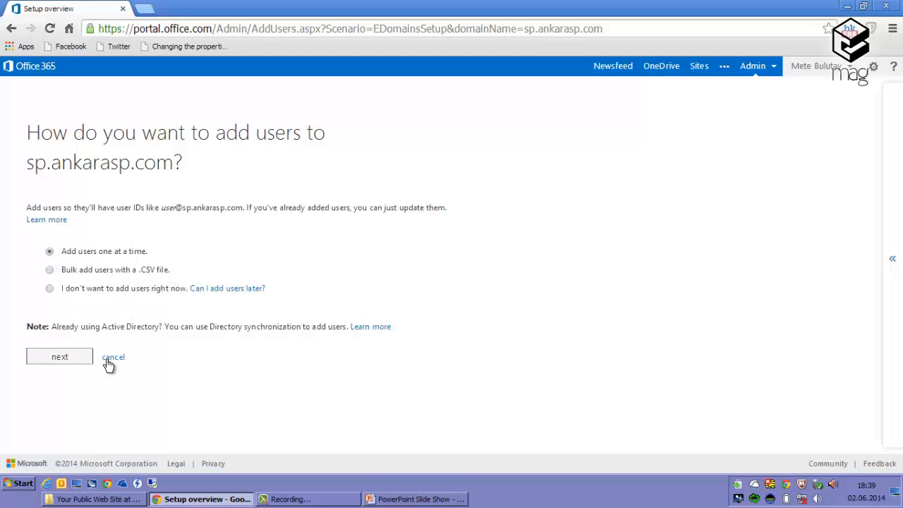
pyautogui.click(60, 357)
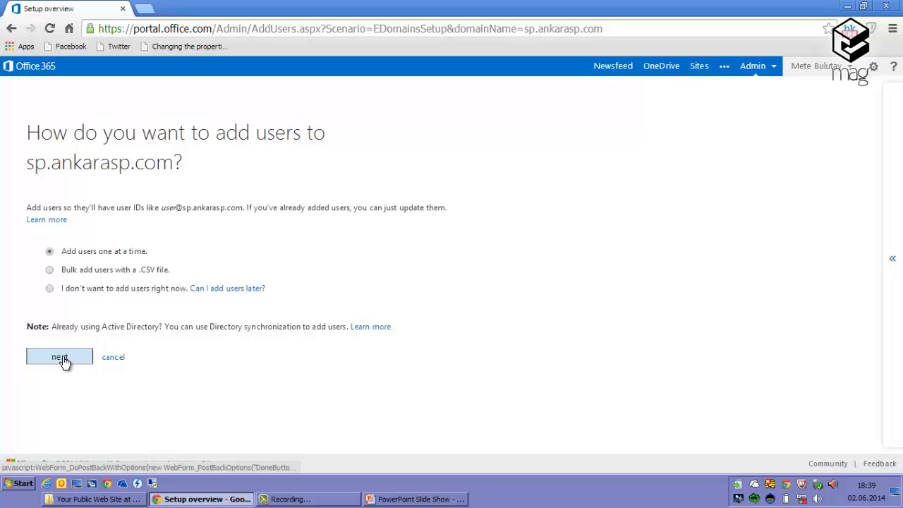
pyautogui.click(59, 357)
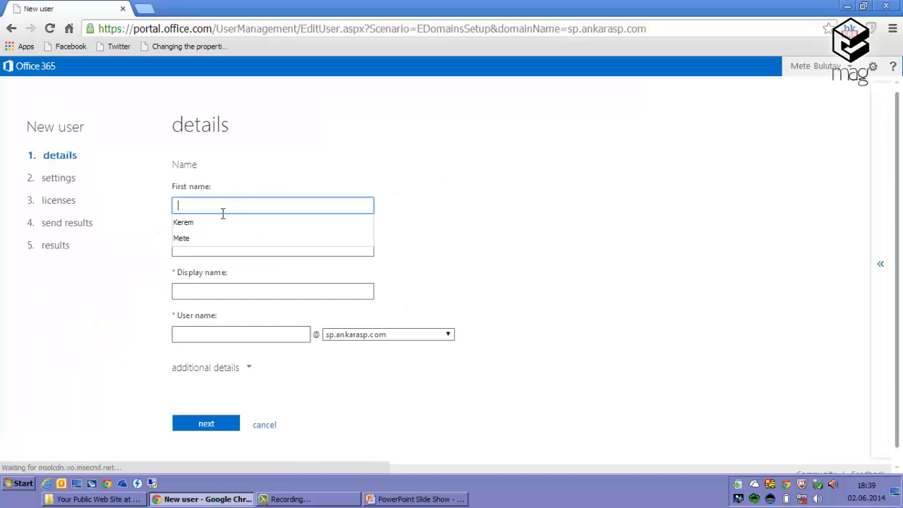
# - Fill the New user form with first name 'Ozem' and user name text
pyautogui.click(183, 222)
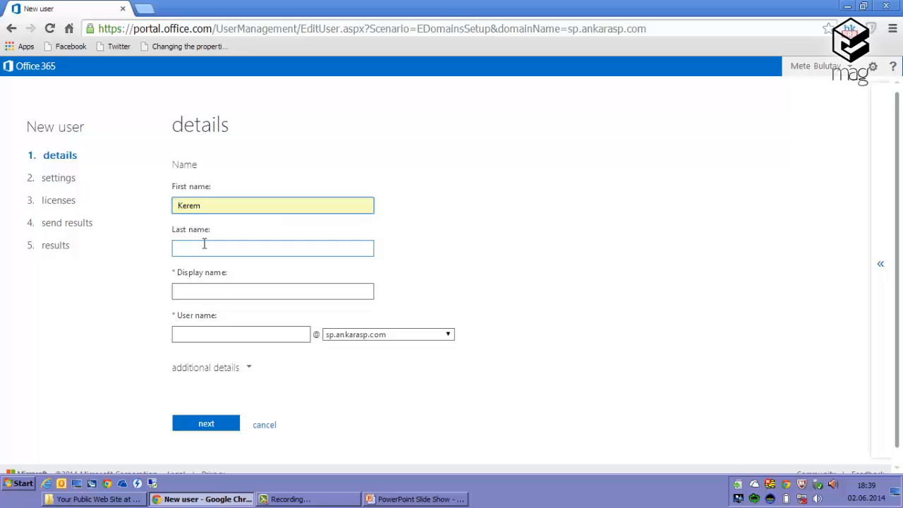
pyautogui.write('Ozem')
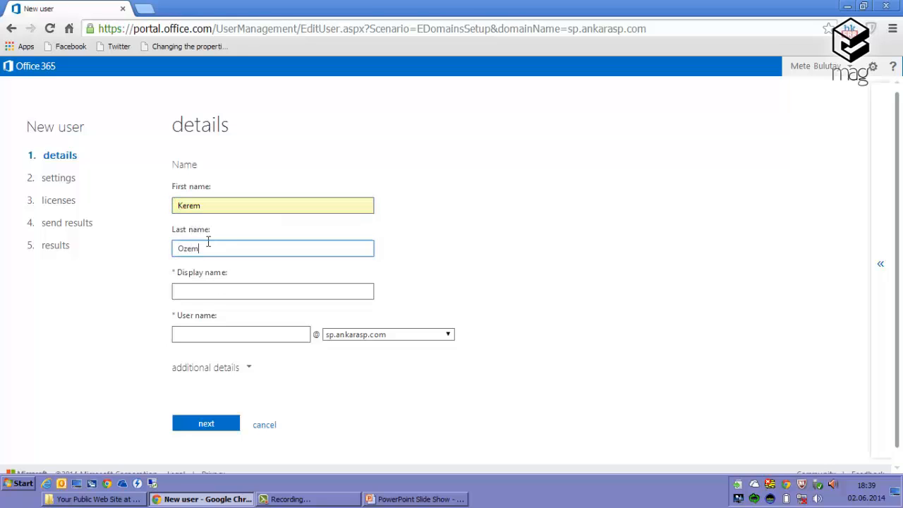
pyautogui.click(273, 290)
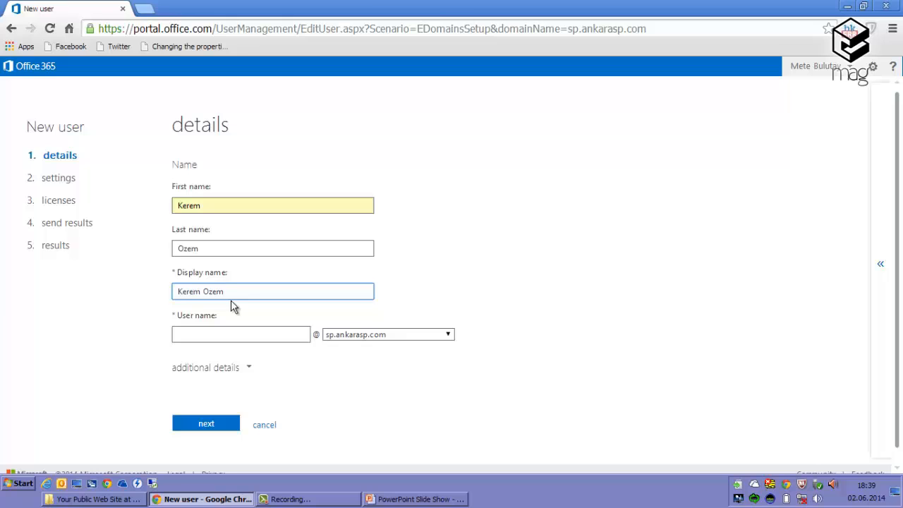
pyautogui.click(272, 248)
pyautogui.write('n')
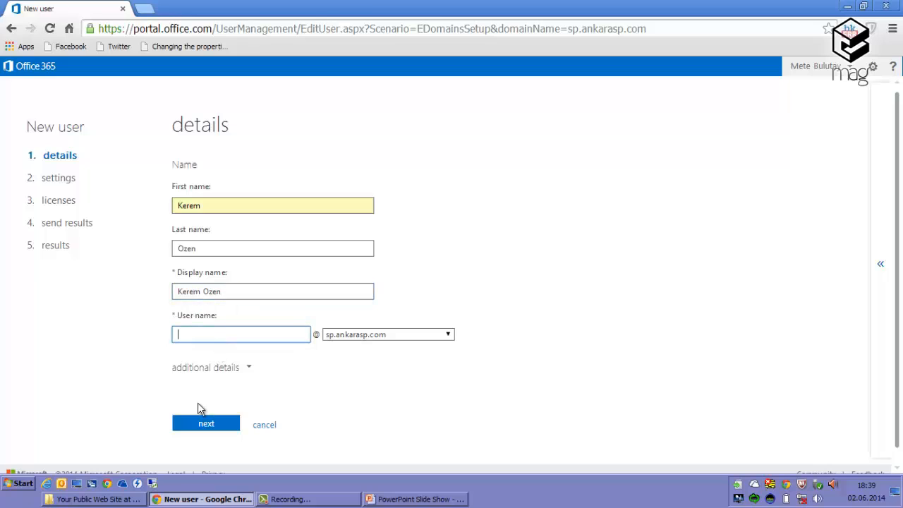
pyautogui.write('keremozen')
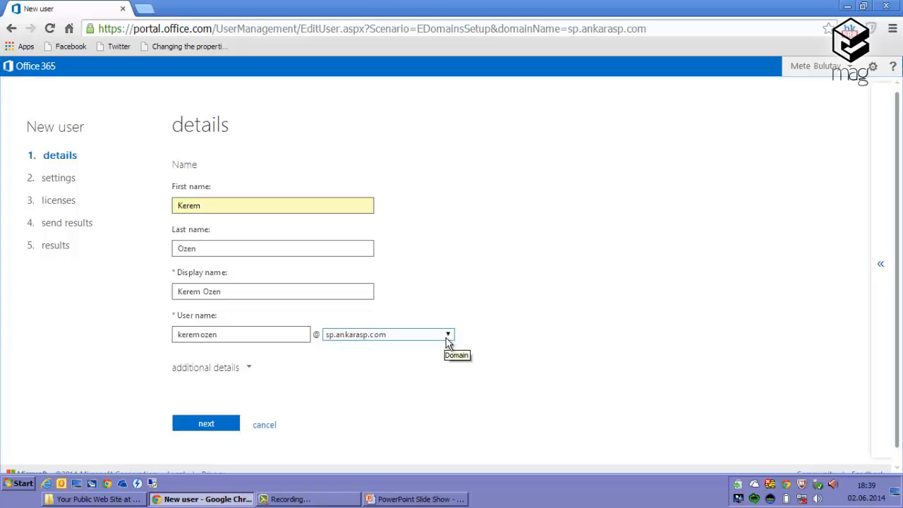
pyautogui.moveTo(433, 379)
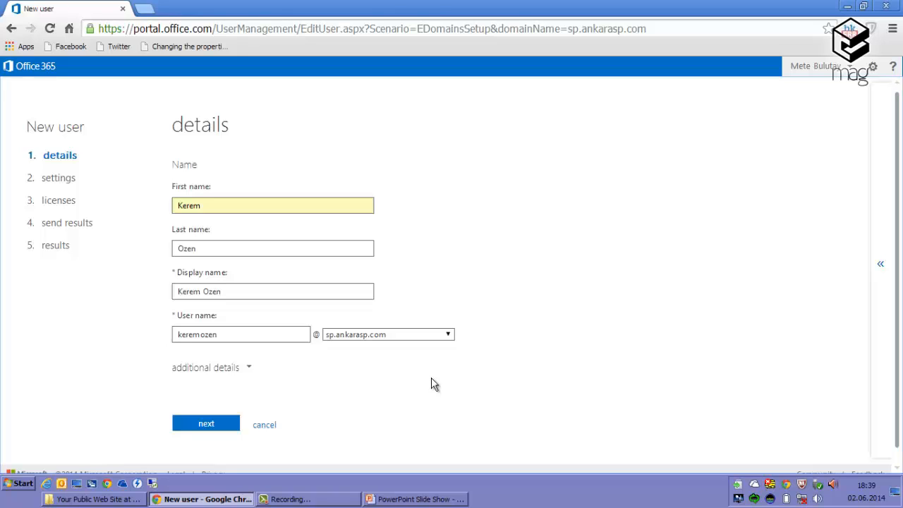
pyautogui.moveTo(446, 344)
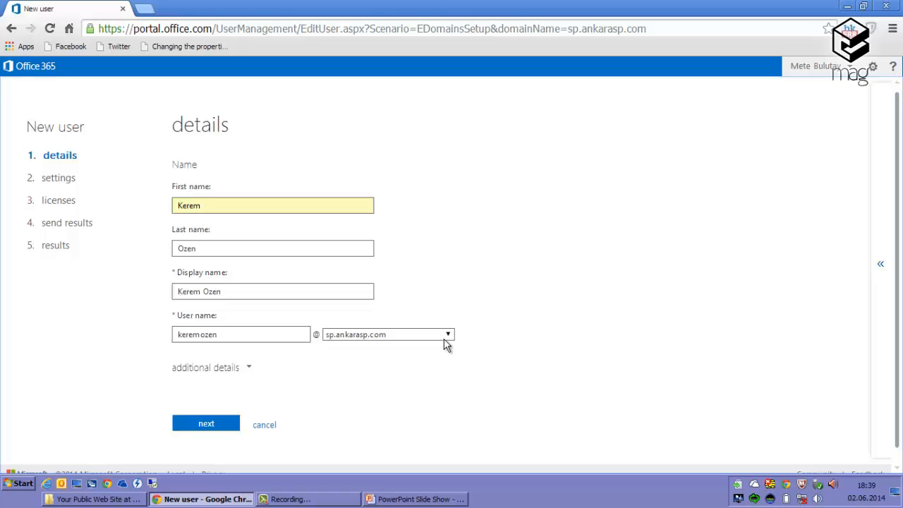
# - Keep sp.ankarasp.com as the user's domain, then cancel creating the user
pyautogui.click(448, 334)
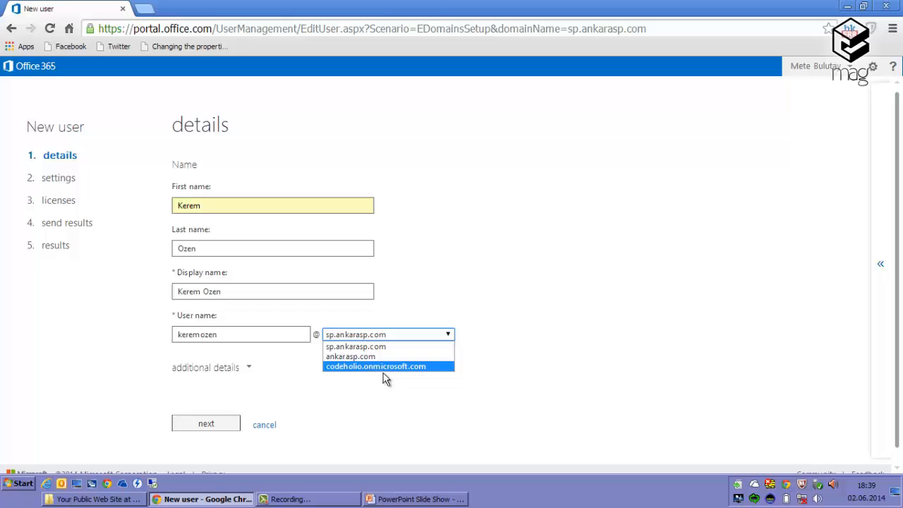
pyautogui.moveTo(369, 373)
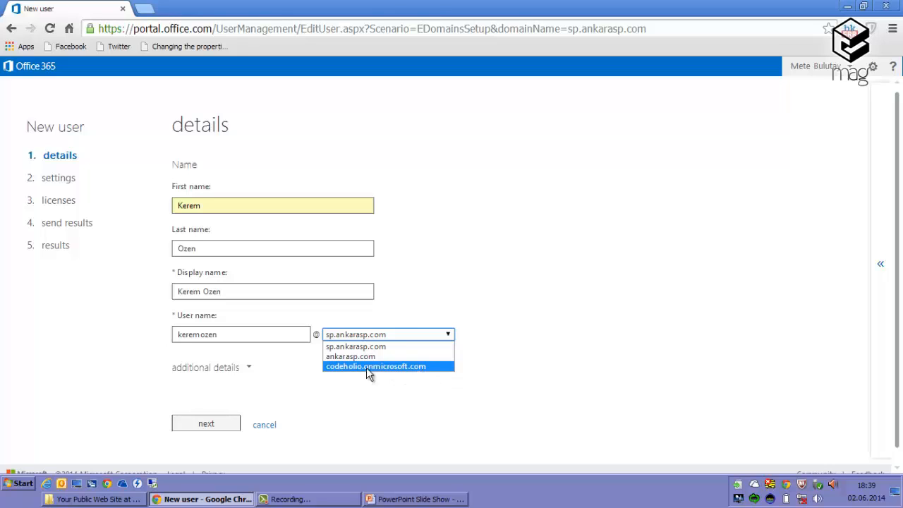
pyautogui.moveTo(351, 356)
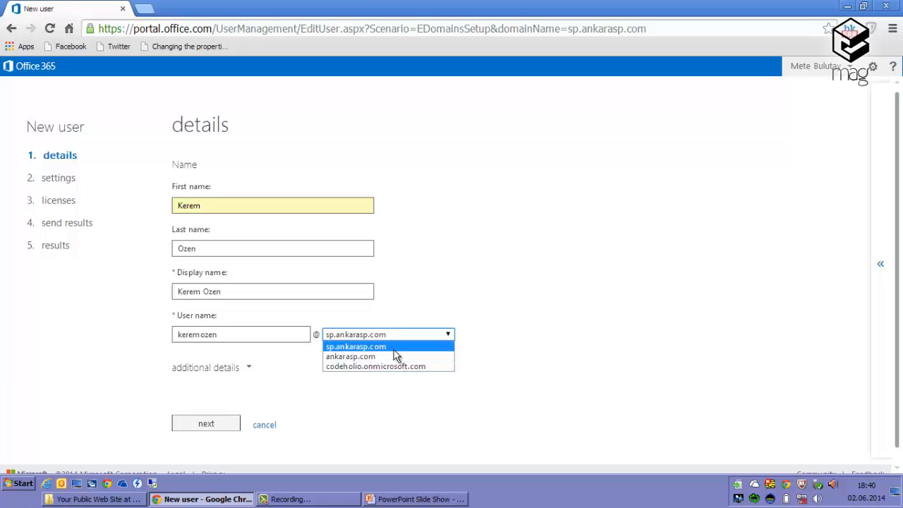
pyautogui.click(355, 347)
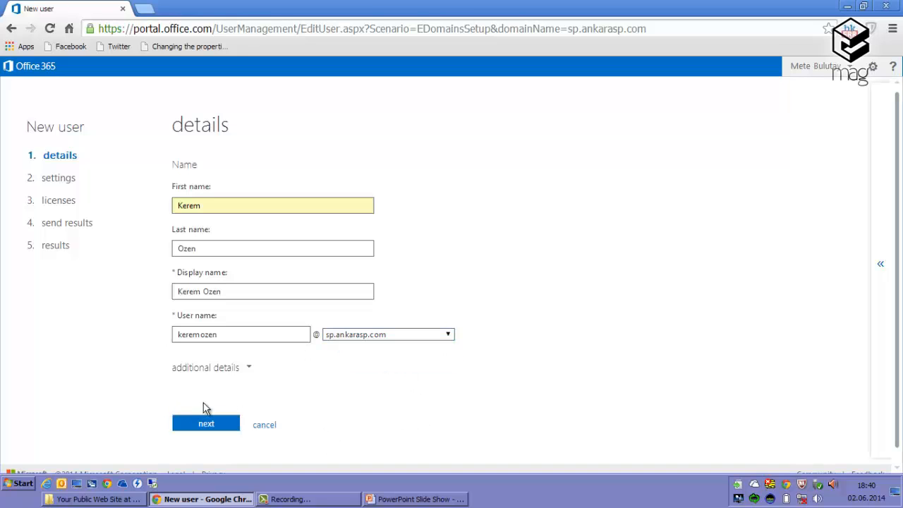
pyautogui.click(264, 424)
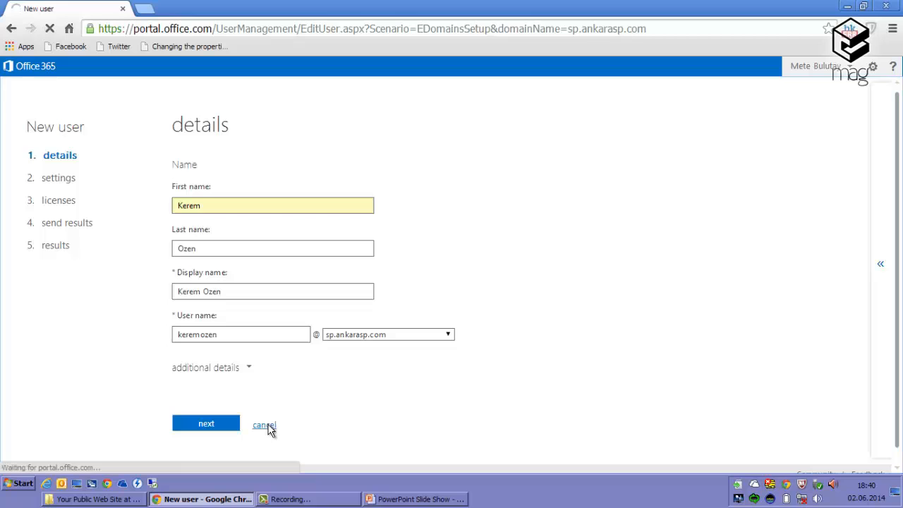
# - Reopen step 2 and select 'I don't want to add users right now'
pyautogui.click(264, 424)
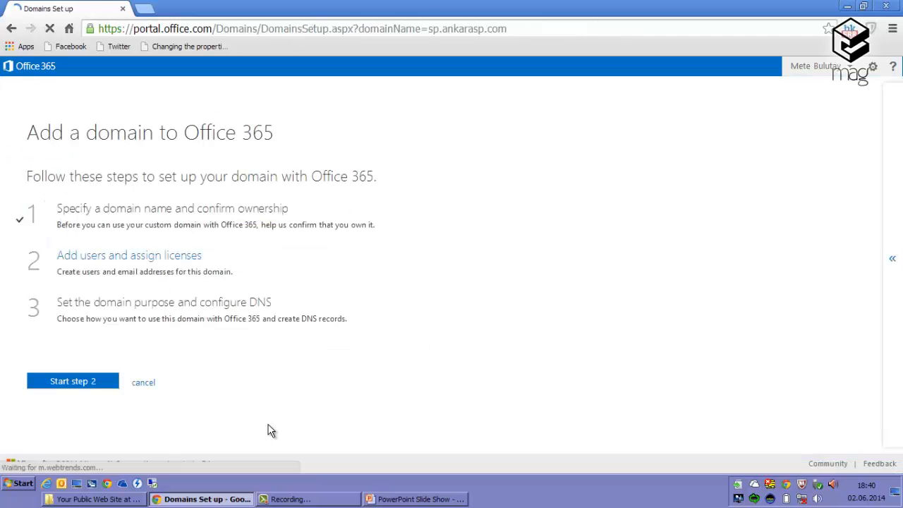
pyautogui.click(72, 381)
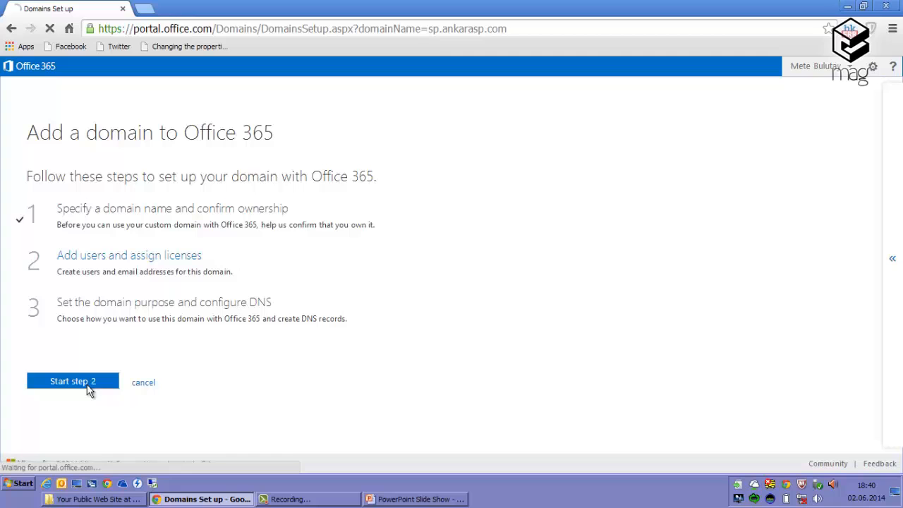
pyautogui.click(73, 380)
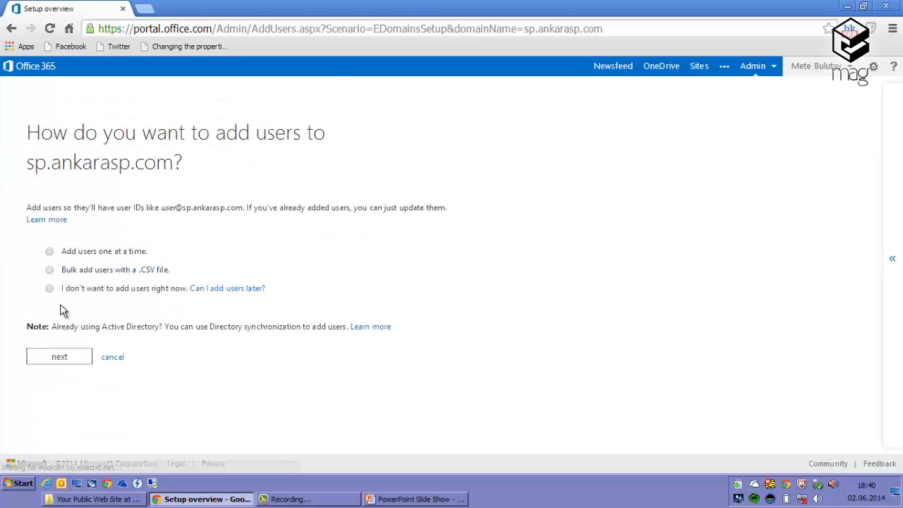
pyautogui.click(49, 287)
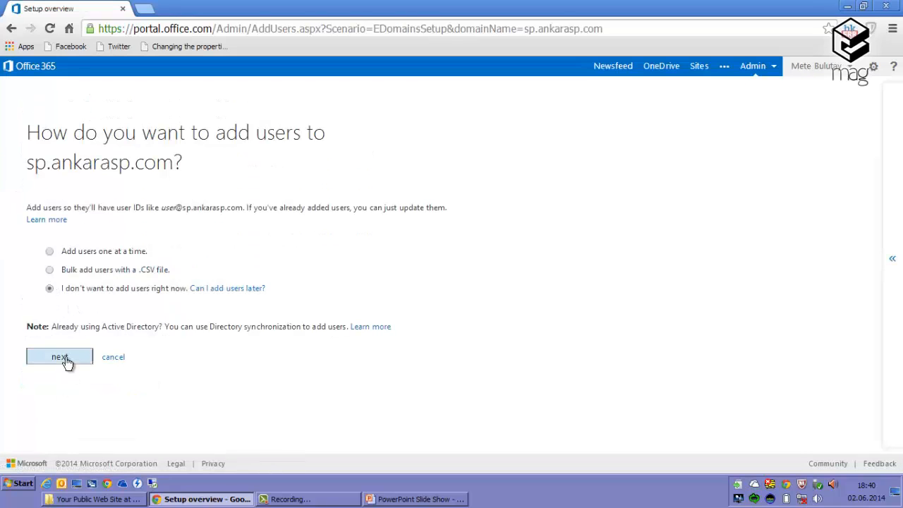
pyautogui.click(59, 356)
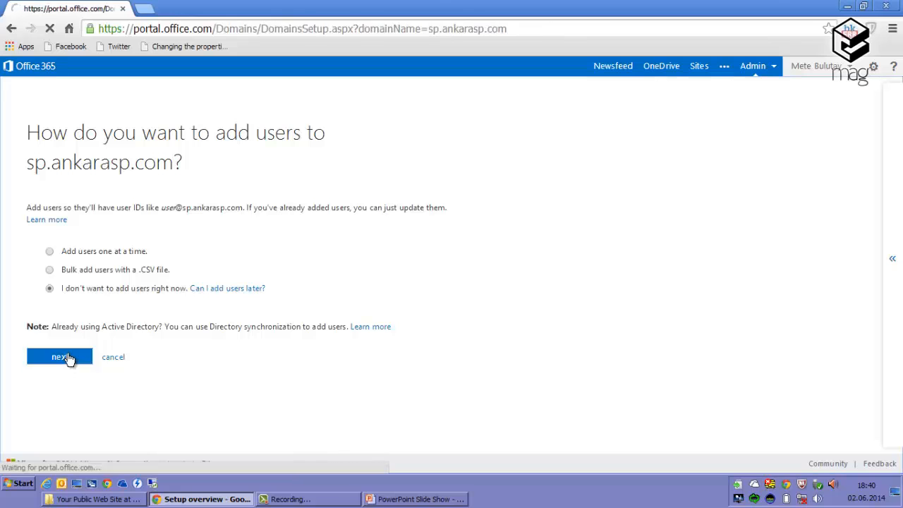
pyautogui.click(59, 356)
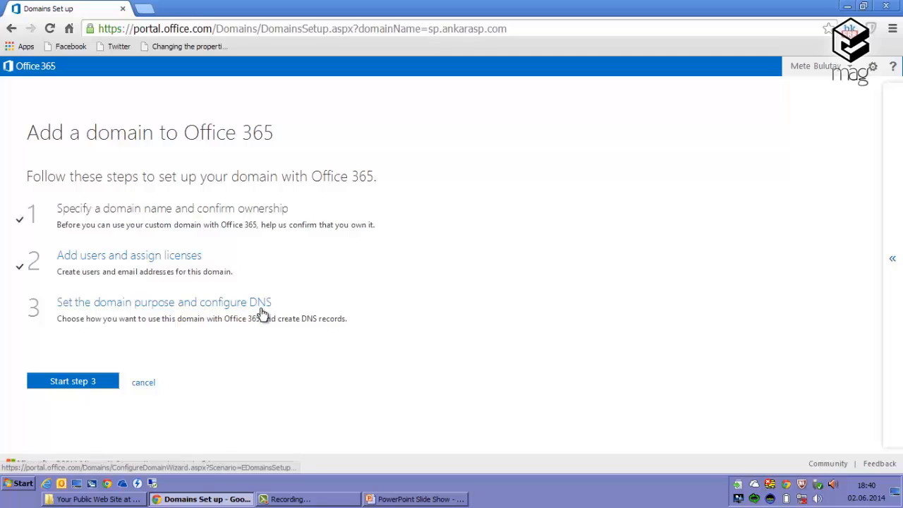
pyautogui.moveTo(291, 309)
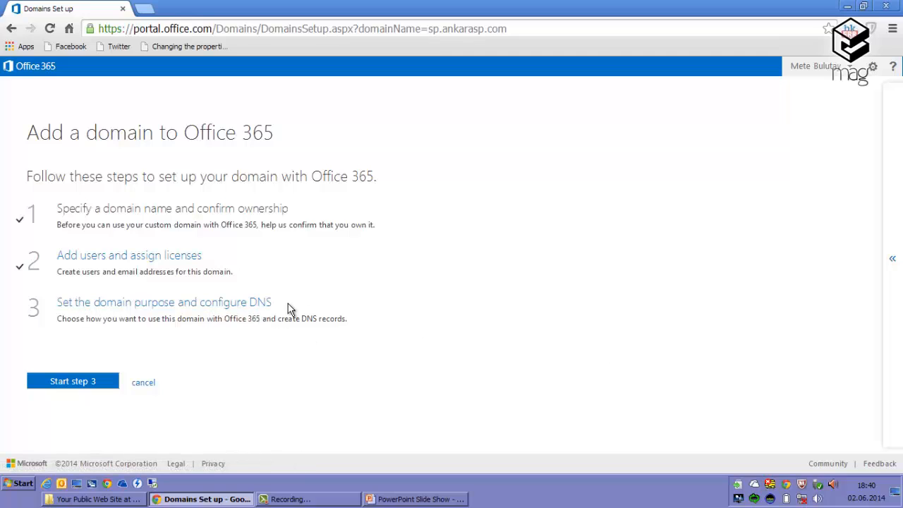
# - Start step 3 of the sp.ankarasp.com setup: domain purpose and DNS
pyautogui.click(73, 382)
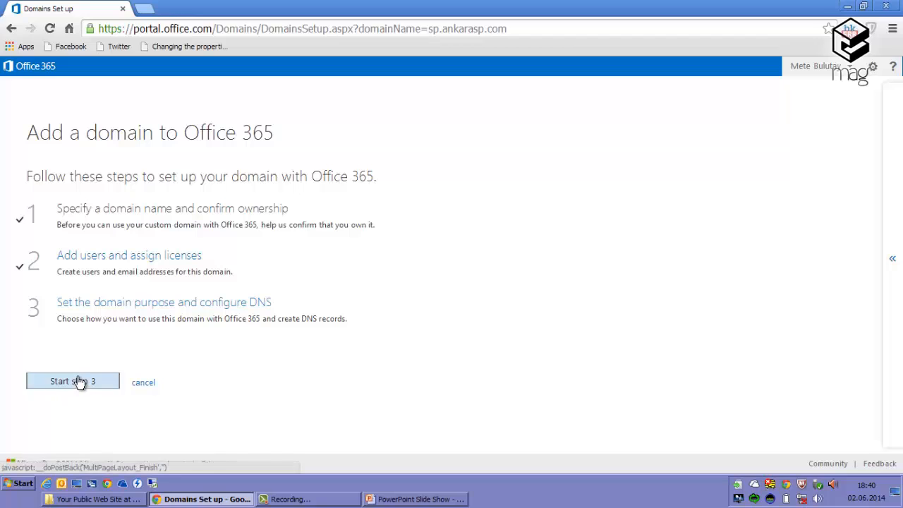
pyautogui.click(72, 382)
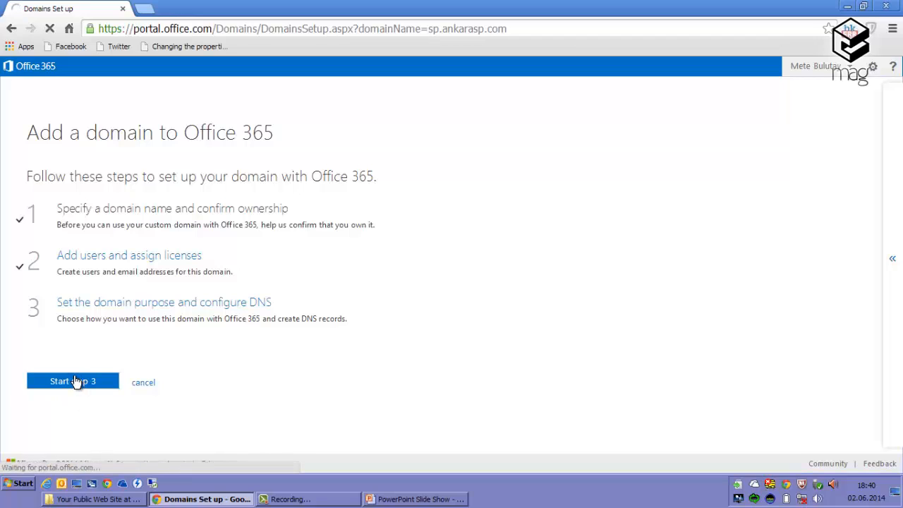
pyautogui.click(73, 381)
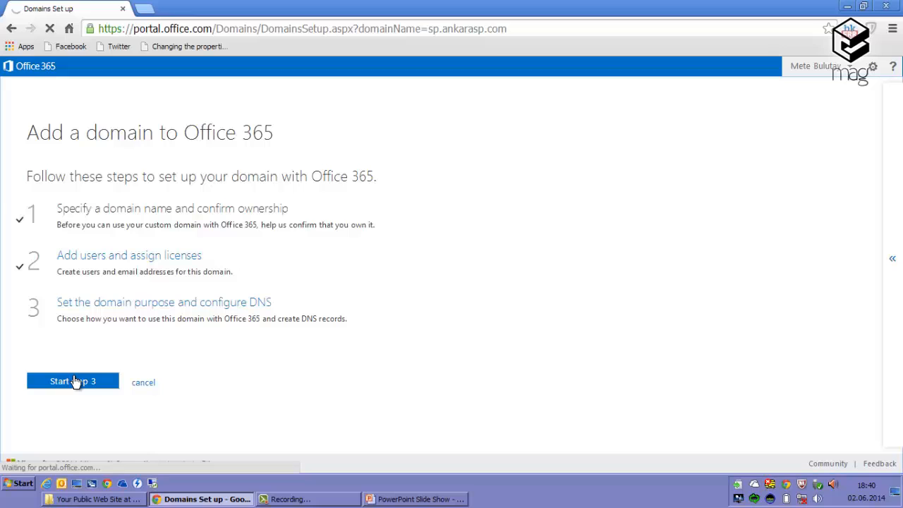
pyautogui.click(72, 381)
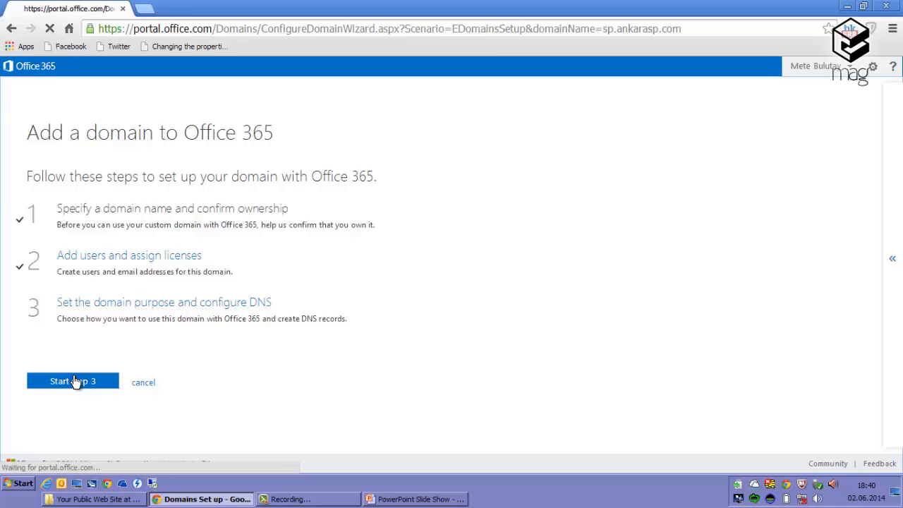
# - Clear Exchange Online and Lync Online, and select SharePoint Online as the domain purpose
pyautogui.click(73, 381)
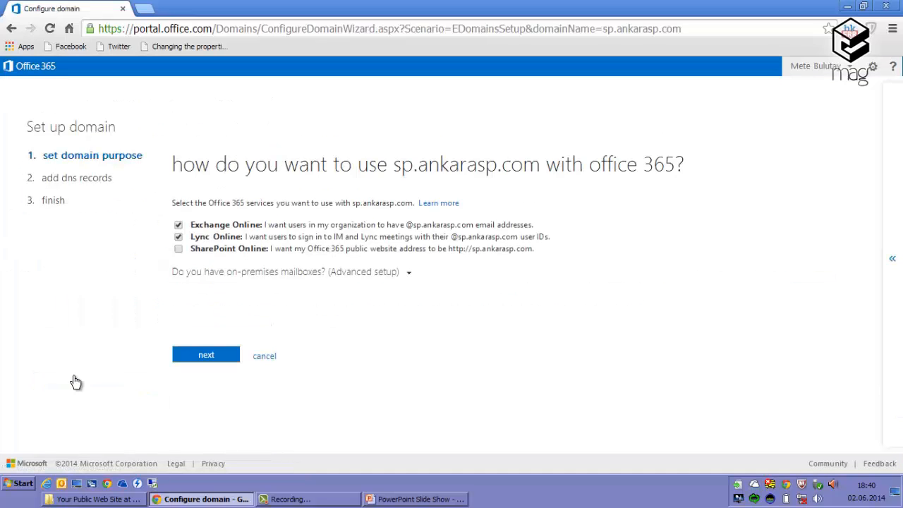
pyautogui.click(179, 236)
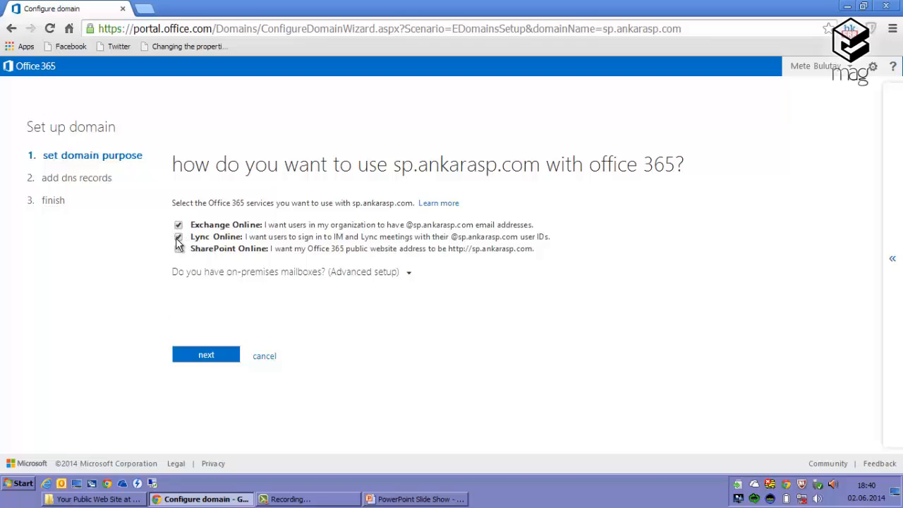
pyautogui.click(178, 224)
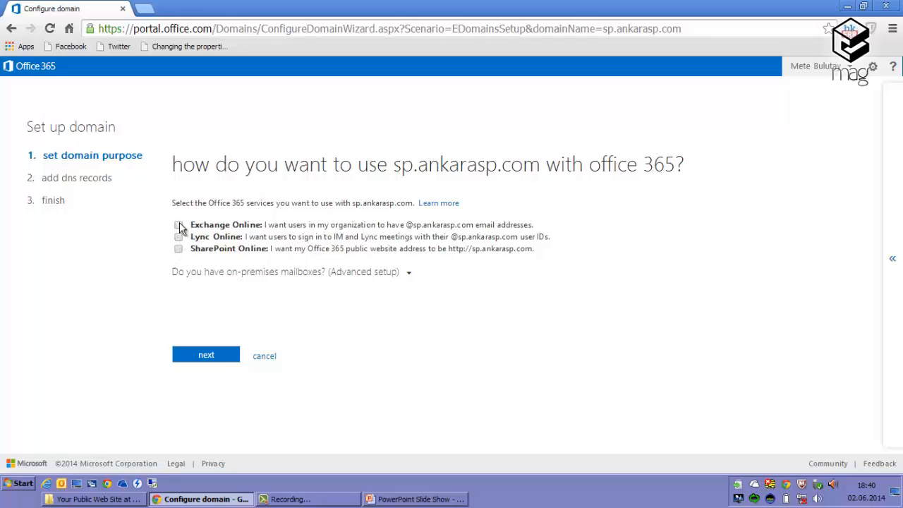
pyautogui.click(178, 224)
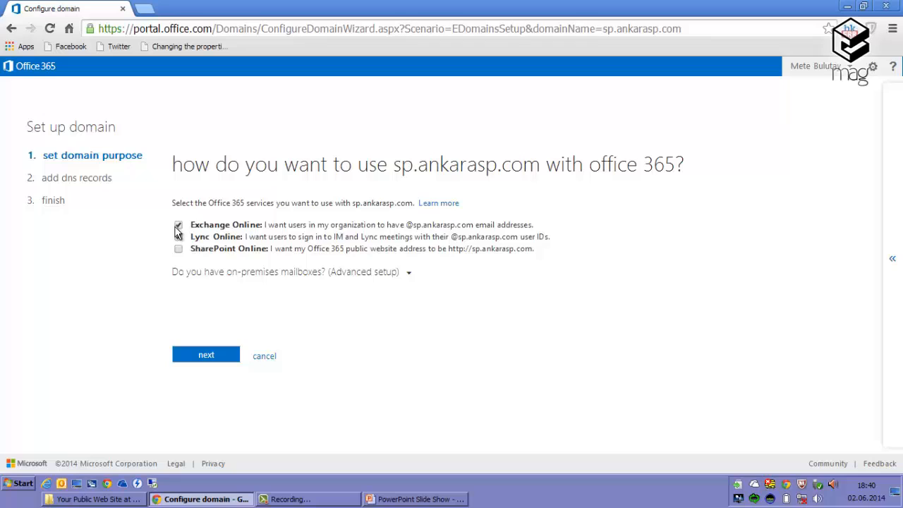
pyautogui.click(178, 237)
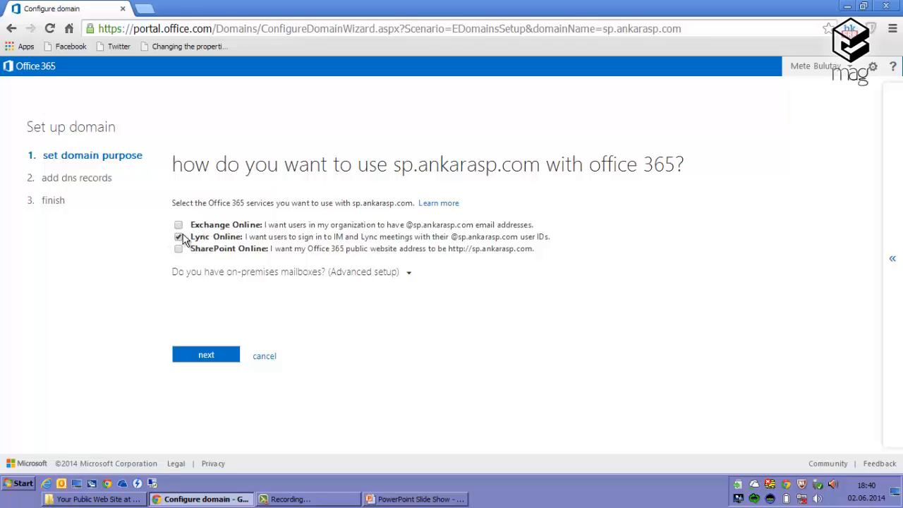
pyautogui.click(179, 224)
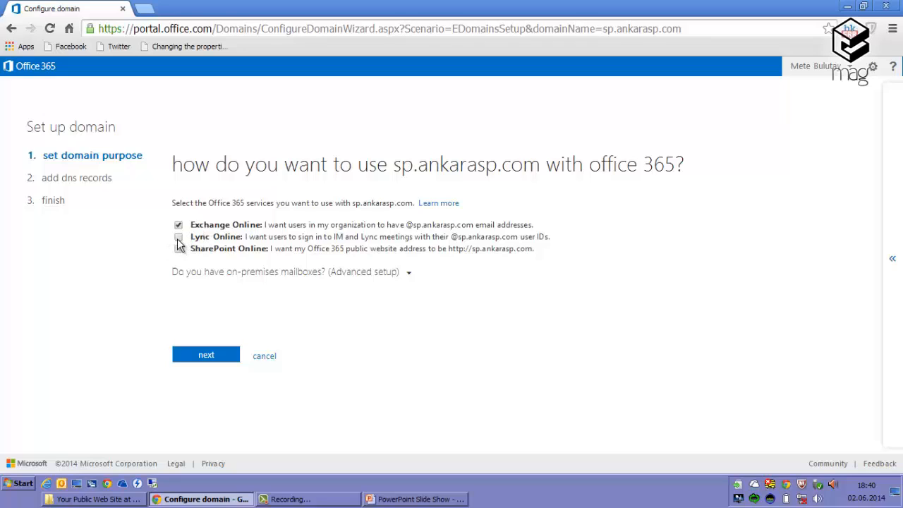
pyautogui.click(178, 224)
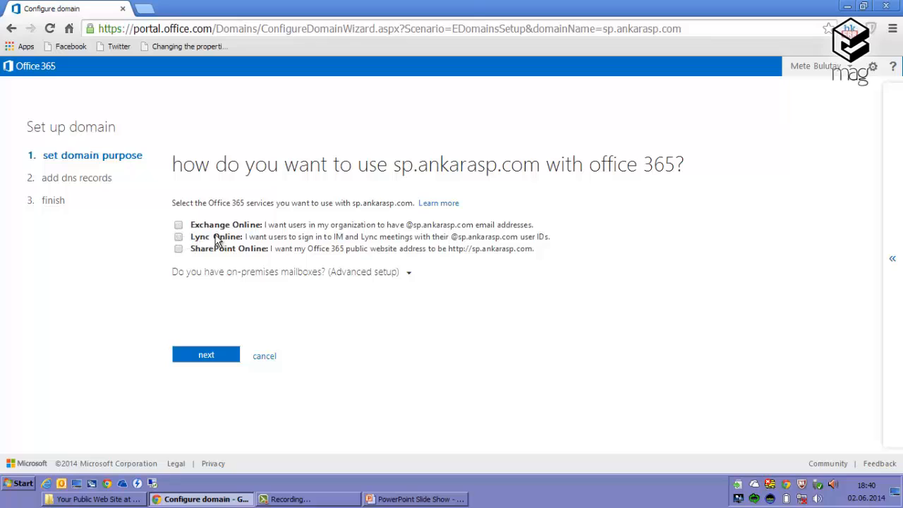
pyautogui.moveTo(203, 233)
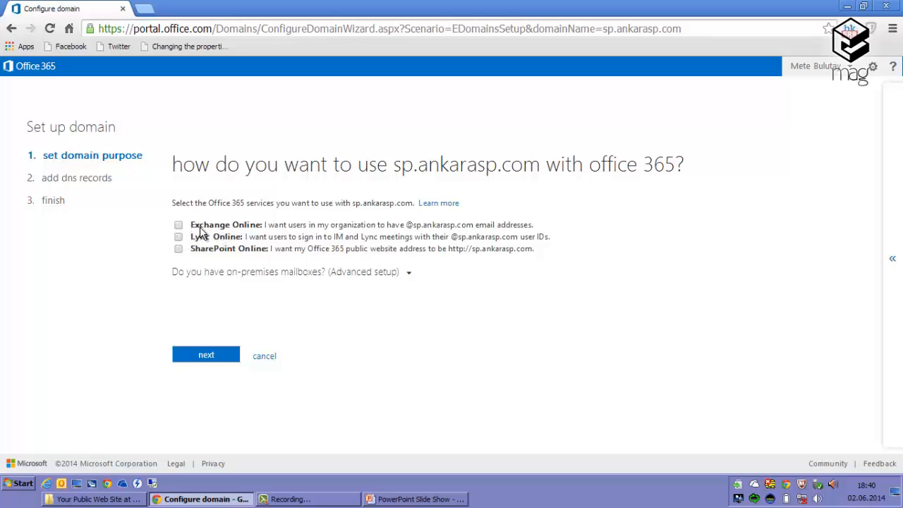
pyautogui.moveTo(237, 239)
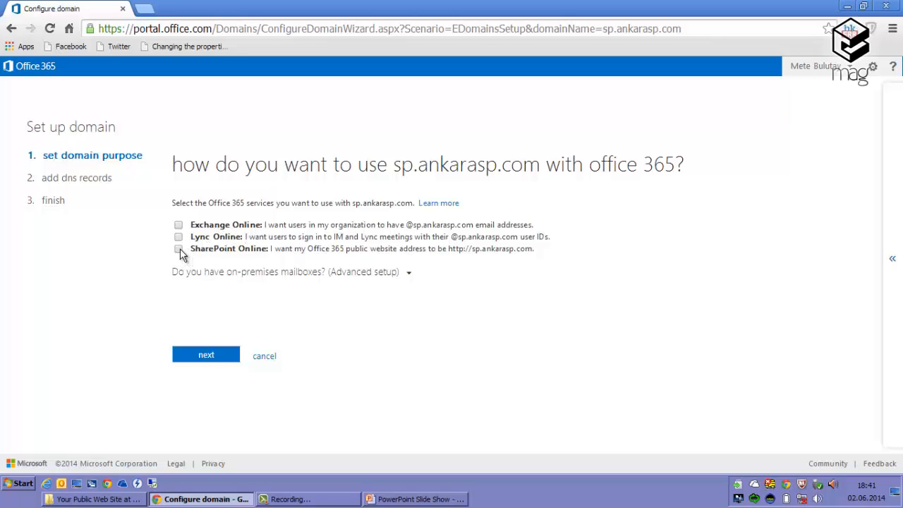
pyautogui.click(179, 248)
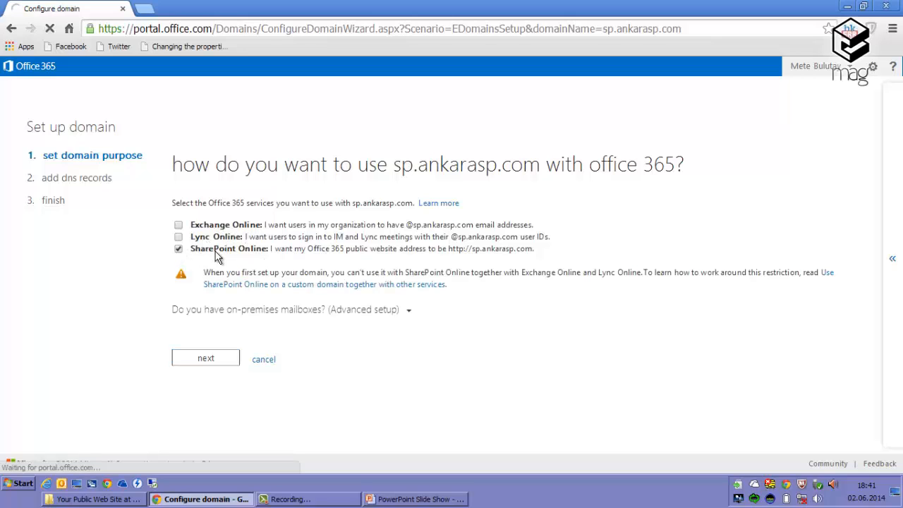
pyautogui.click(206, 358)
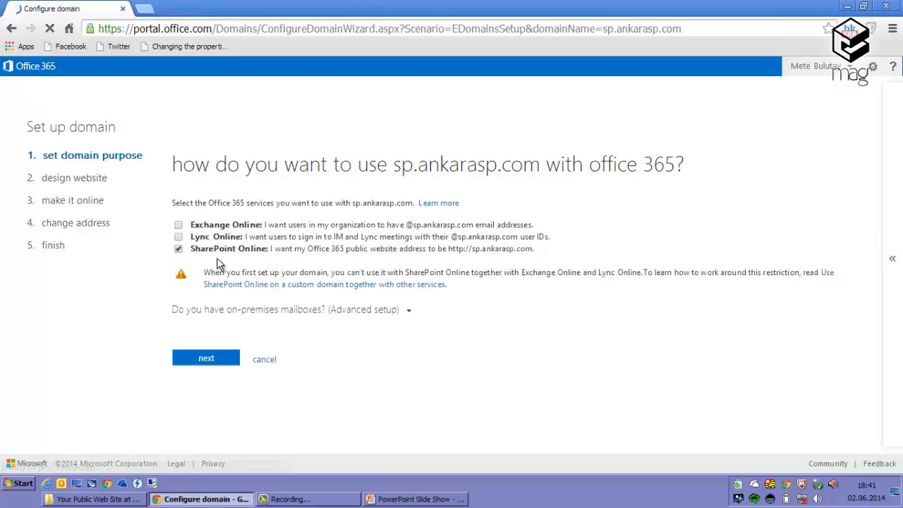
pyautogui.click(178, 248)
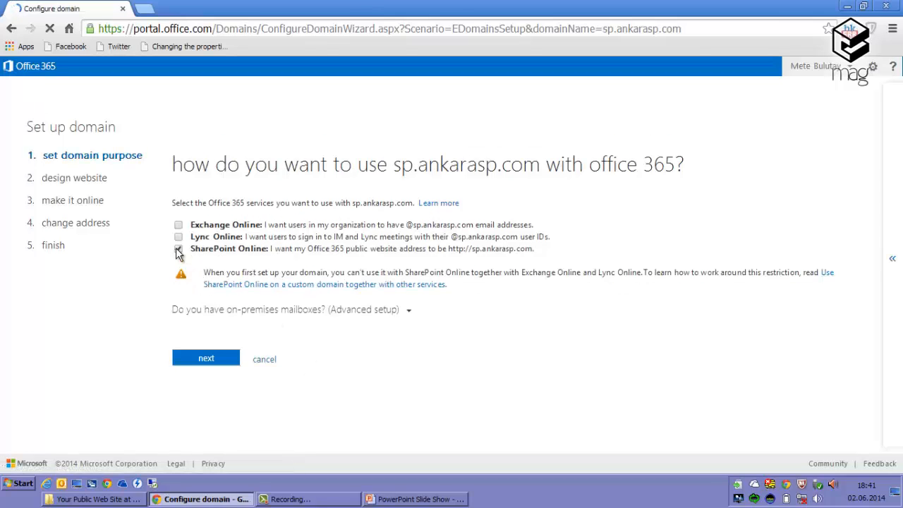
pyautogui.click(179, 248)
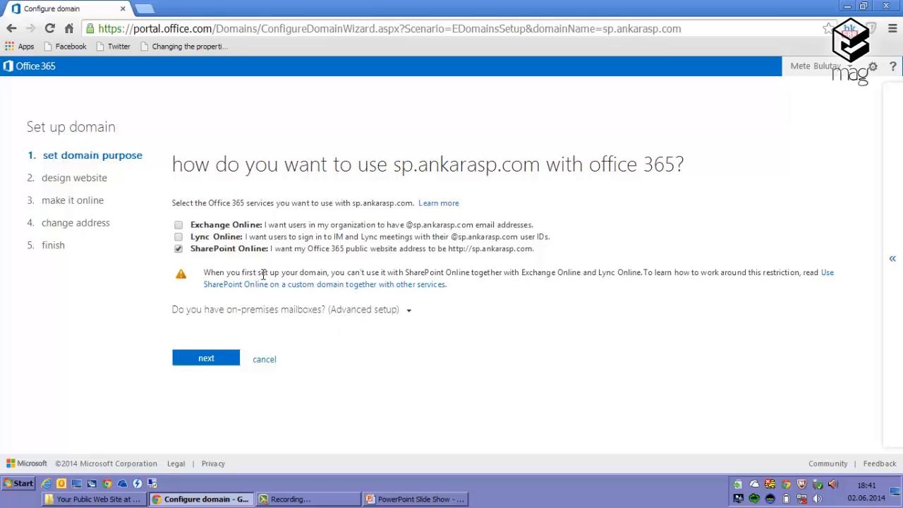
pyautogui.moveTo(615, 274)
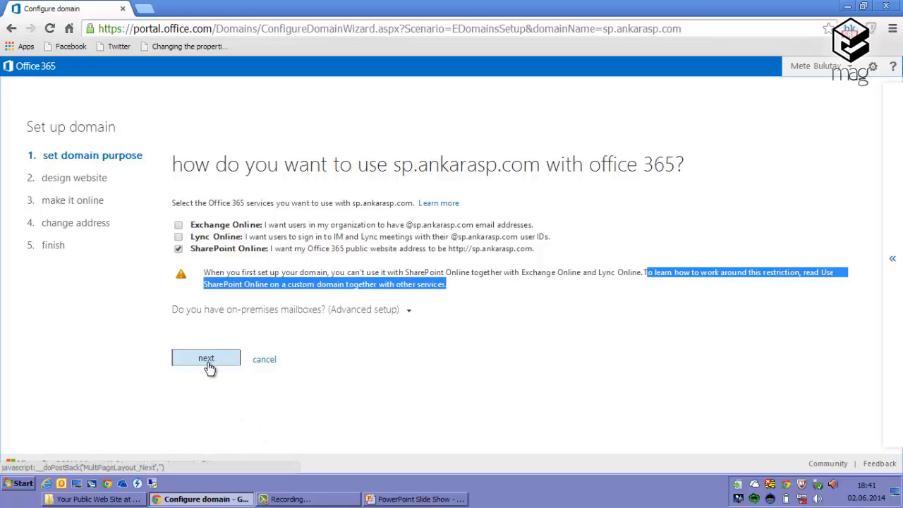
pyautogui.moveTo(213, 369)
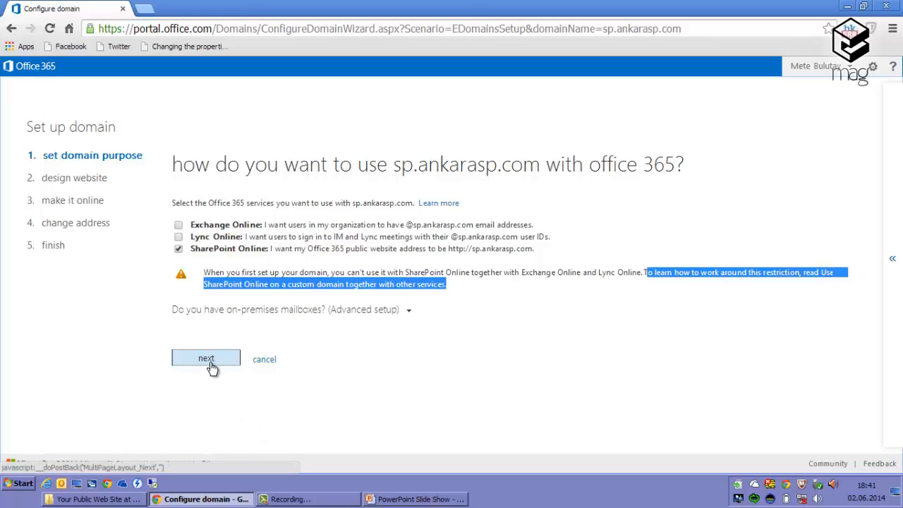
pyautogui.click(206, 358)
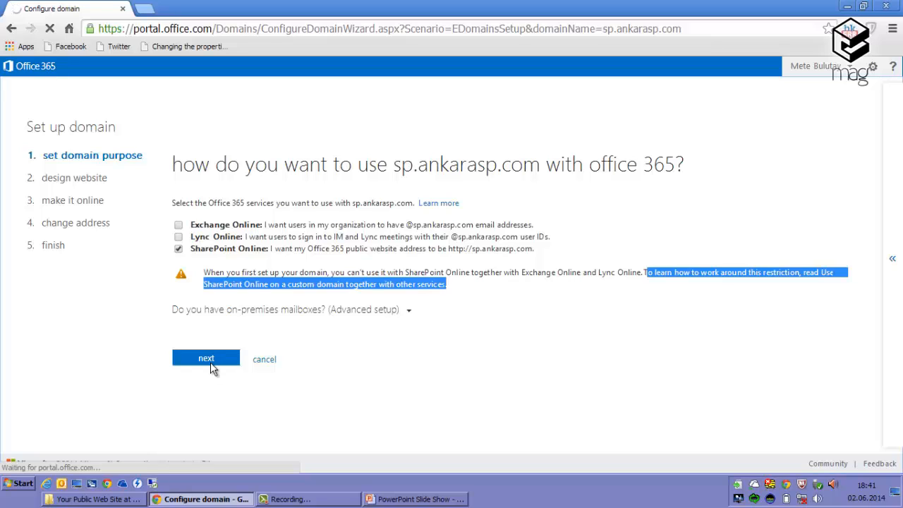
# - Advance past the design-website and make-it-online pages to the change-address step
pyautogui.click(206, 358)
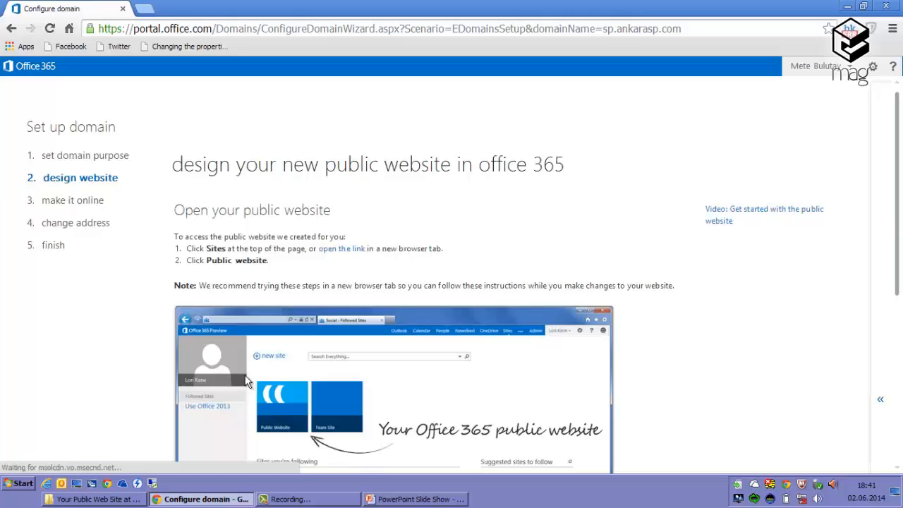
pyautogui.scroll(-3)
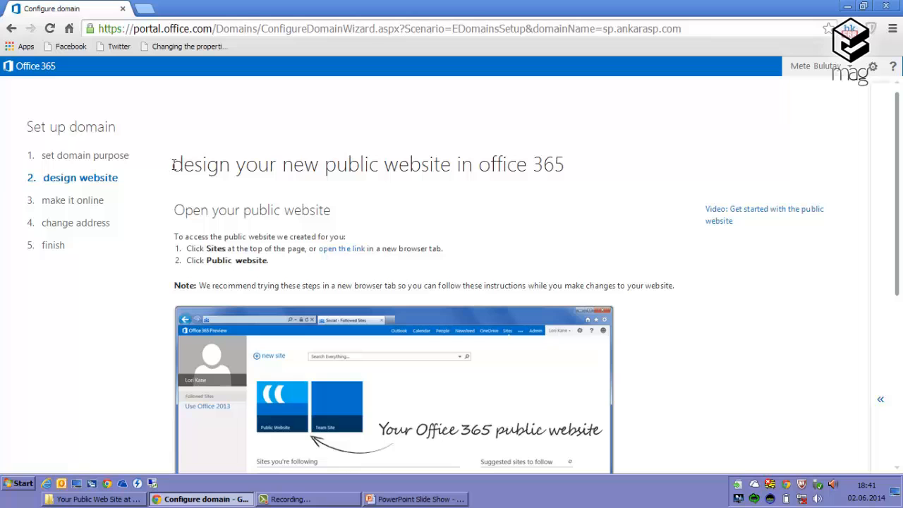
pyautogui.scroll(-3)
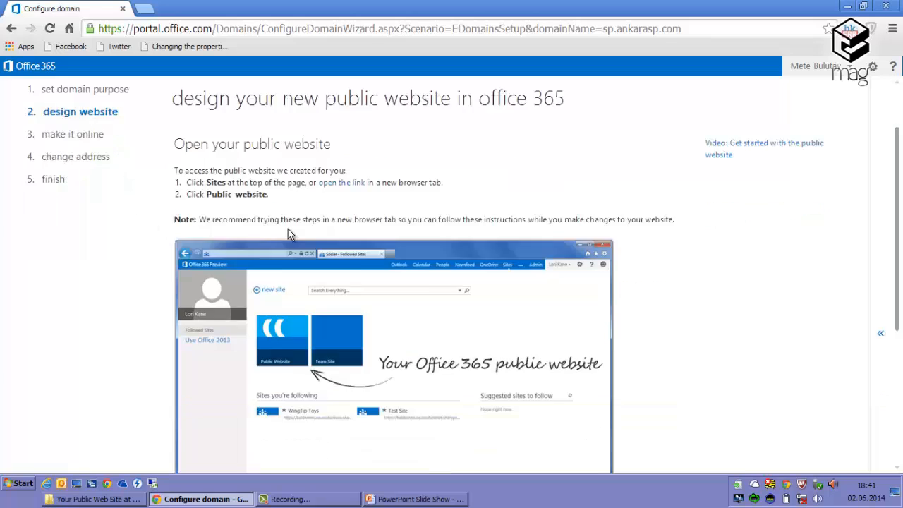
pyautogui.scroll(-3)
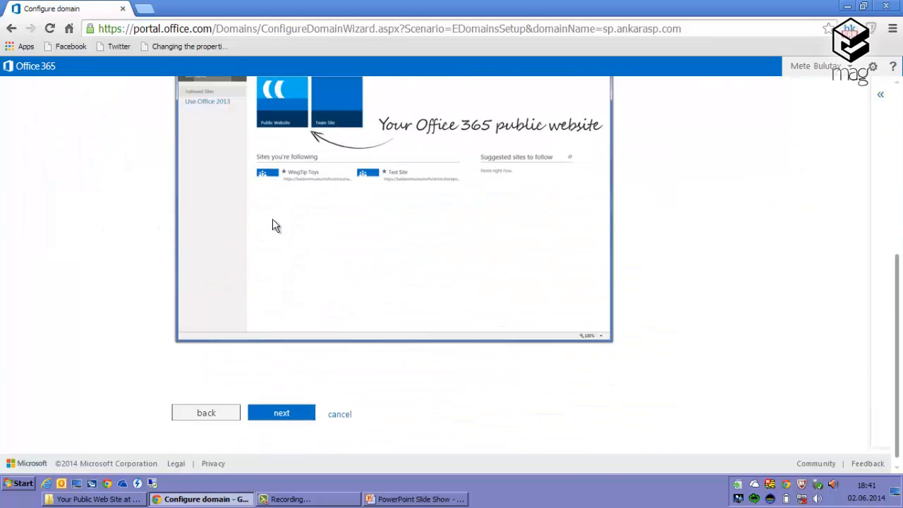
pyautogui.moveTo(340, 415)
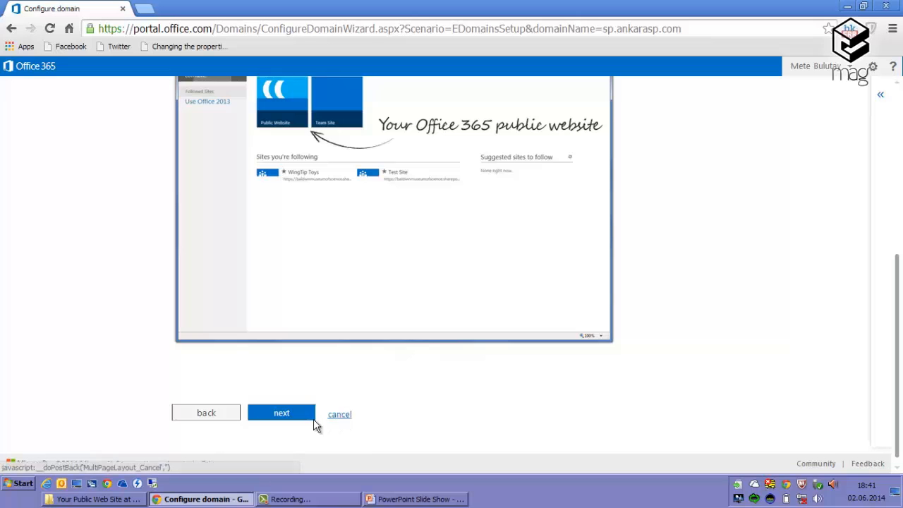
pyautogui.click(281, 413)
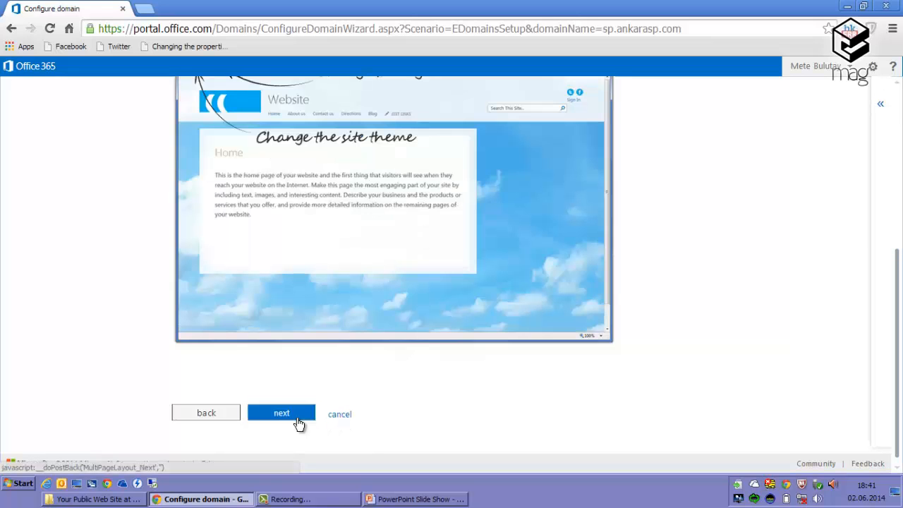
pyautogui.click(280, 413)
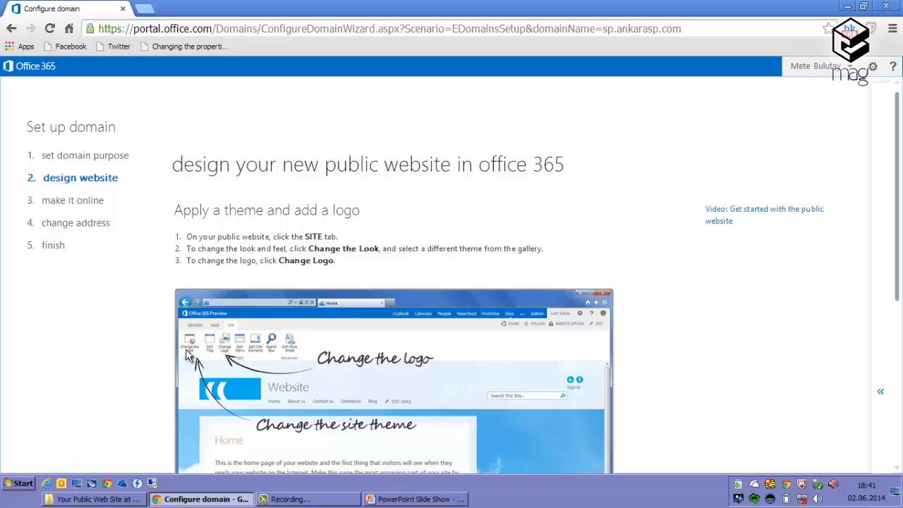
pyautogui.moveTo(172, 338)
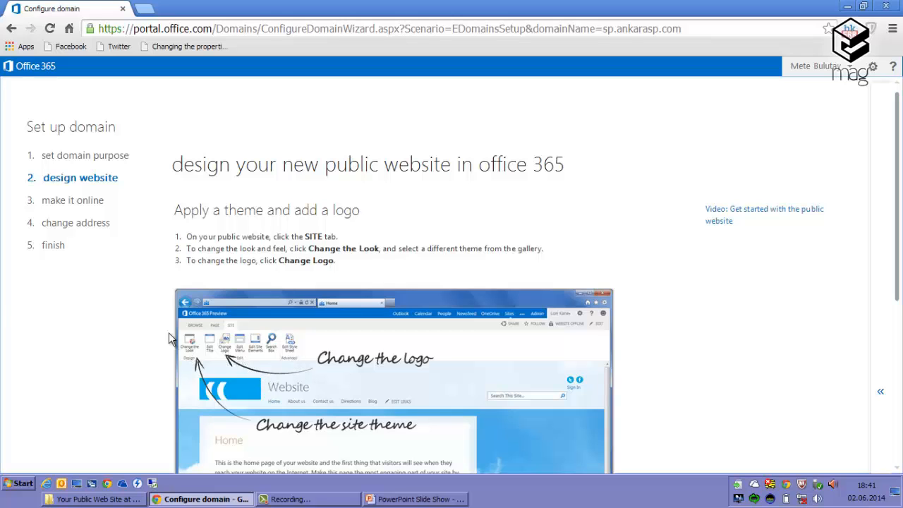
pyautogui.scroll(-3)
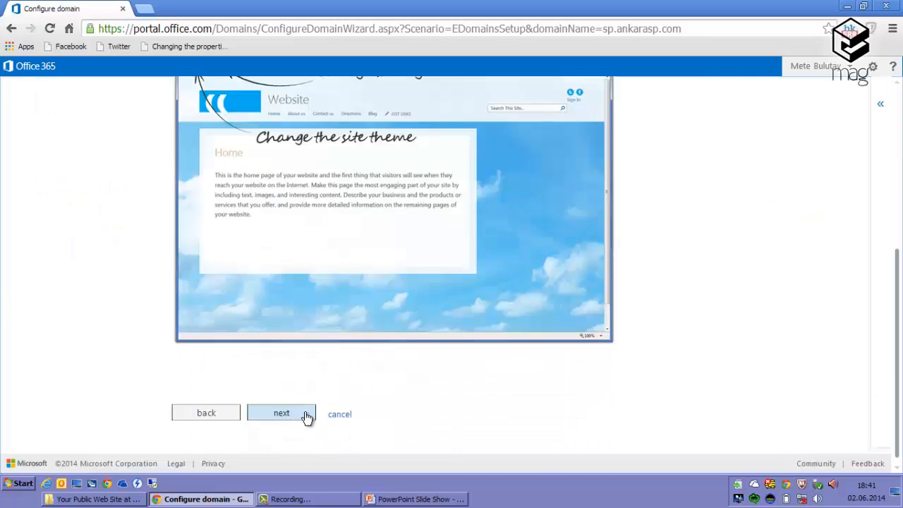
pyautogui.click(281, 413)
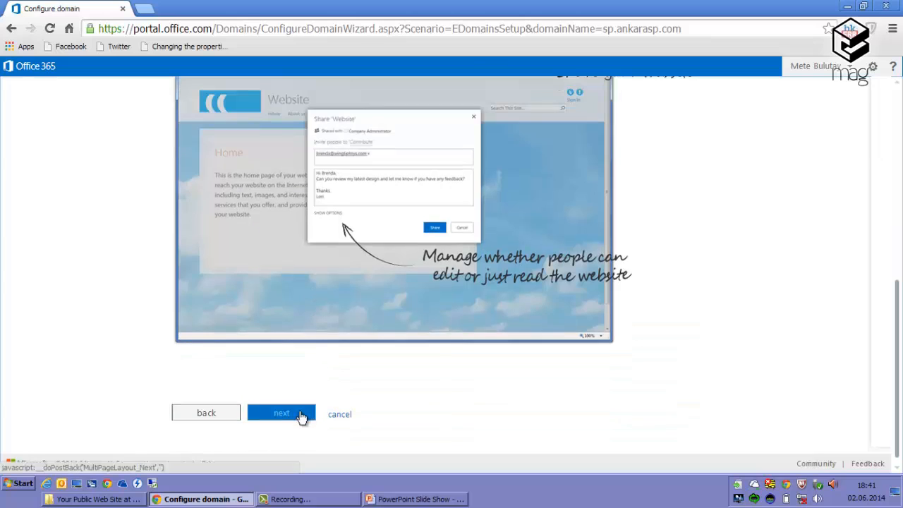
pyautogui.click(281, 412)
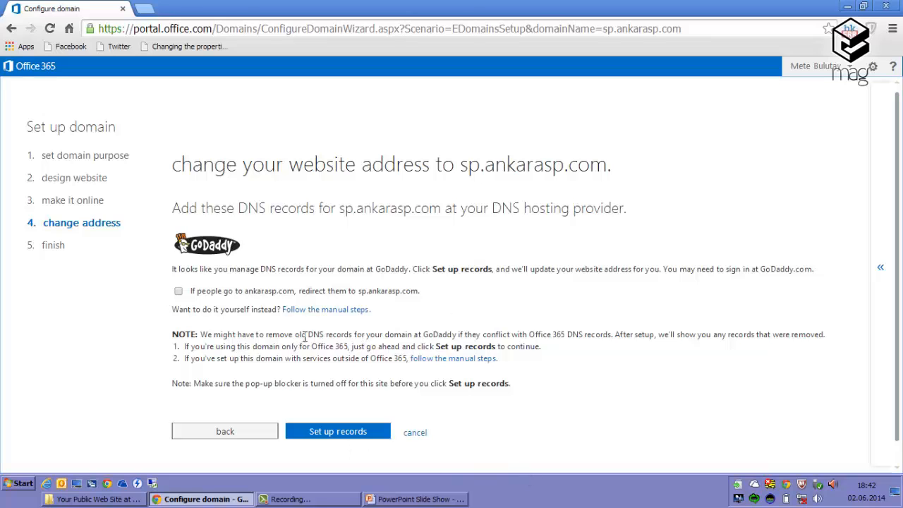
# - Redirect ankarasp.com to sp.ankarasp.com and show the manual DNS records
pyautogui.doubleClick(314, 334)
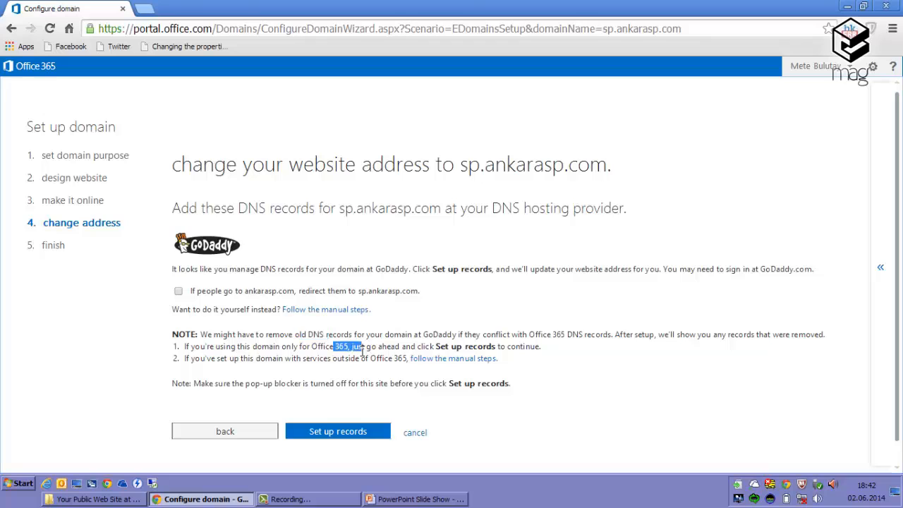
pyautogui.moveTo(315, 334)
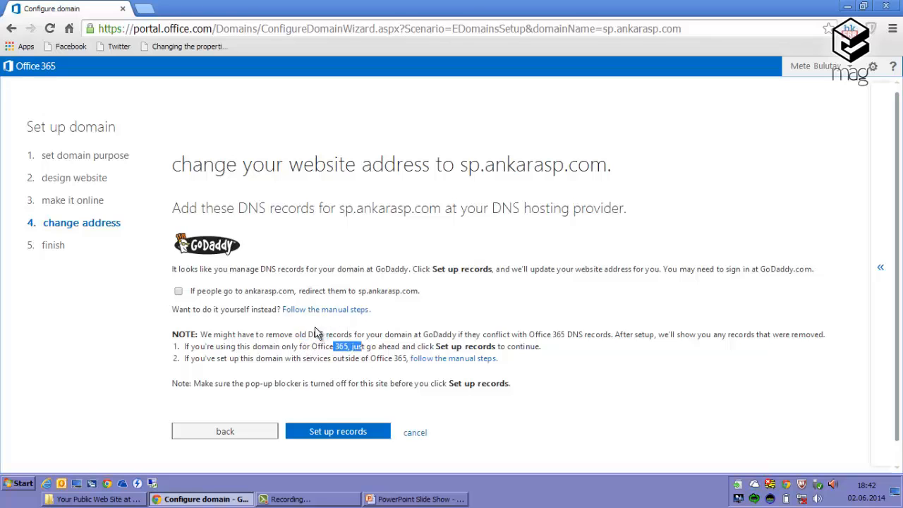
pyautogui.moveTo(387, 349)
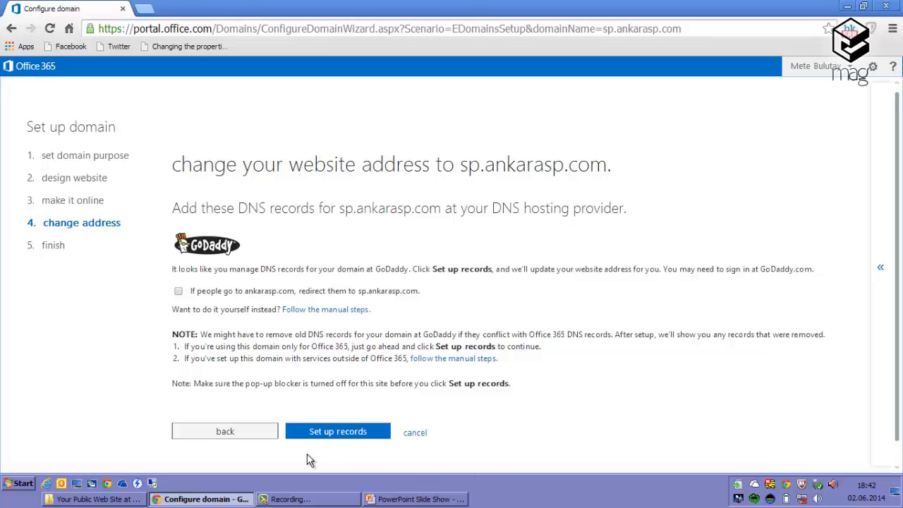
pyautogui.moveTo(342, 295)
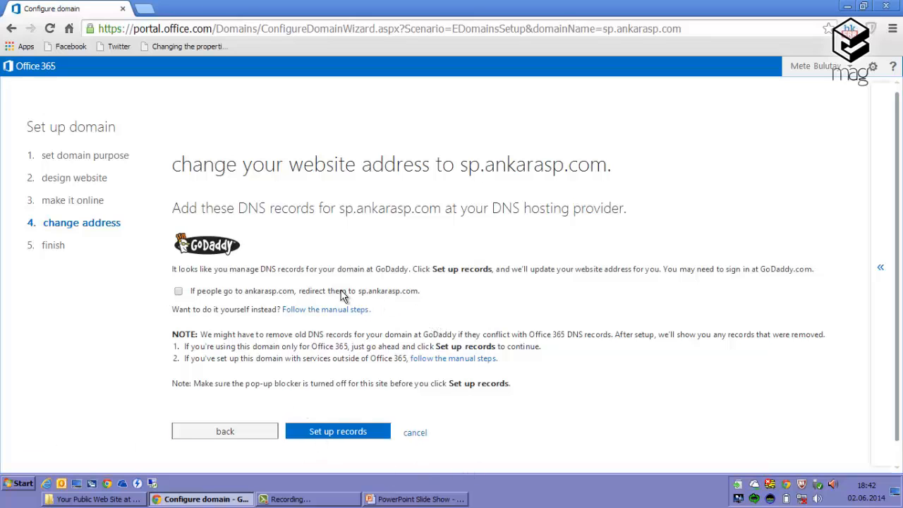
pyautogui.click(179, 290)
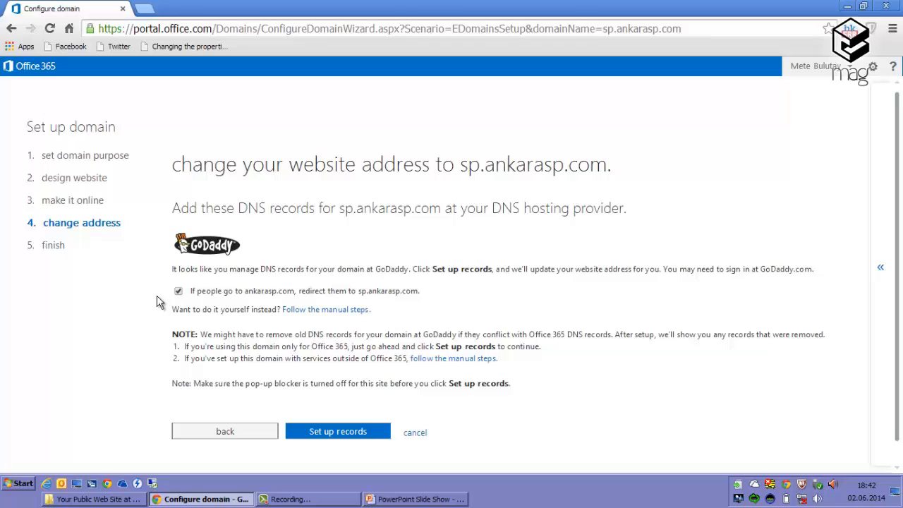
pyautogui.click(178, 290)
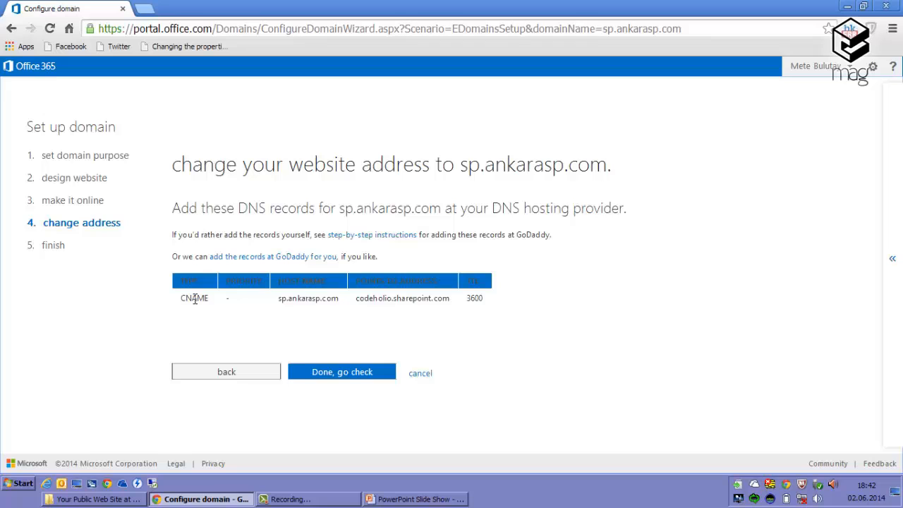
# - Verify the CNAME record to codeholio.sharepoint.com with TTL 3600, confirming sp.ankarasp.com is ready
pyautogui.doubleClick(194, 298)
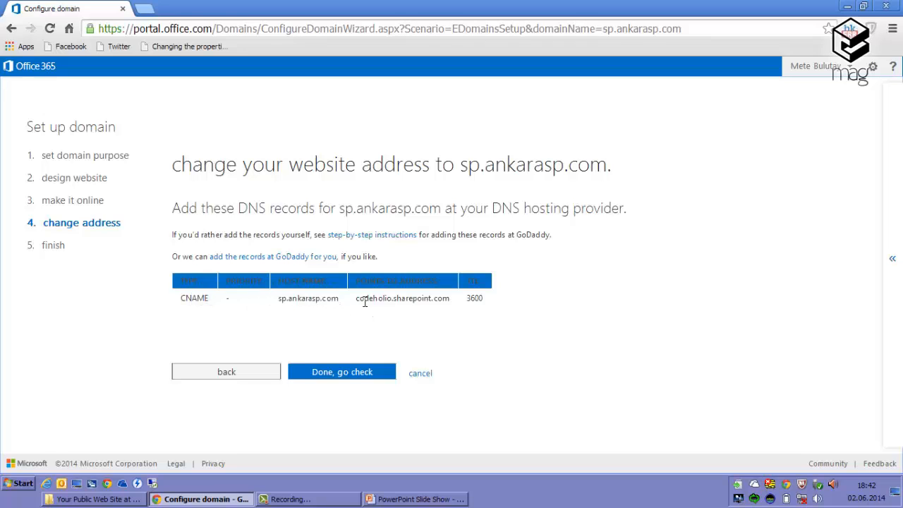
pyautogui.doubleClick(373, 298)
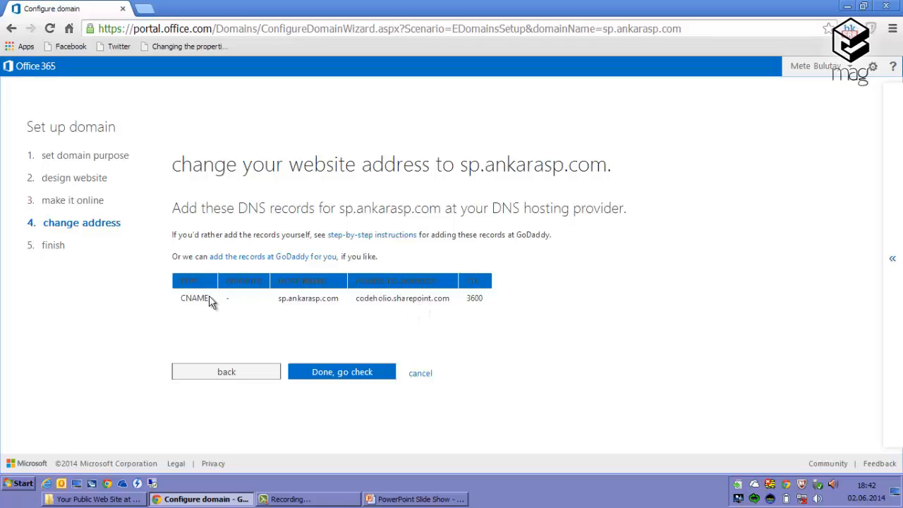
pyautogui.moveTo(340, 327)
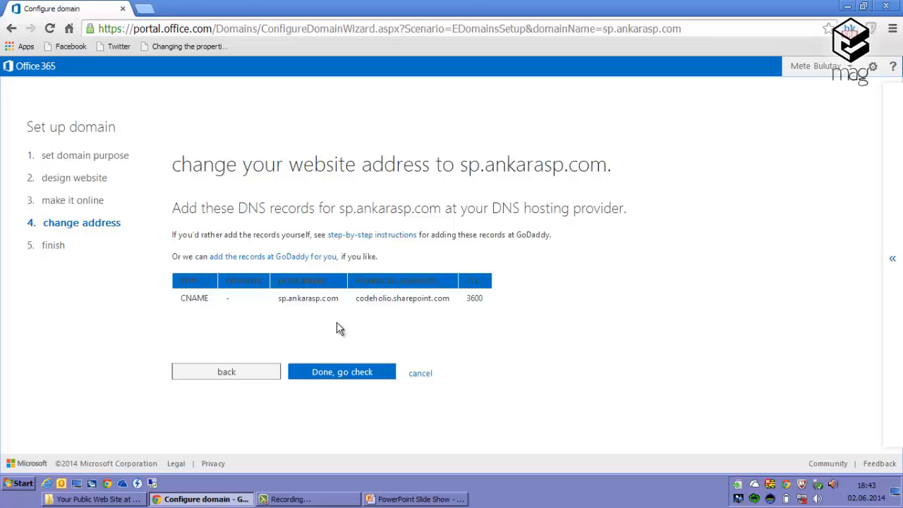
pyautogui.moveTo(346, 319)
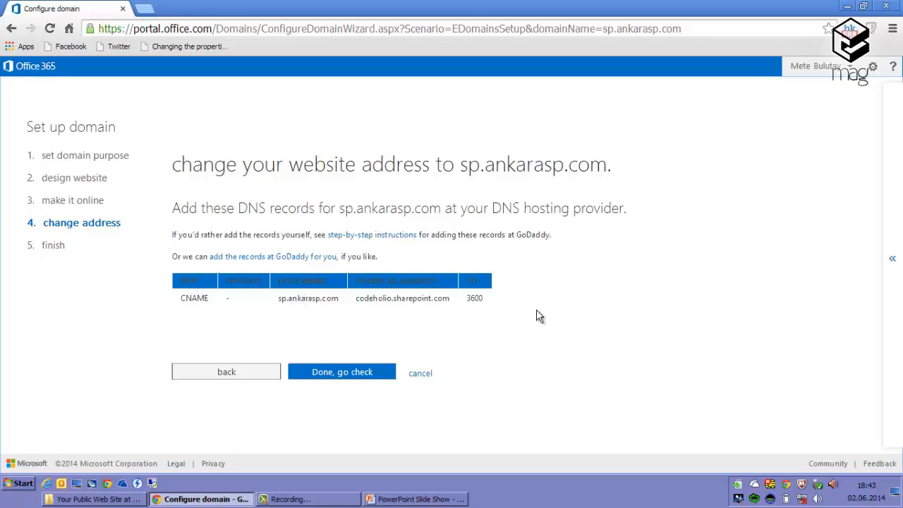
pyautogui.moveTo(527, 313)
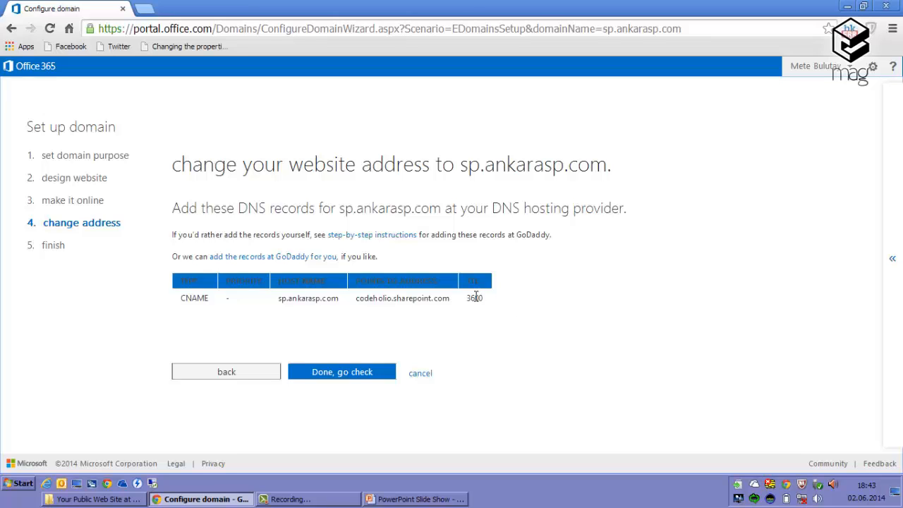
pyautogui.moveTo(477, 295)
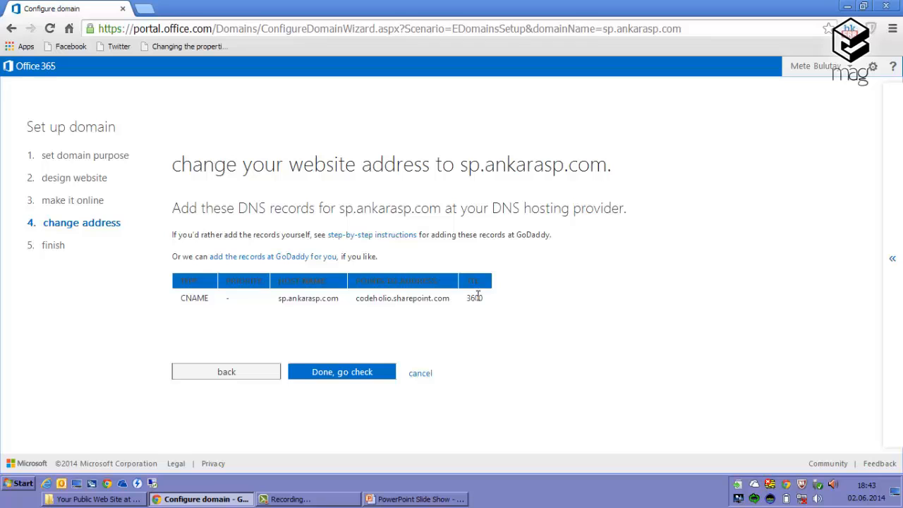
pyautogui.doubleClick(531, 234)
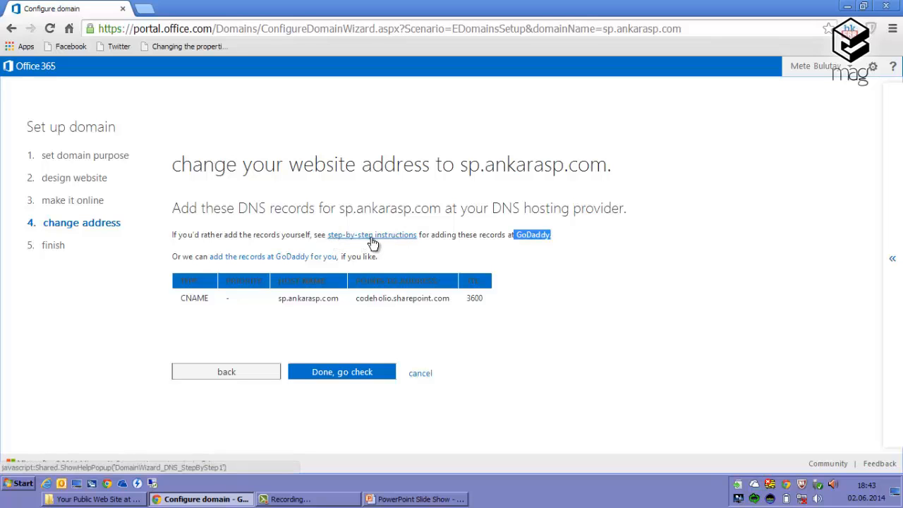
pyautogui.moveTo(376, 238)
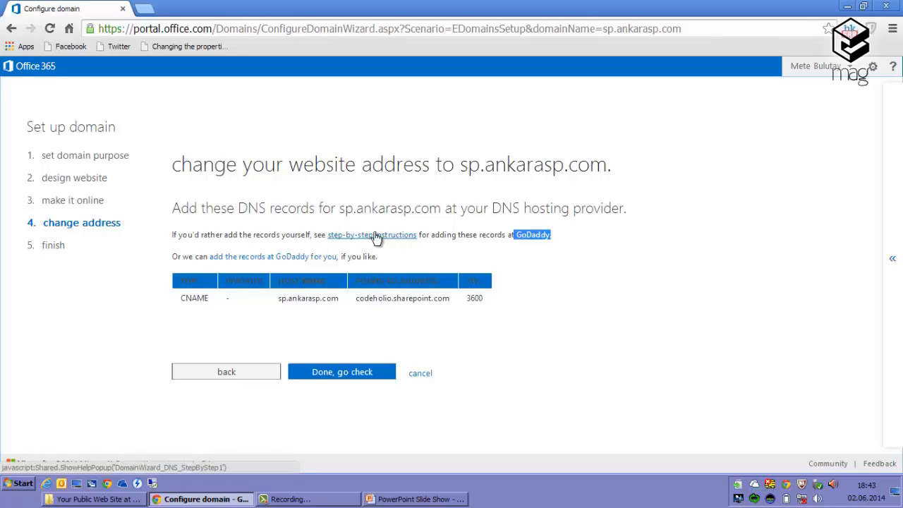
pyautogui.moveTo(124, 282)
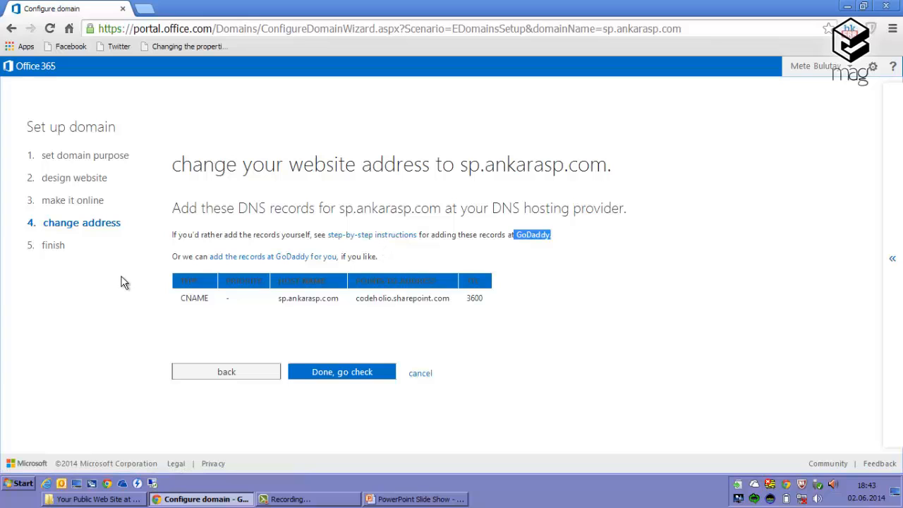
pyautogui.moveTo(451, 421)
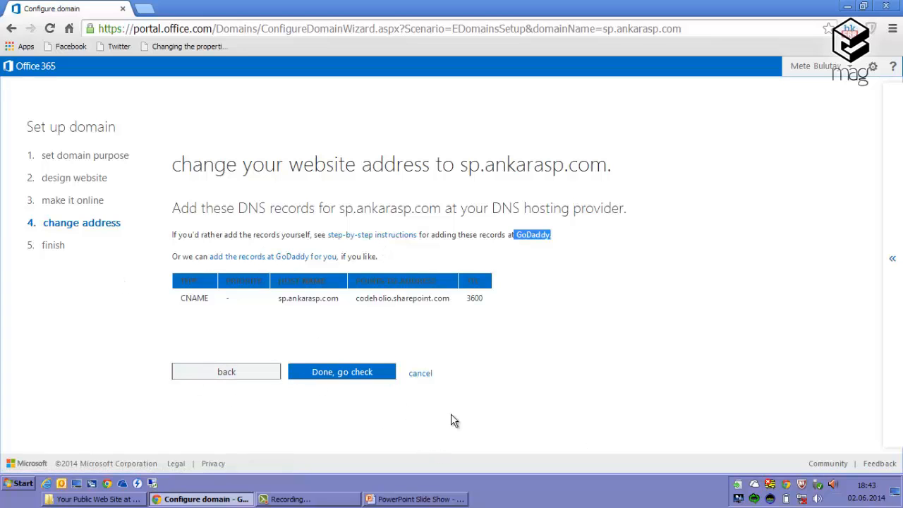
pyautogui.click(342, 372)
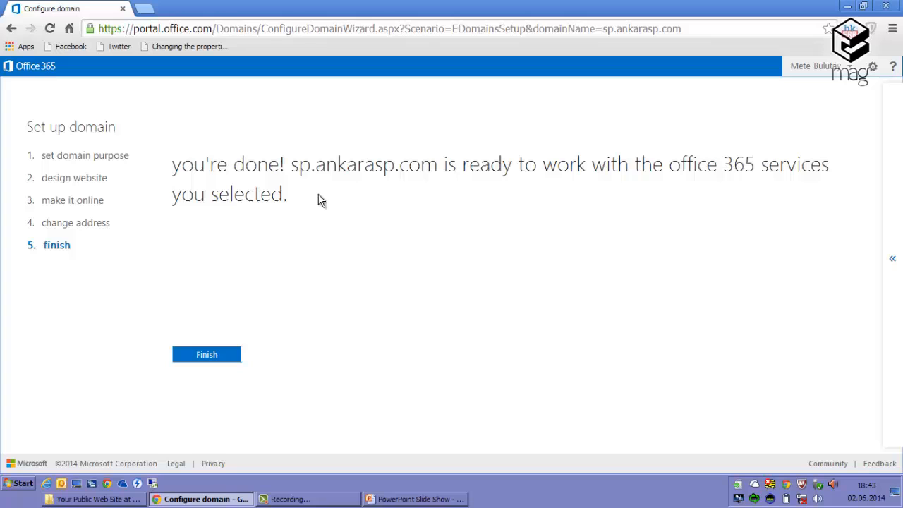
pyautogui.moveTo(457, 163); pyautogui.dragTo(575, 164)
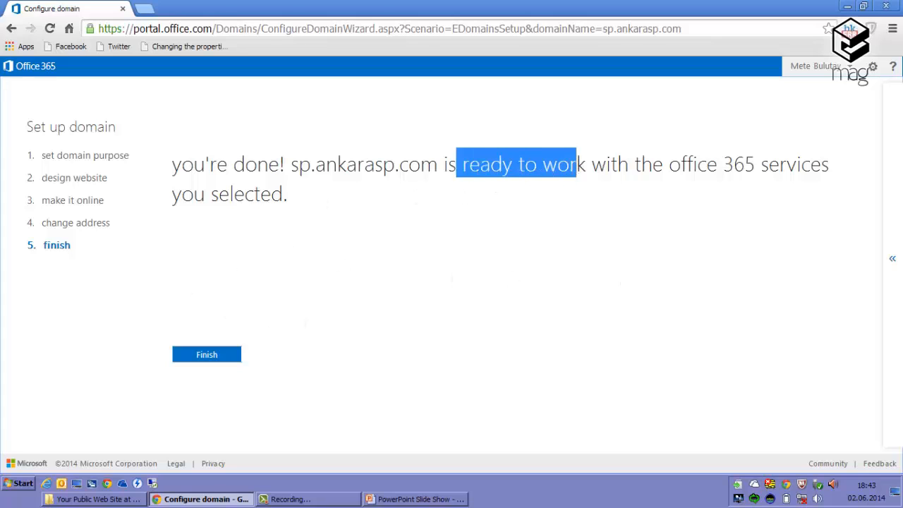
# - Finish the sp.ankarasp.com domain setup and switch to the SharePoint admin center
pyautogui.click(206, 354)
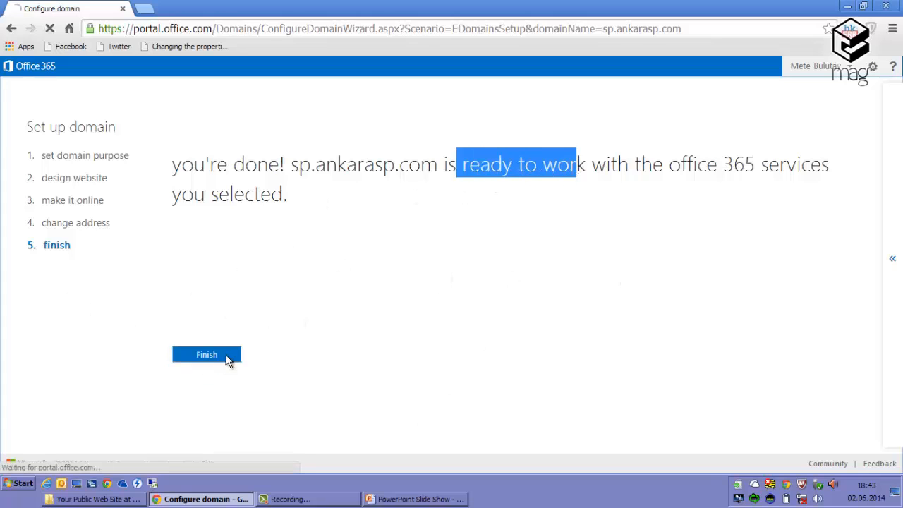
pyautogui.moveTo(289, 356)
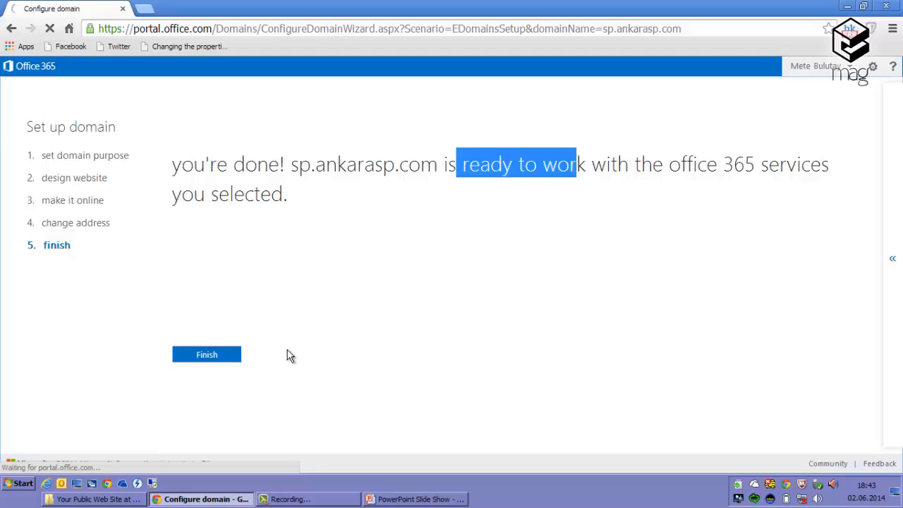
pyautogui.click(206, 354)
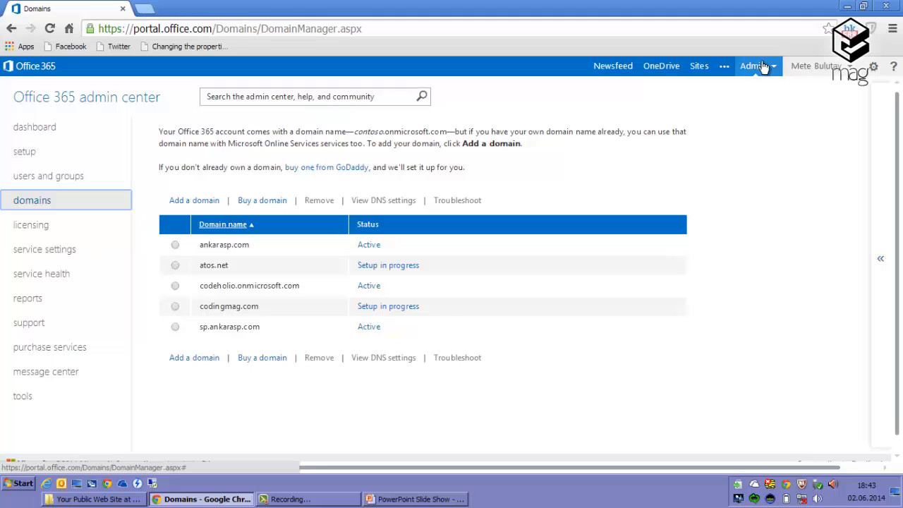
pyautogui.click(754, 66)
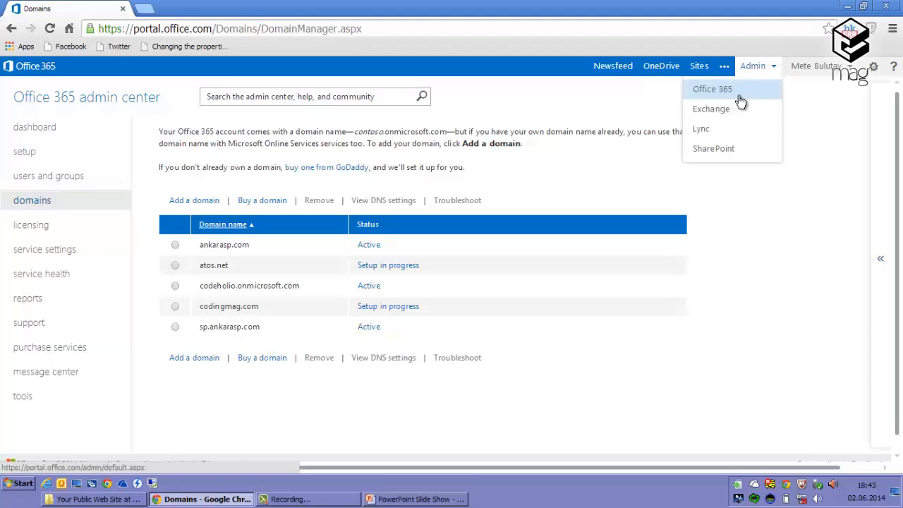
pyautogui.click(712, 88)
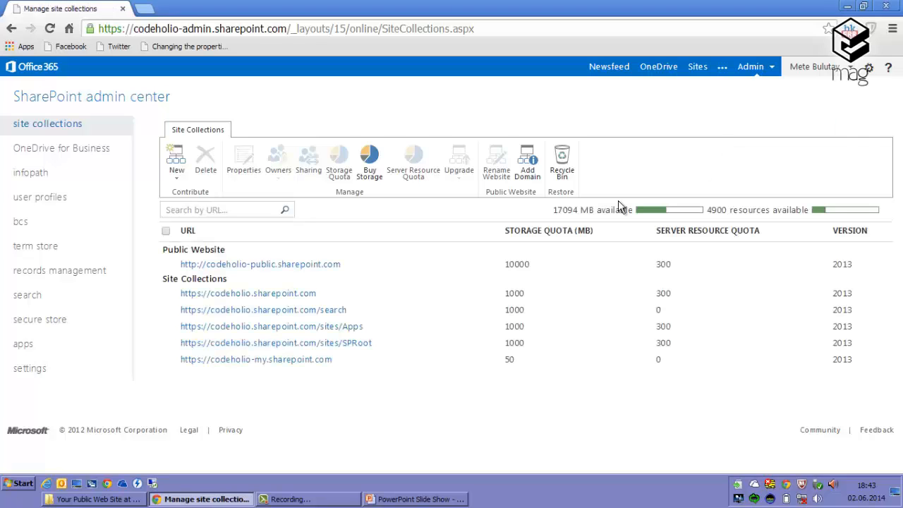
# - Select the public website site collection and start renaming it
pyautogui.click(167, 263)
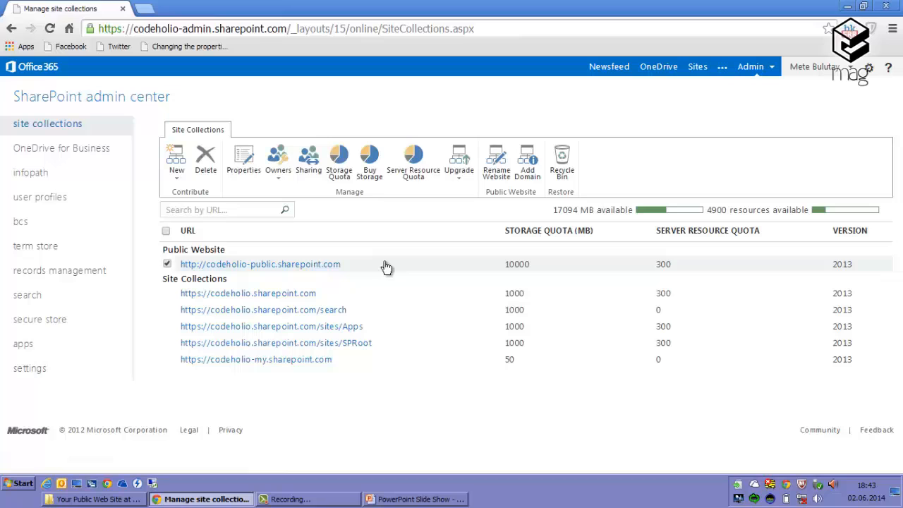
pyautogui.moveTo(254, 264)
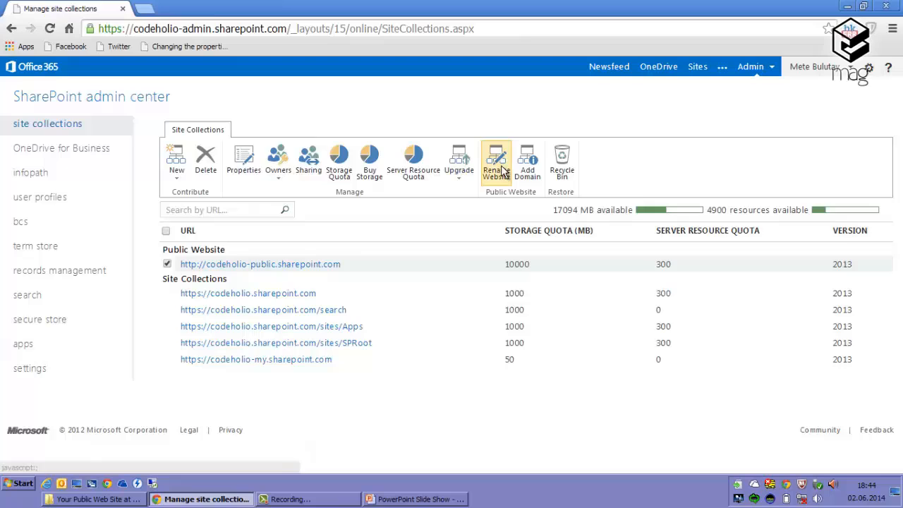
pyautogui.click(496, 161)
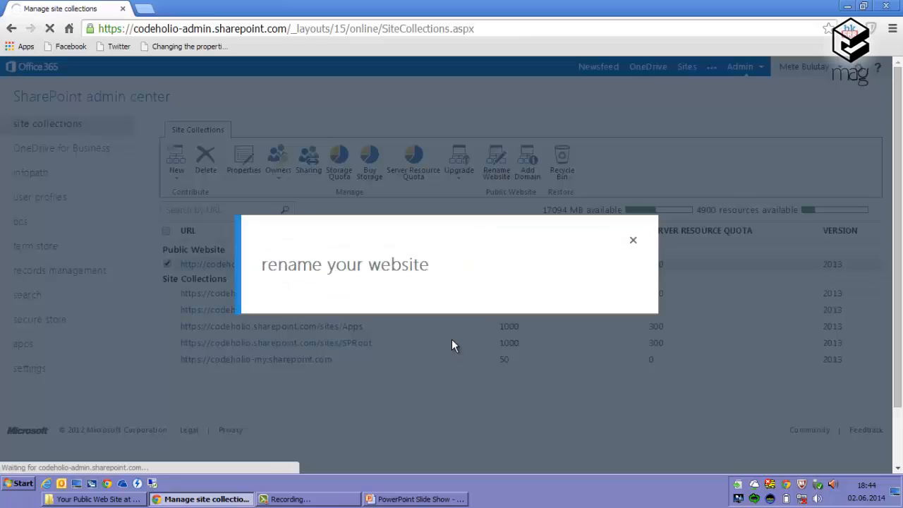
pyautogui.moveTo(452, 342)
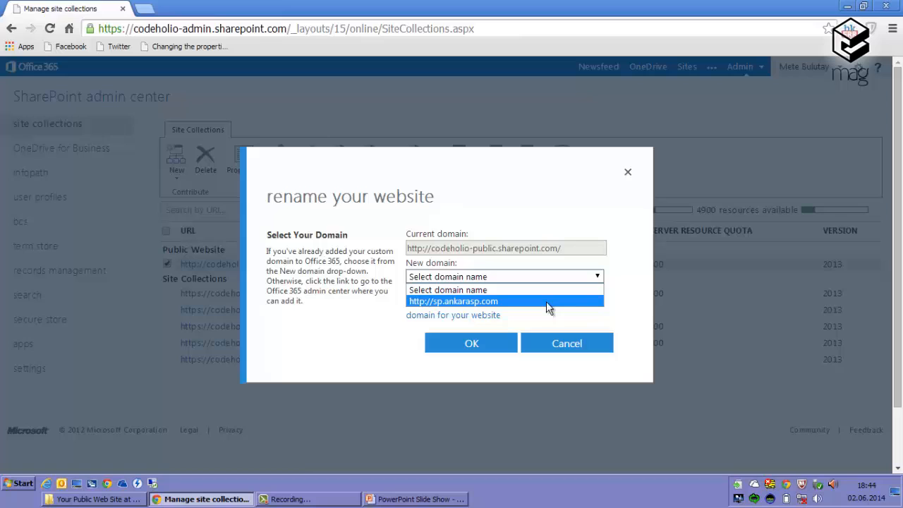
pyautogui.click(453, 301)
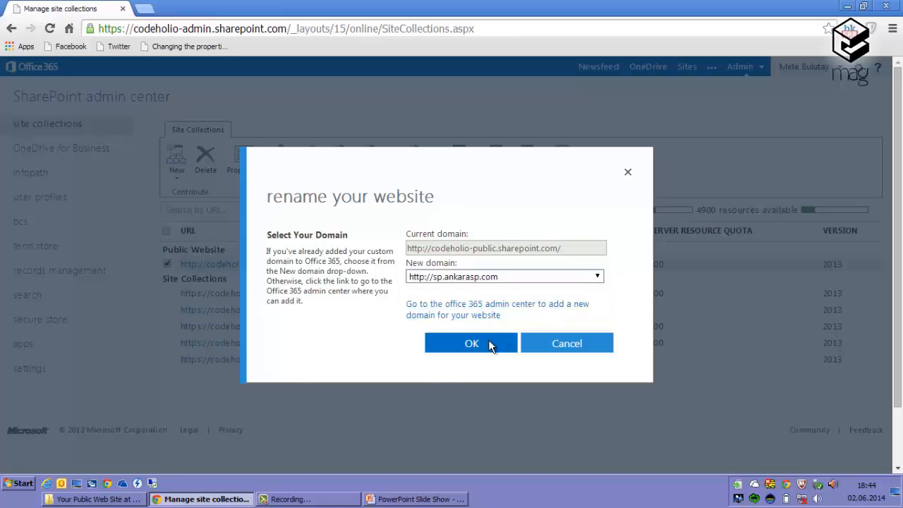
pyautogui.click(471, 343)
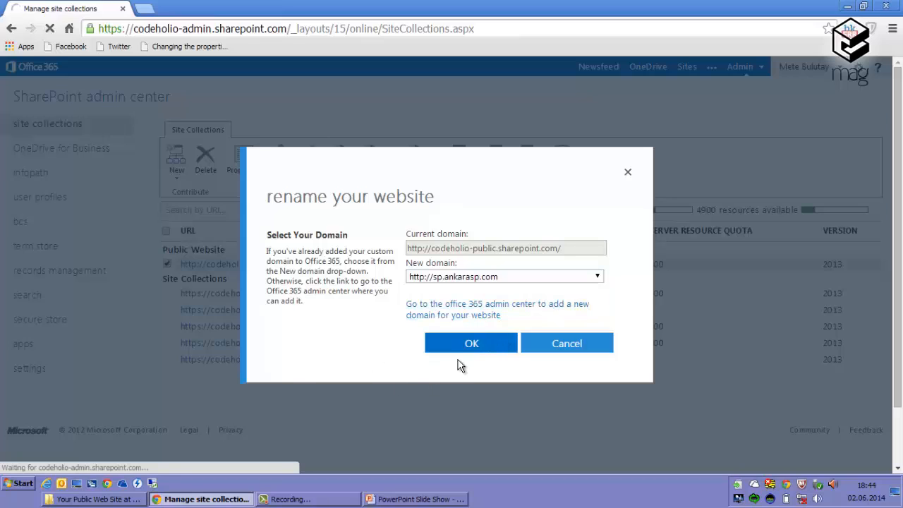
pyautogui.click(471, 342)
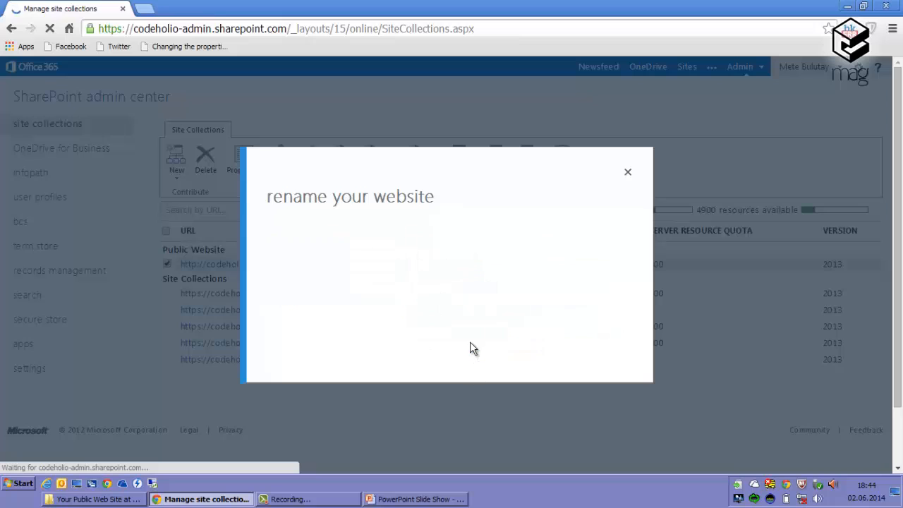
pyautogui.click(628, 172)
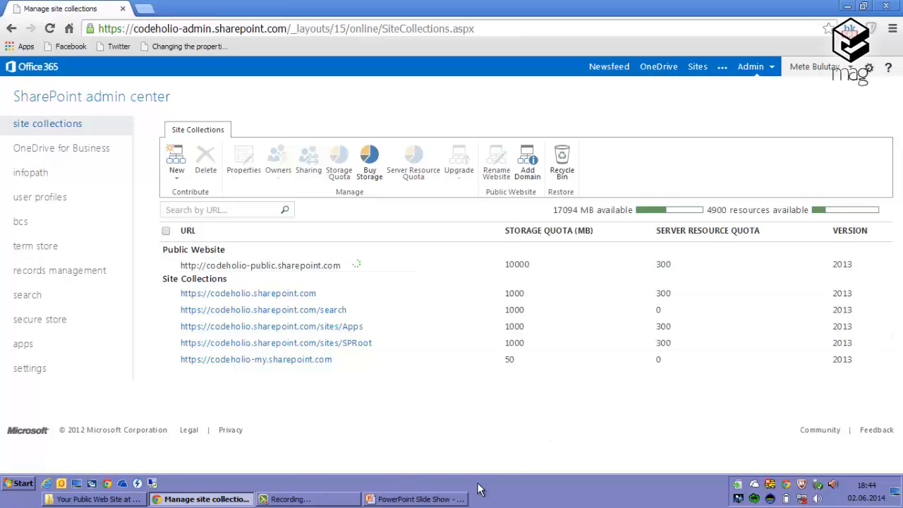
pyautogui.moveTo(334, 311)
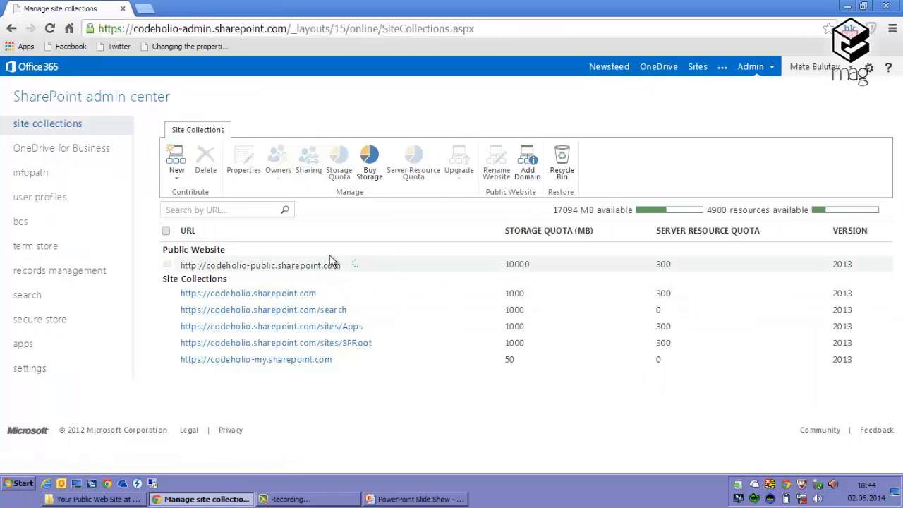
pyautogui.moveTo(282, 257)
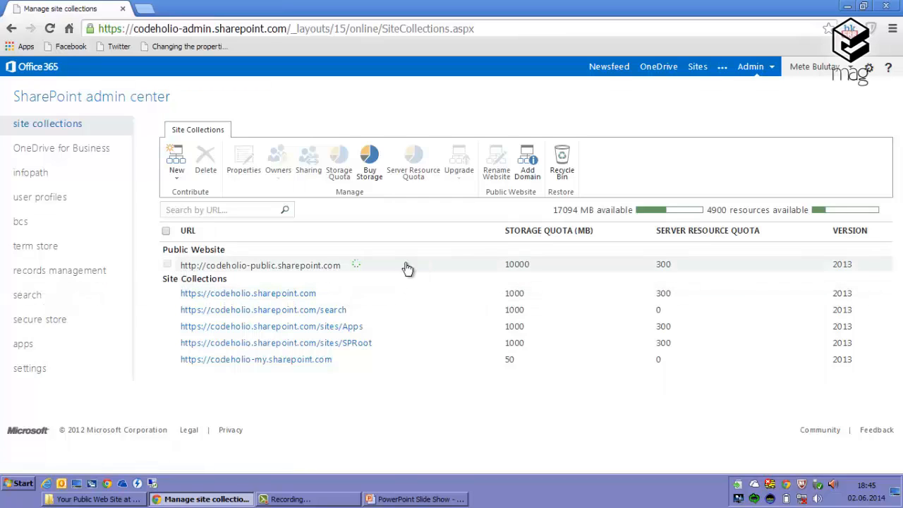
pyautogui.moveTo(379, 273)
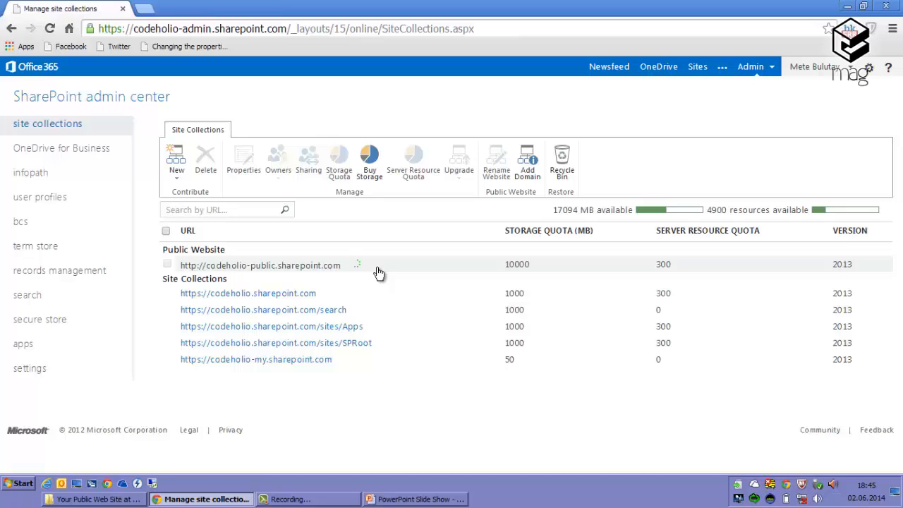
pyautogui.moveTo(379, 272)
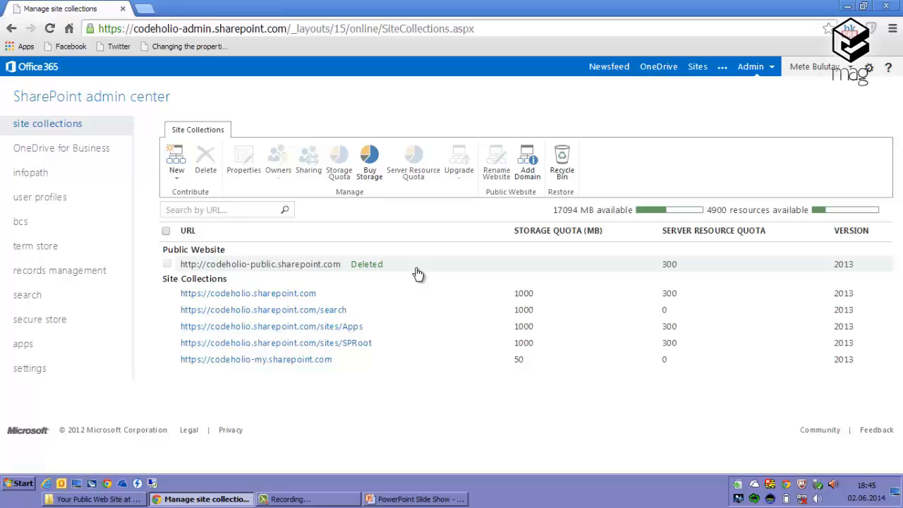
# - Refresh the site collections page after the old codeholio-public address shows Deleted
pyautogui.click(49, 28)
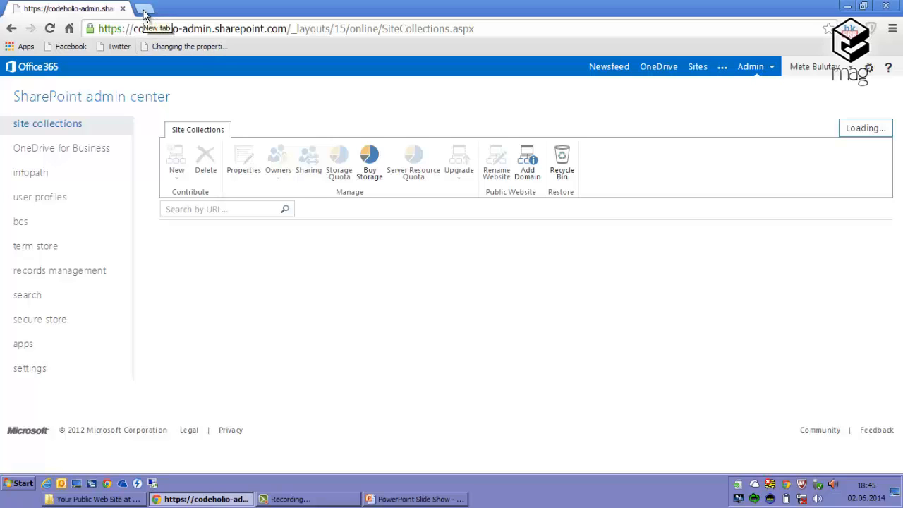
# - Load sp.ankarasp.com in a new browser tab to view the Ankarasp SharePoint User Group home page
pyautogui.click(145, 9)
pyautogui.write('sp.ankarasp.com')
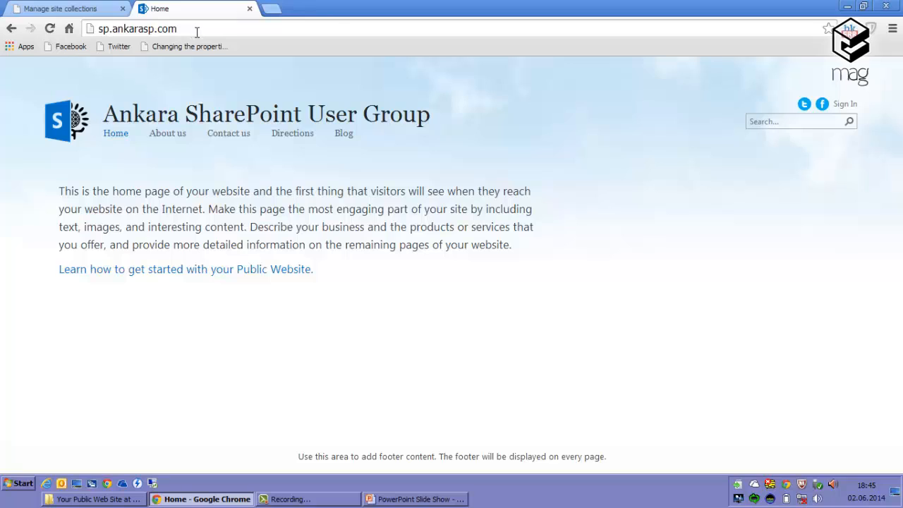
pyautogui.moveTo(180, 29)
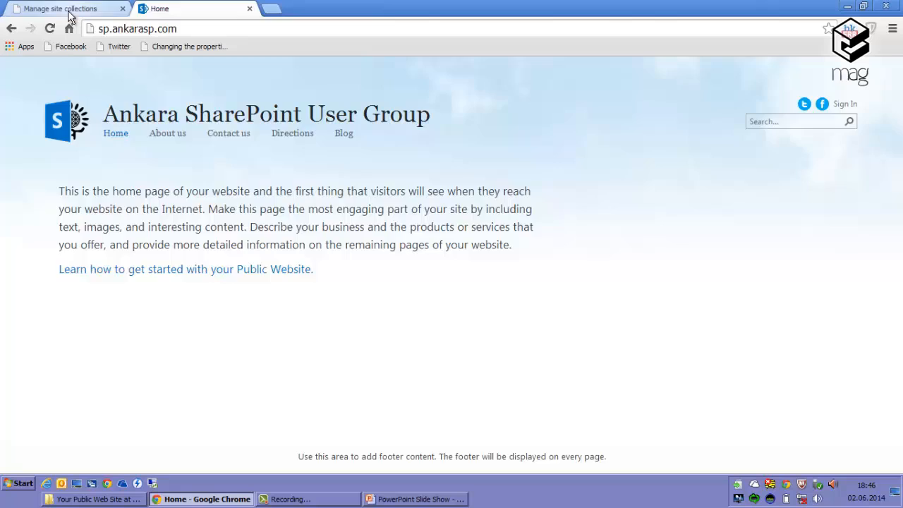
pyautogui.click(60, 8)
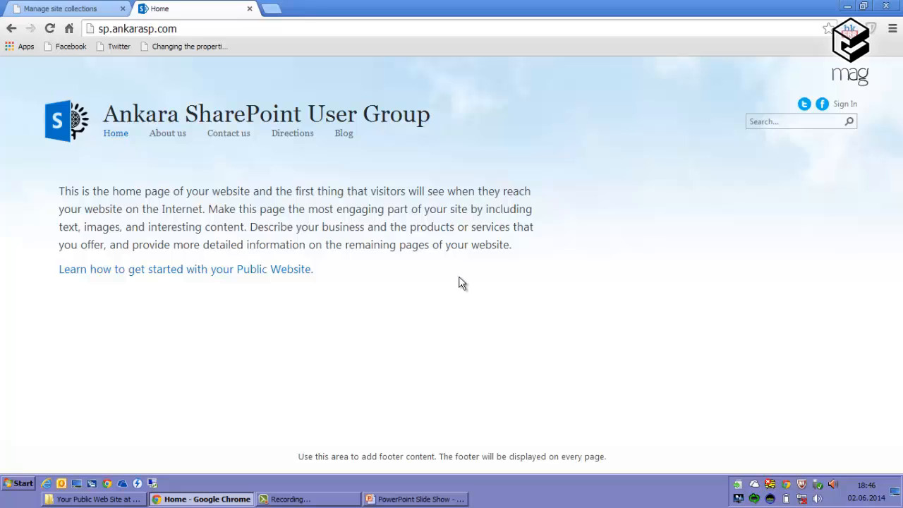
pyautogui.moveTo(454, 279)
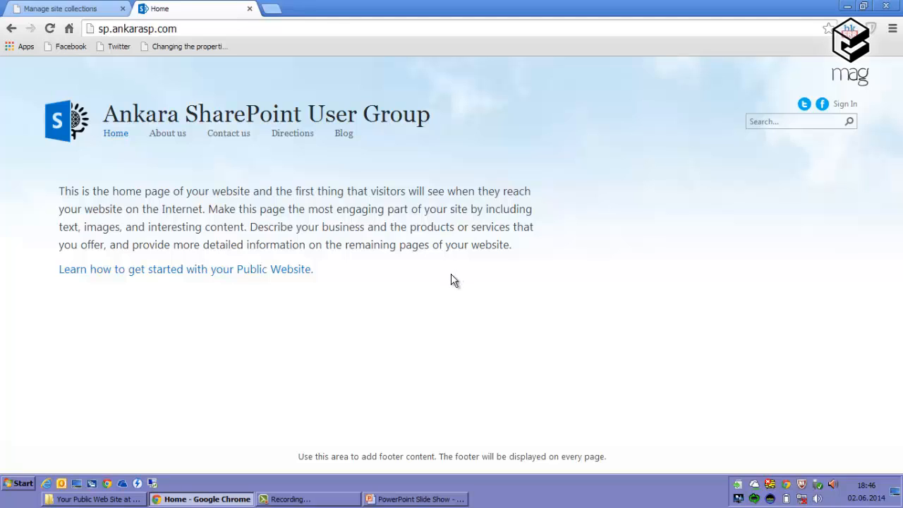
pyautogui.moveTo(452, 280)
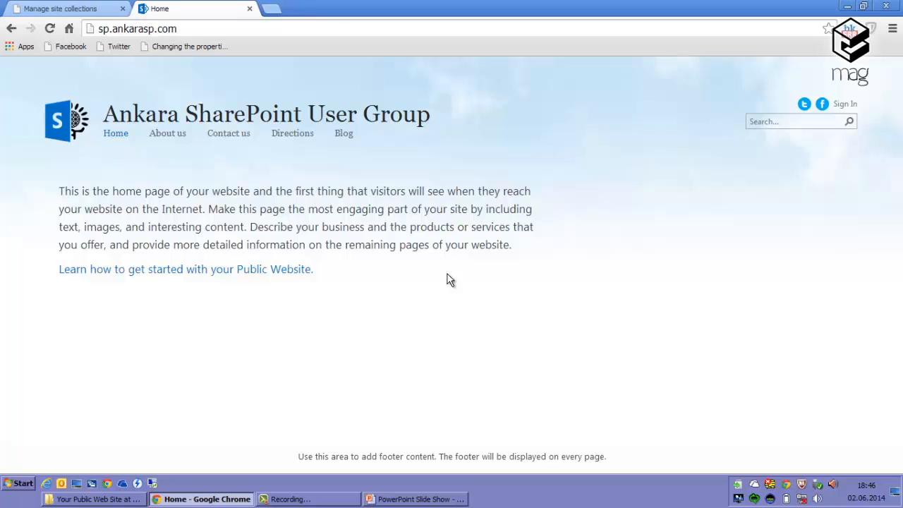
pyautogui.moveTo(262, 183)
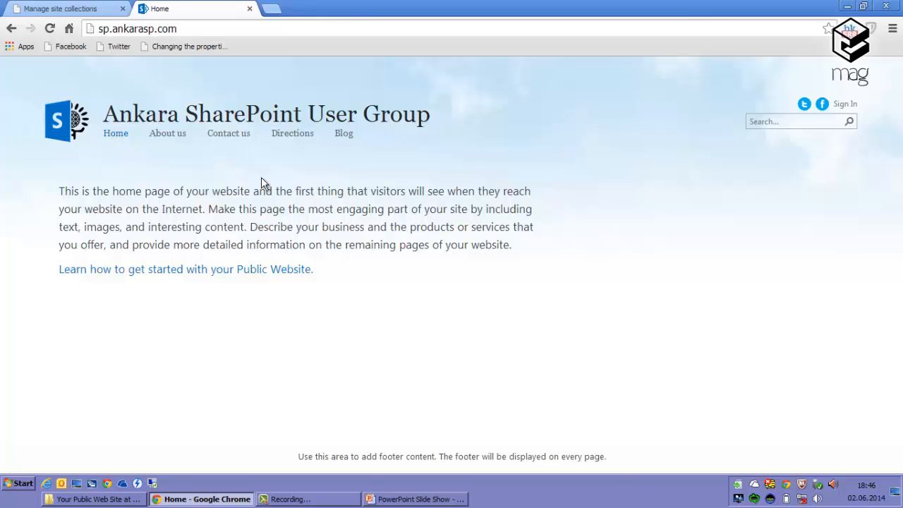
pyautogui.moveTo(451, 345)
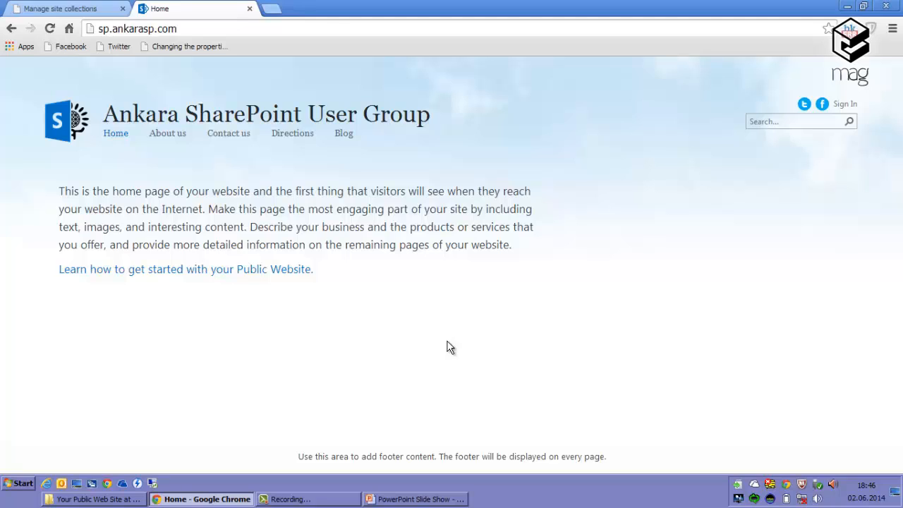
pyautogui.moveTo(415, 303)
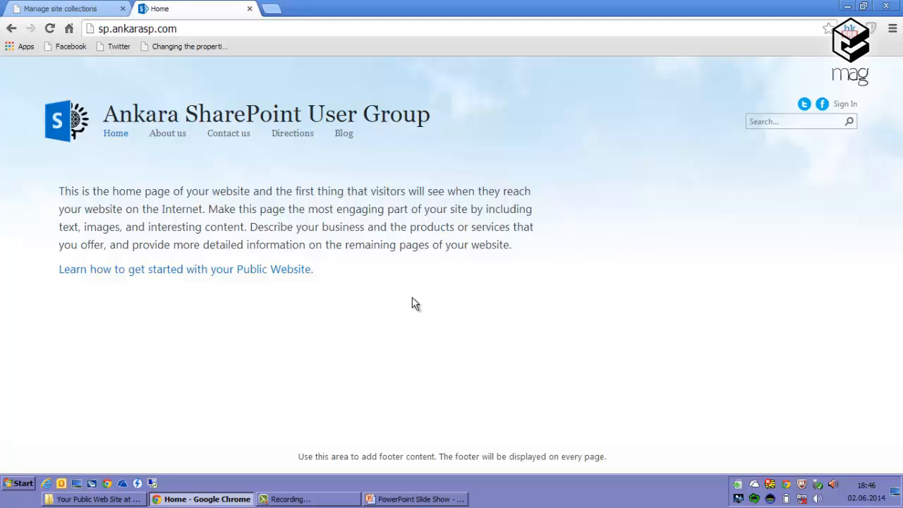
pyautogui.moveTo(386, 248)
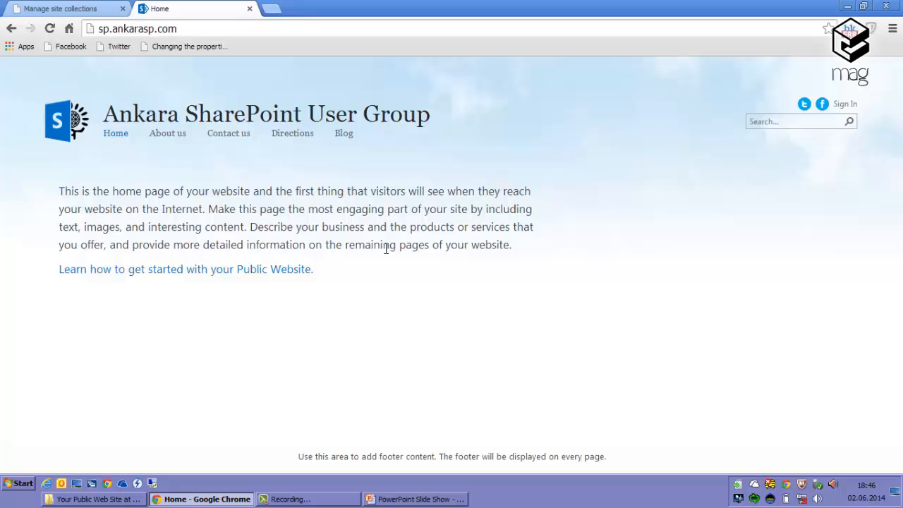
pyautogui.moveTo(316, 245); pyautogui.dragTo(383, 245)
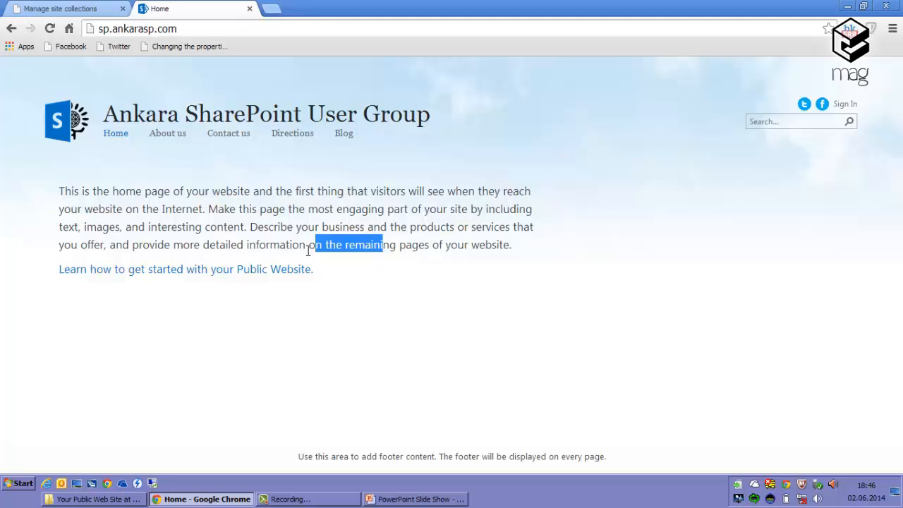
pyautogui.moveTo(365, 297)
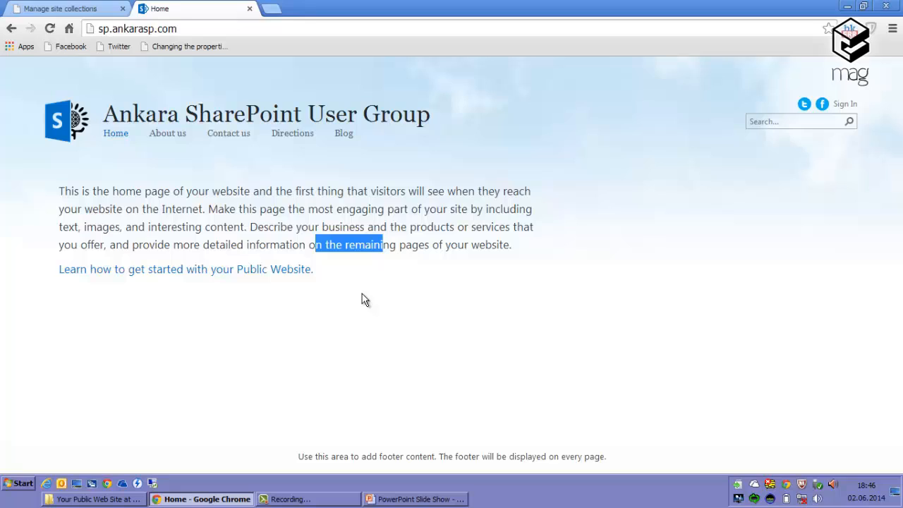
pyautogui.moveTo(361, 295)
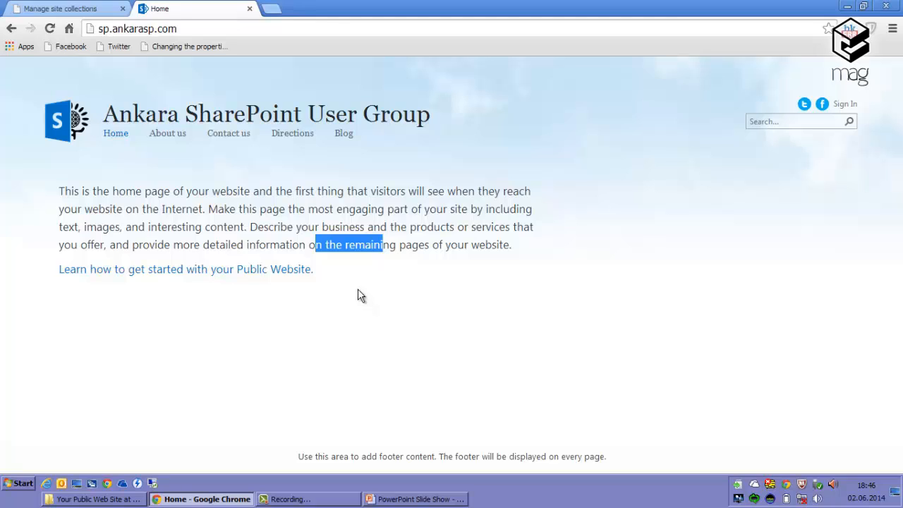
pyautogui.moveTo(355, 296)
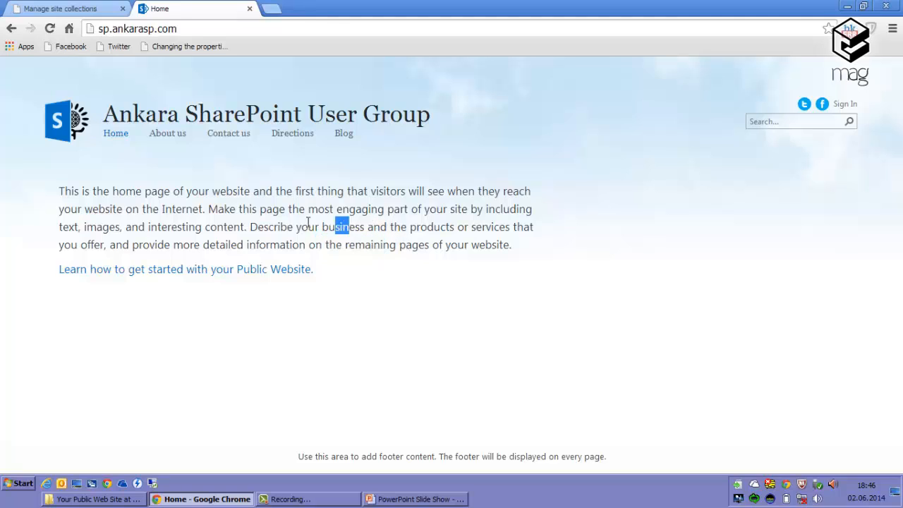
pyautogui.doubleClick(271, 227)
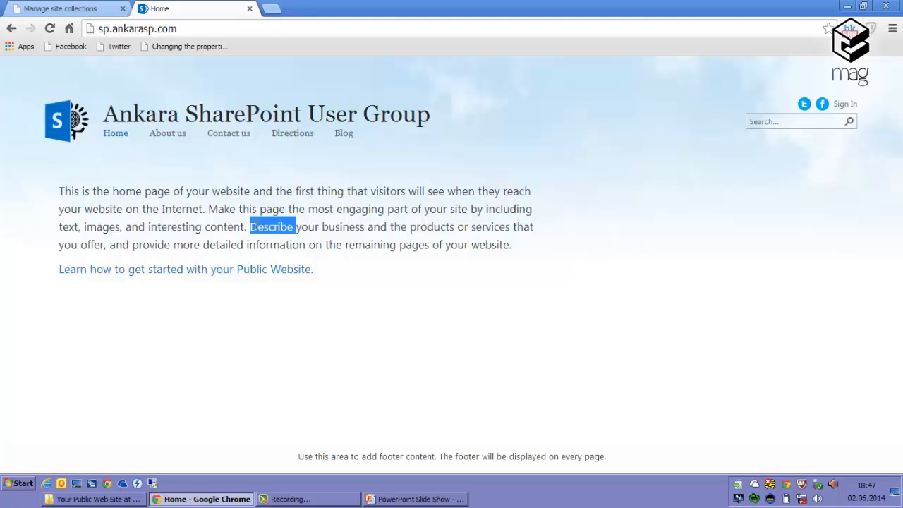
pyautogui.click(60, 8)
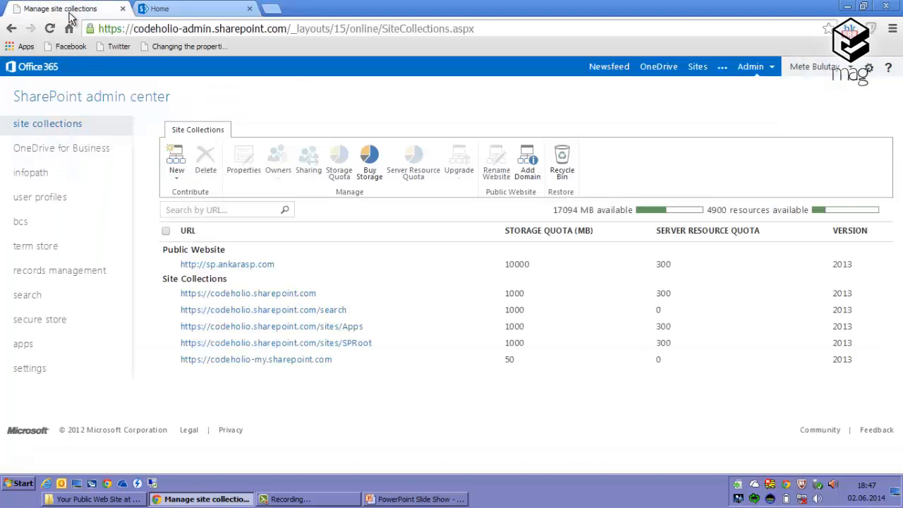